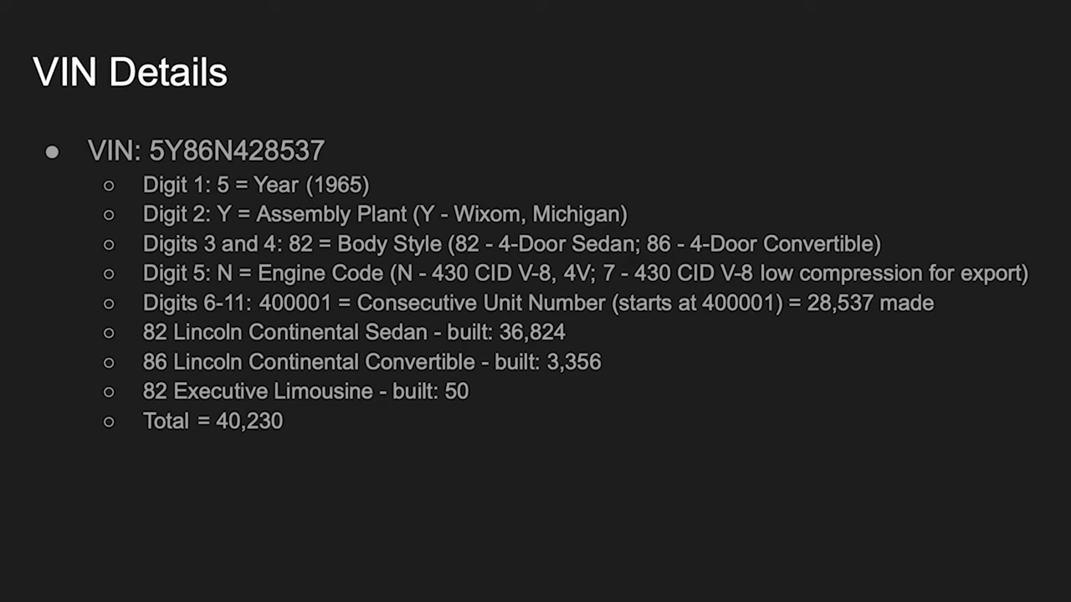
mouse_move(847, 320)
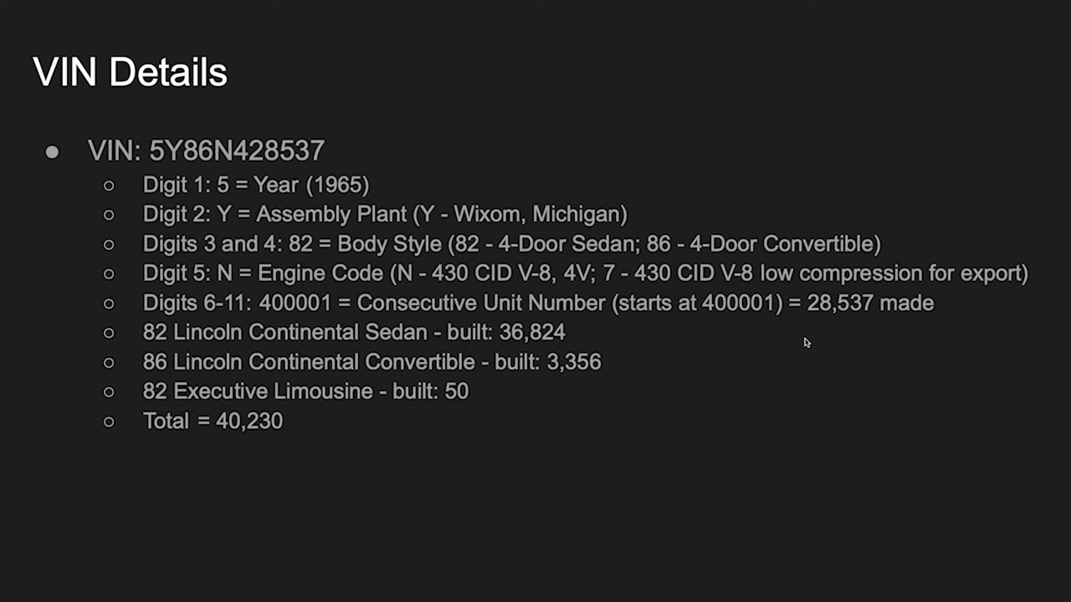
mouse_move(450, 369)
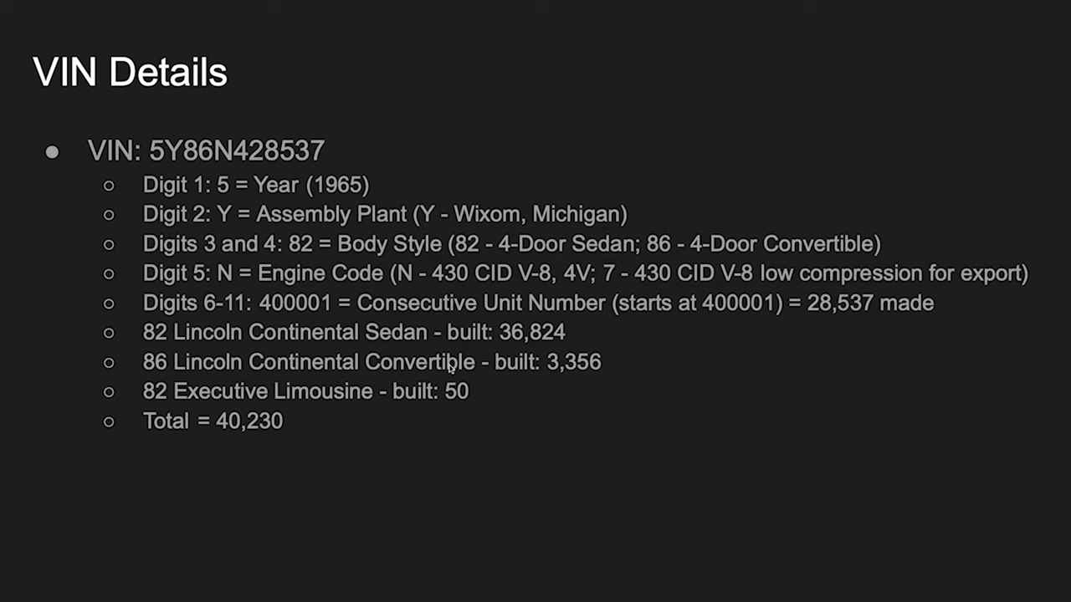
mouse_move(450, 368)
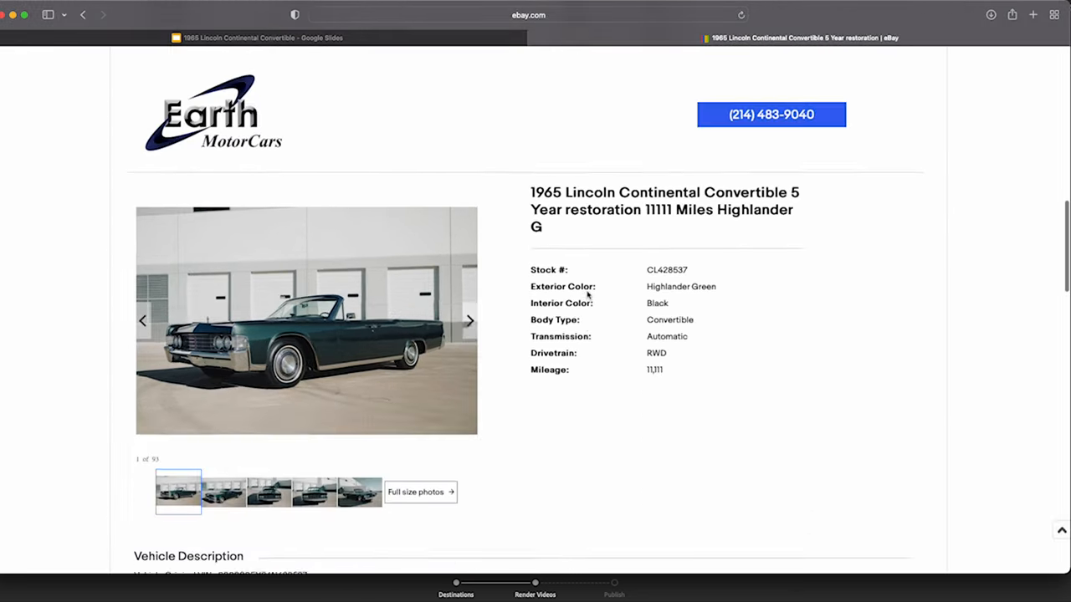
- Scroll the vehicle description and seller section, selecting 'Dallas Fort Worth's' in the dealer blurb
scroll(down, 3)
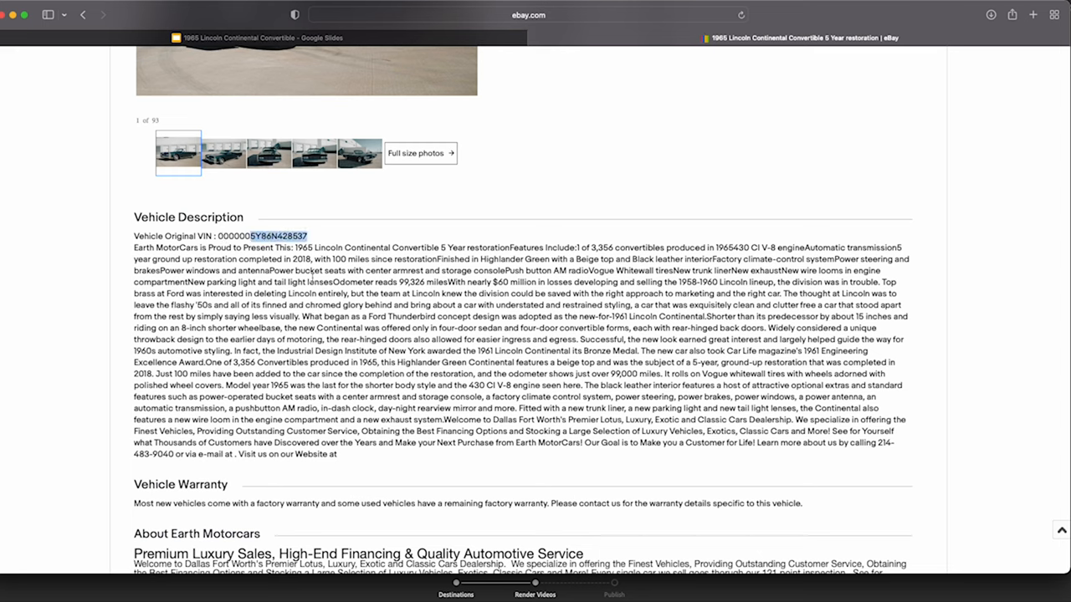
scroll(down, 3)
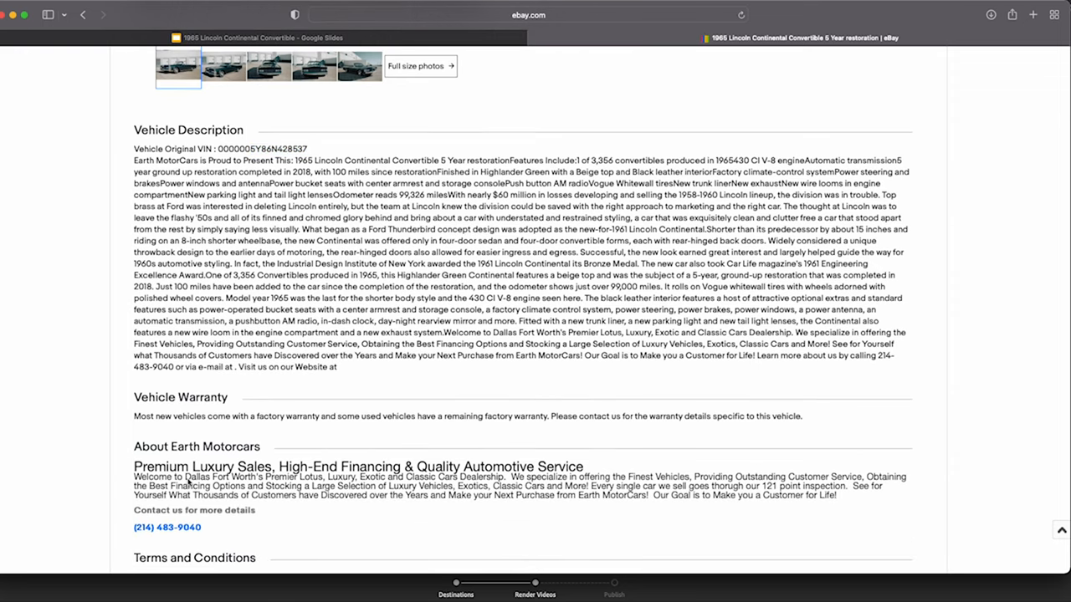
double_click(213, 476)
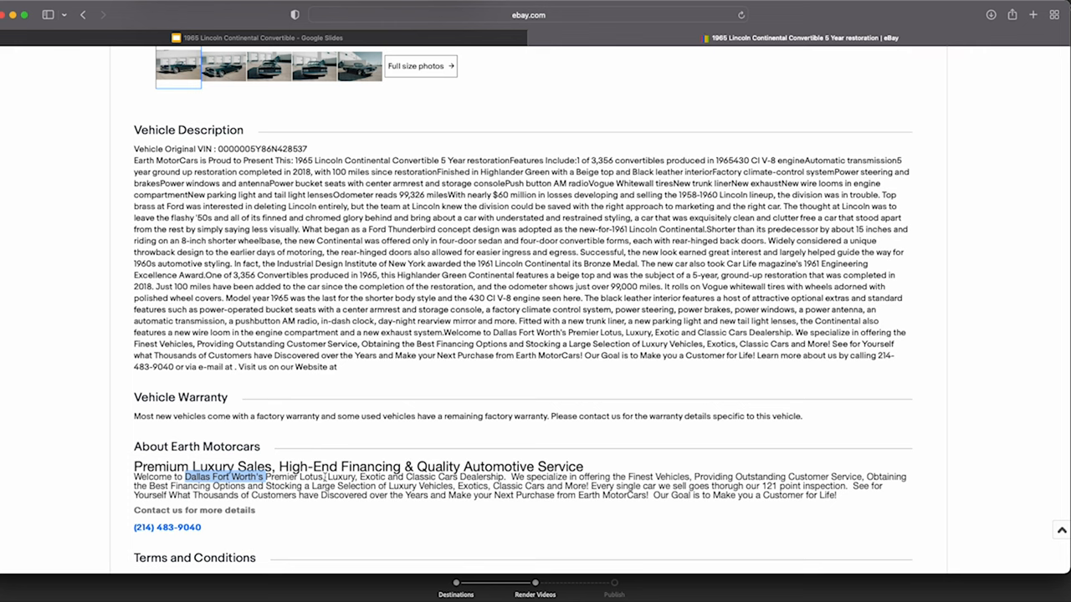
scroll(up, 3)
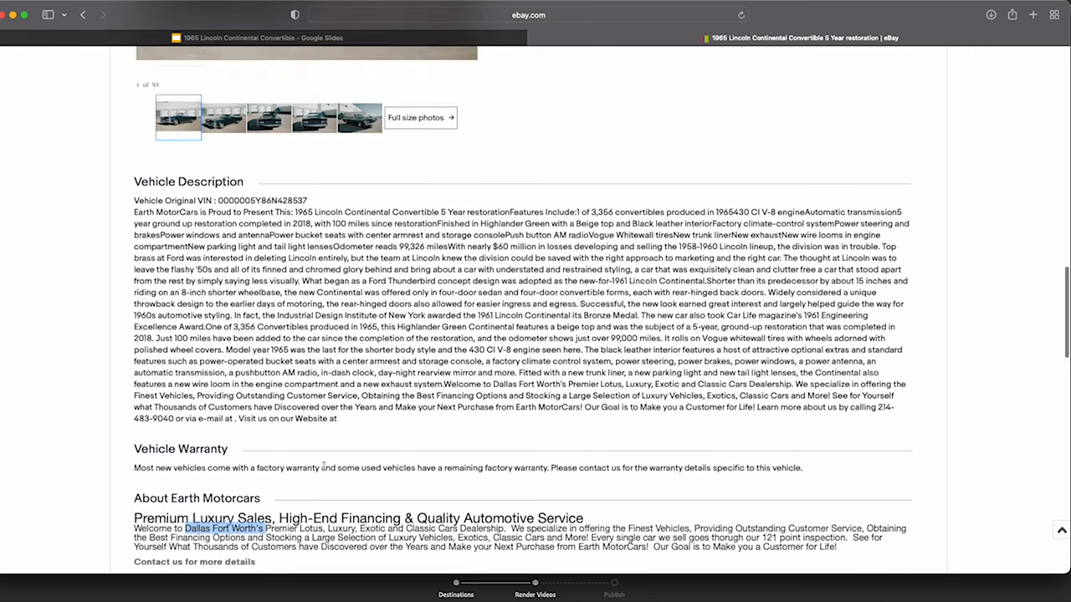
scroll(up, 3)
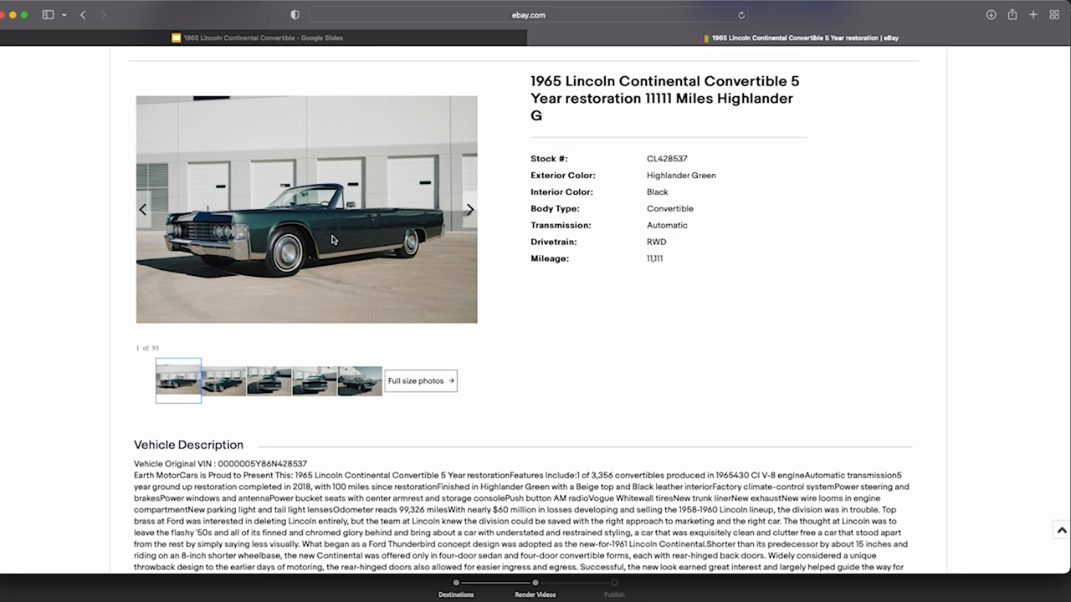
scroll(down, 3)
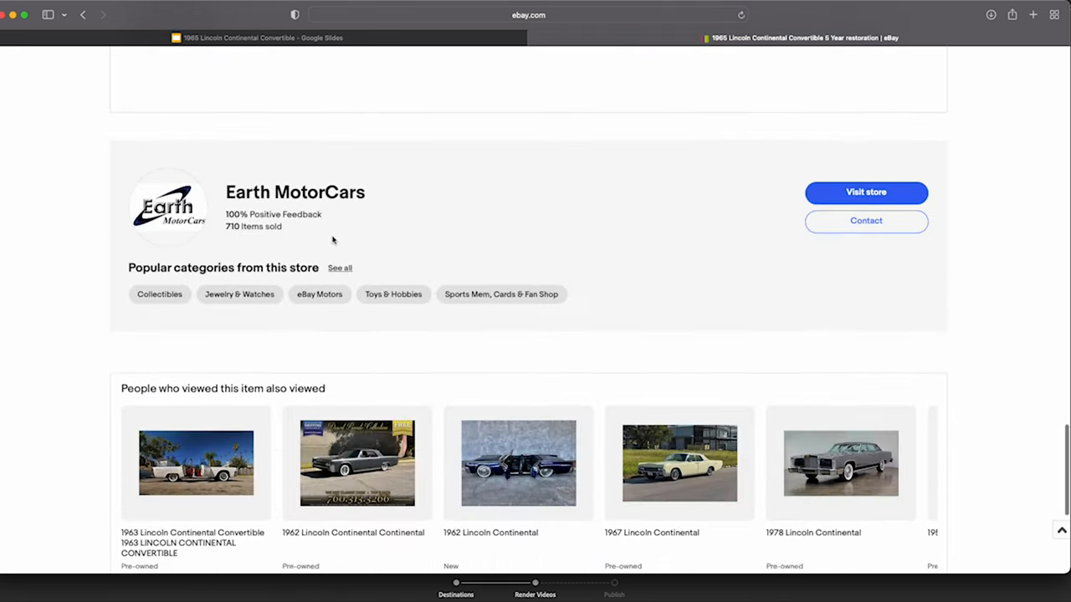
scroll(down, 3)
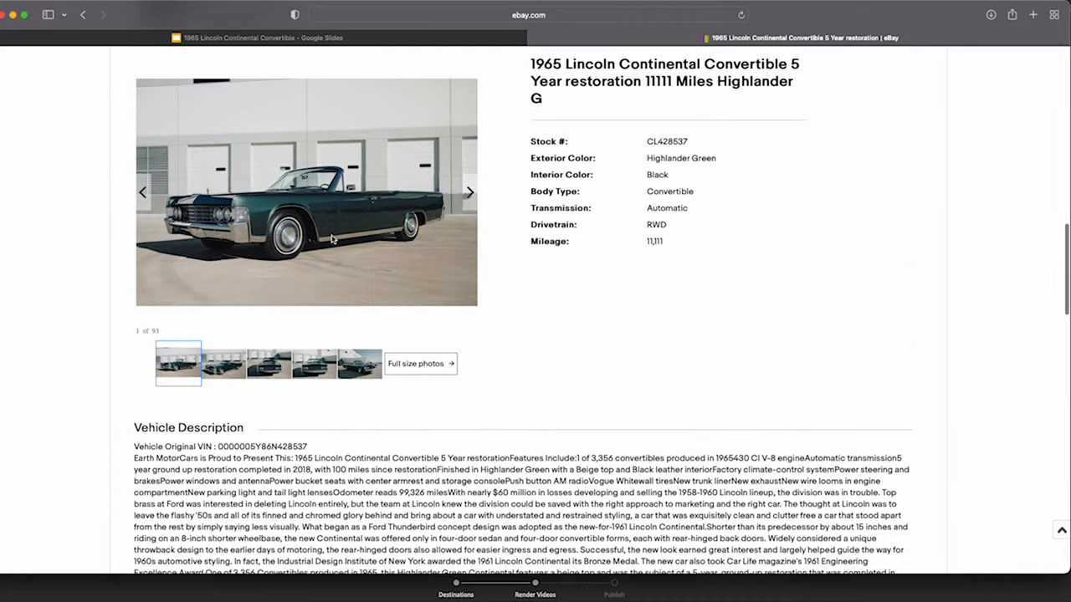
- Open the listing's full-size photo gallery and scroll through the green convertible's photos
click(419, 363)
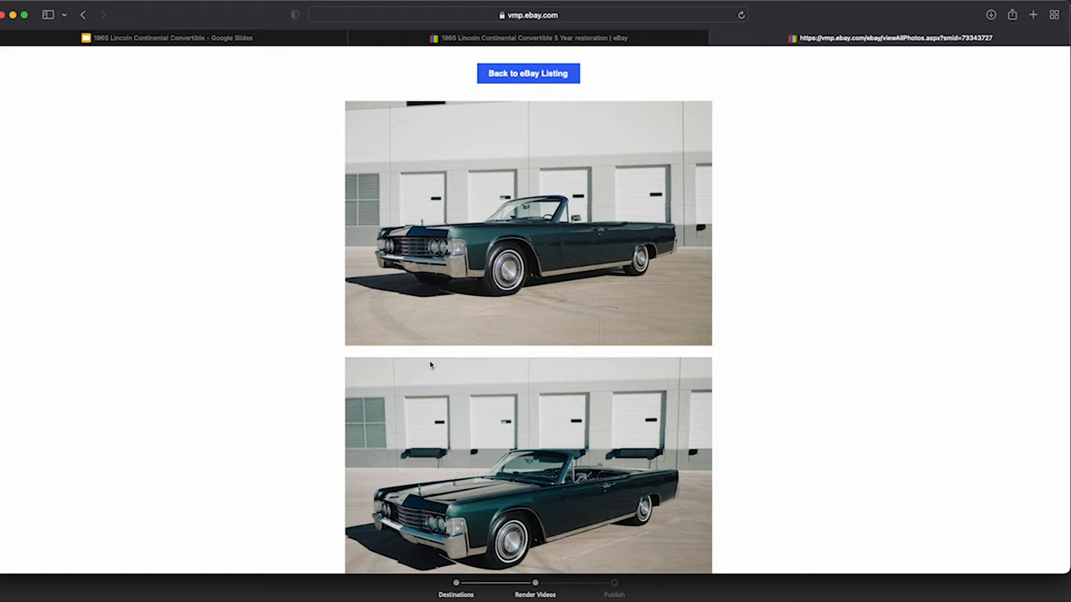
mouse_move(472, 397)
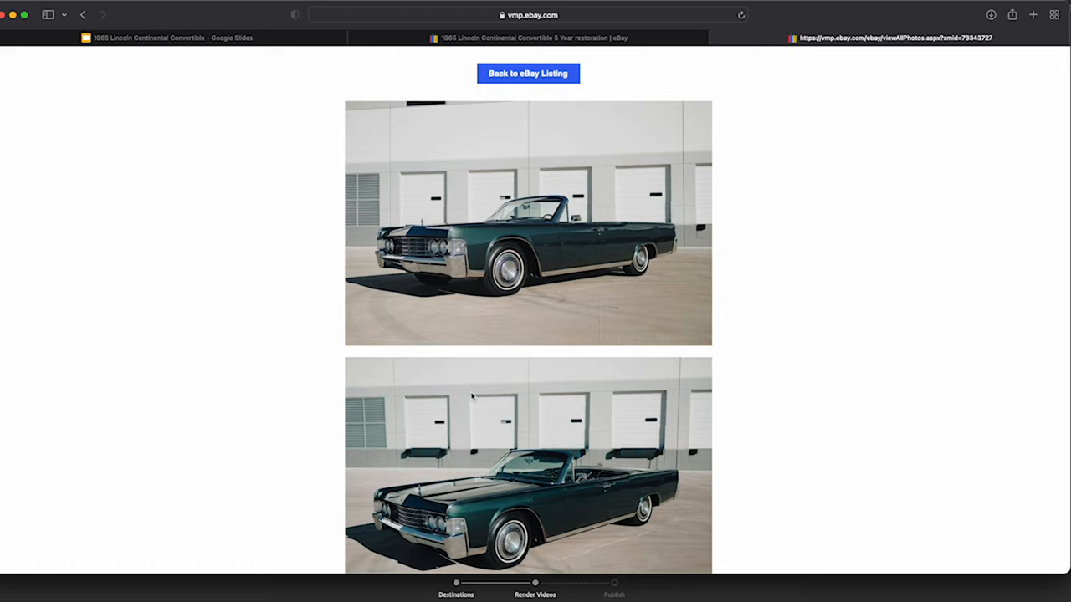
mouse_move(508, 434)
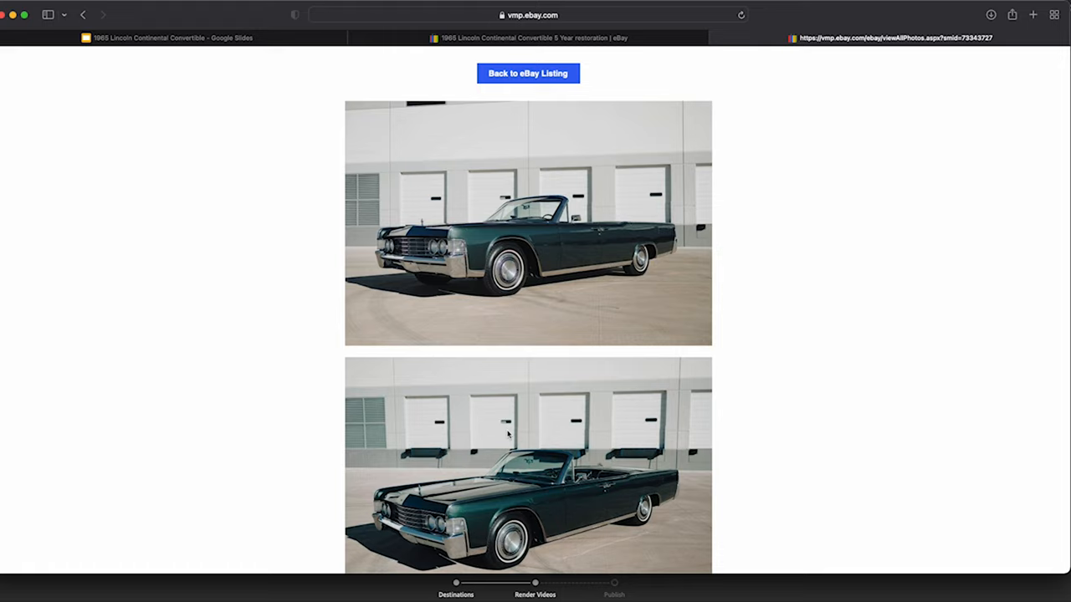
scroll(down, 3)
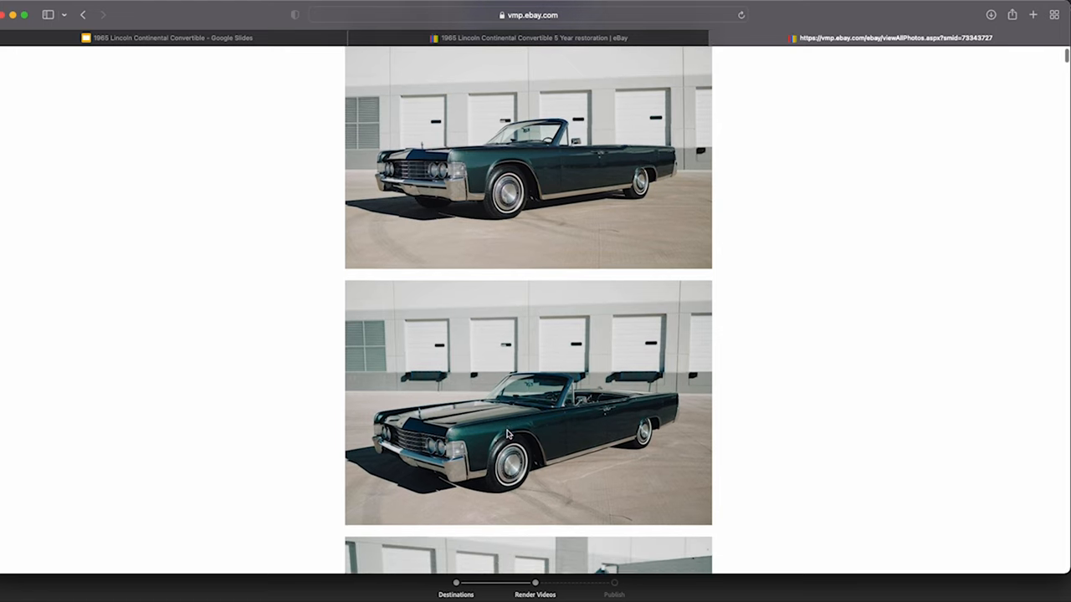
scroll(down, 3)
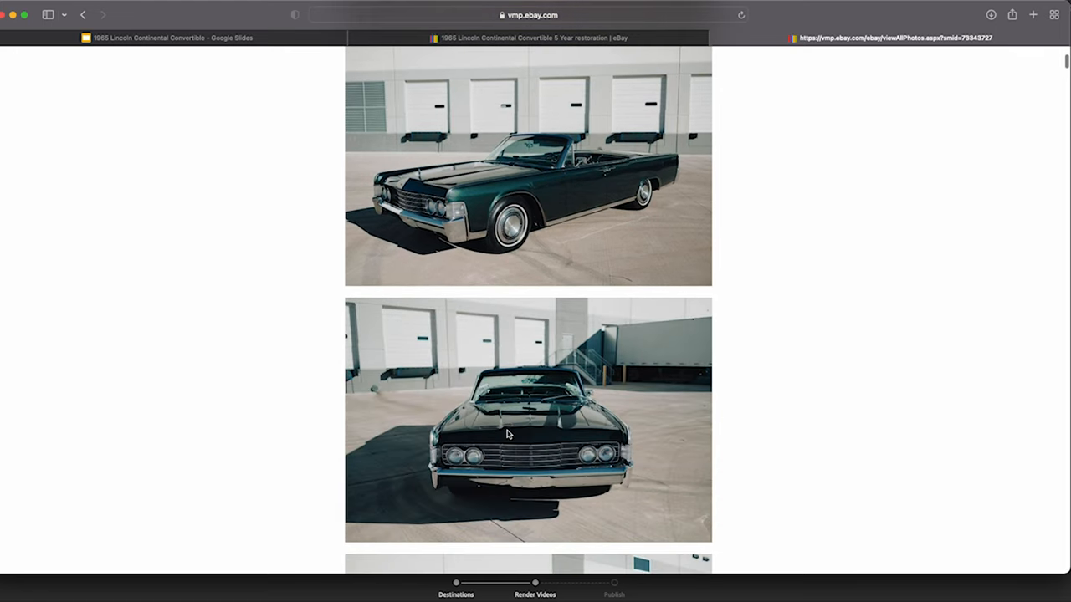
scroll(down, 3)
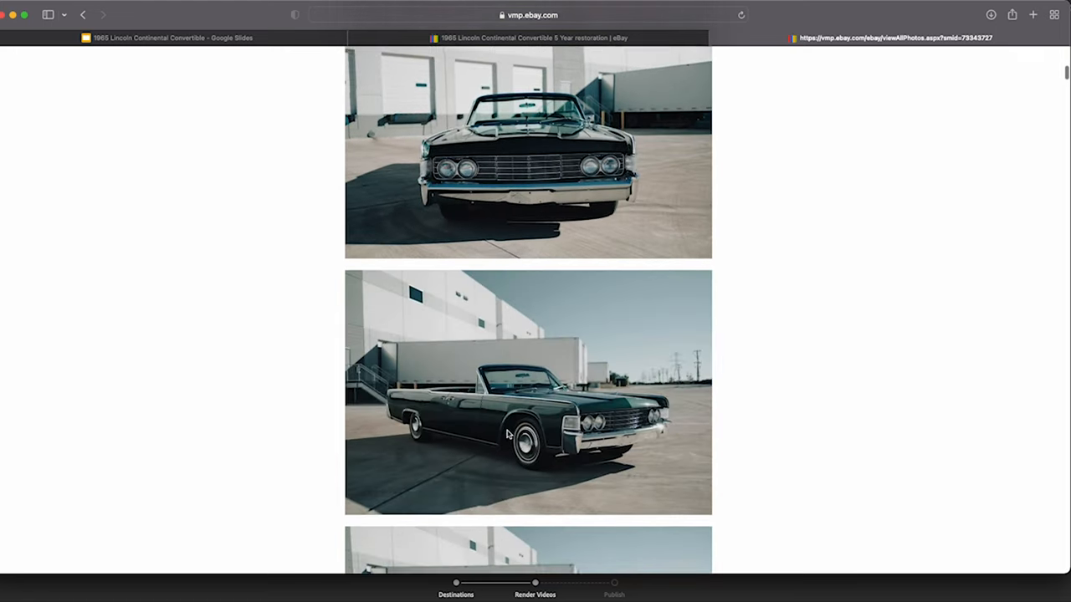
scroll(down, 3)
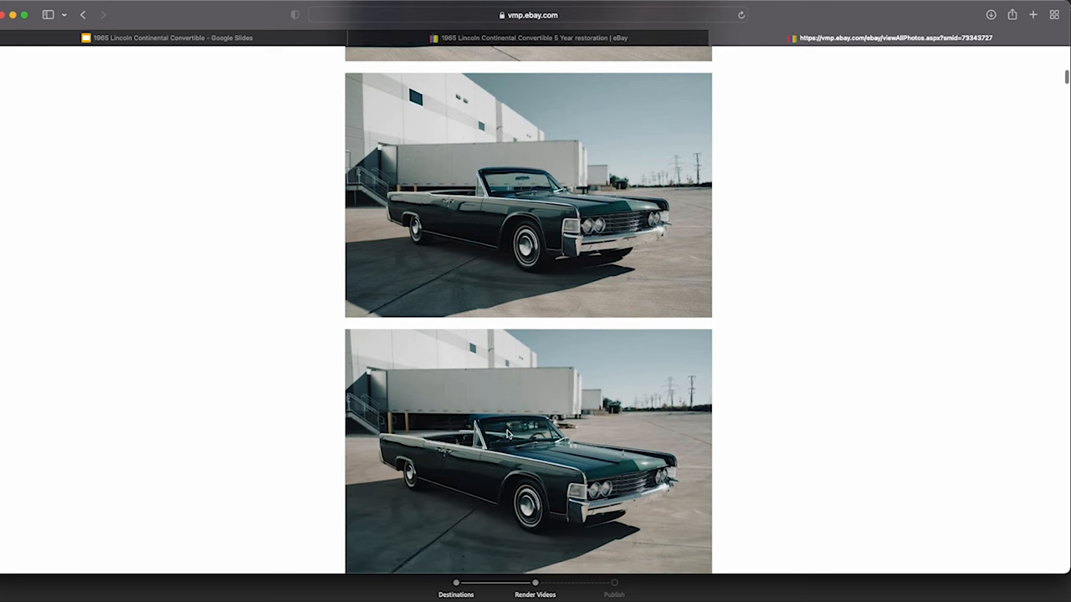
scroll(down, 3)
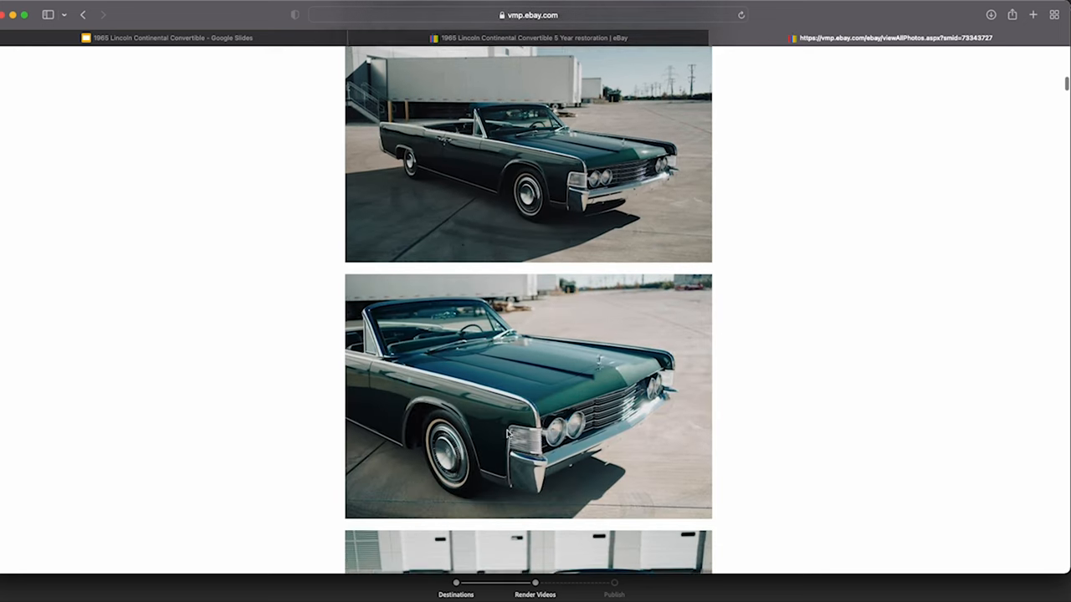
scroll(down, 3)
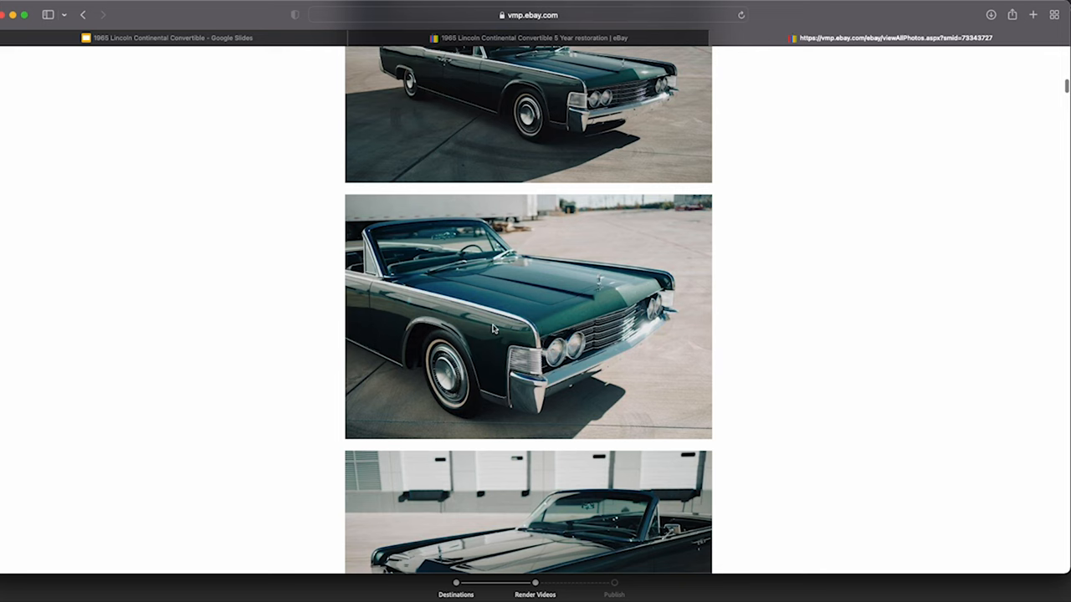
scroll(down, 3)
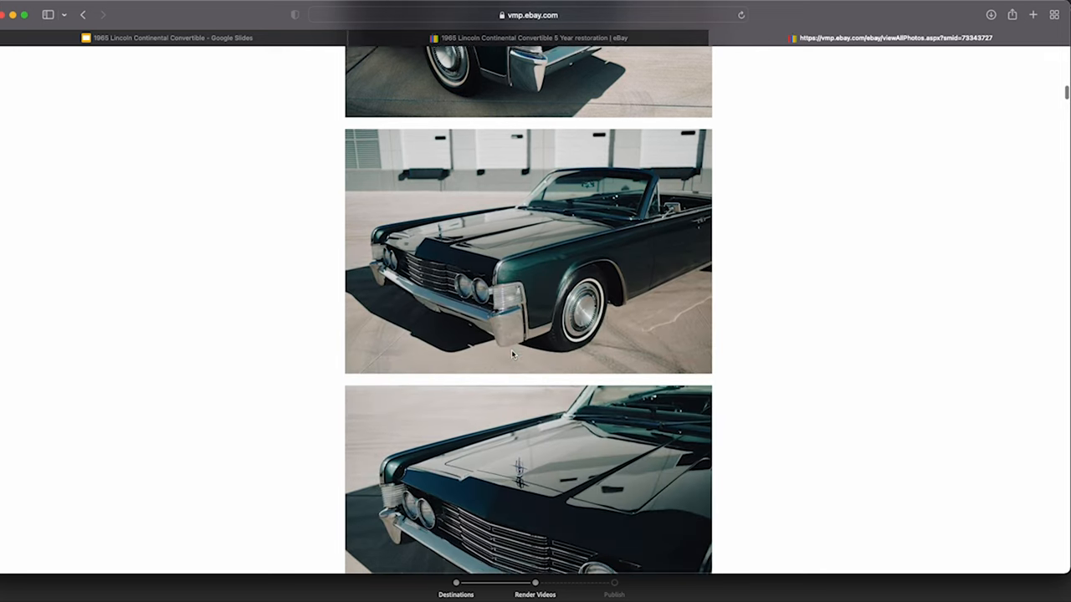
scroll(down, 3)
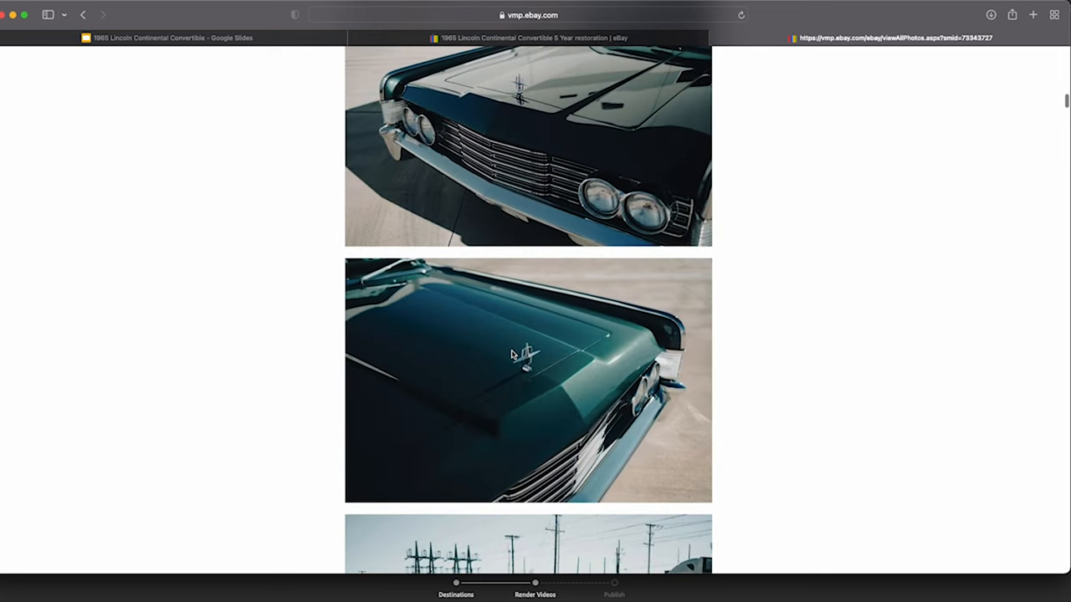
scroll(down, 3)
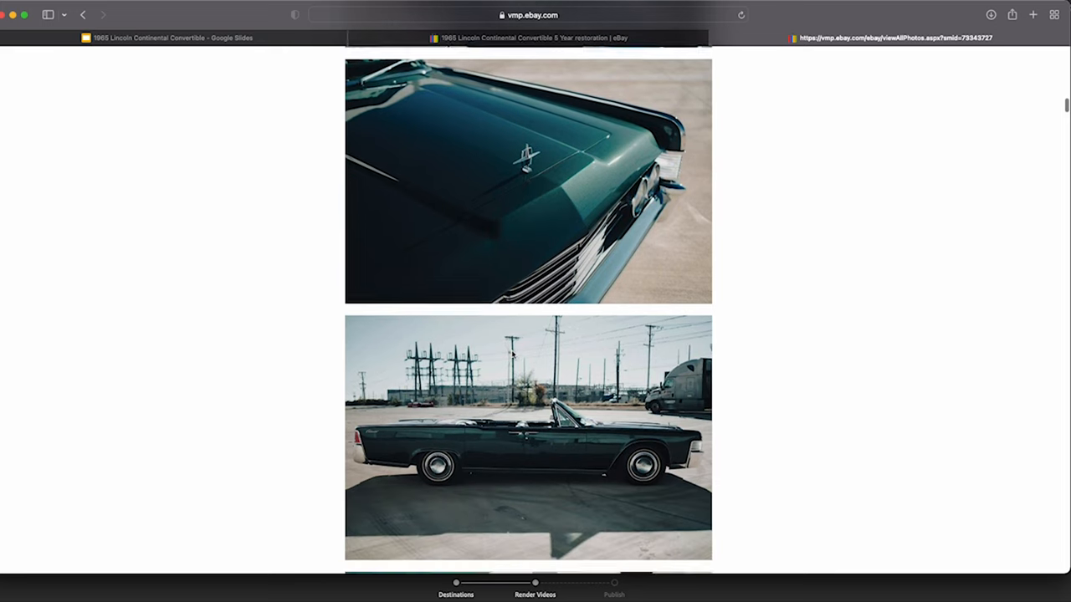
scroll(down, 3)
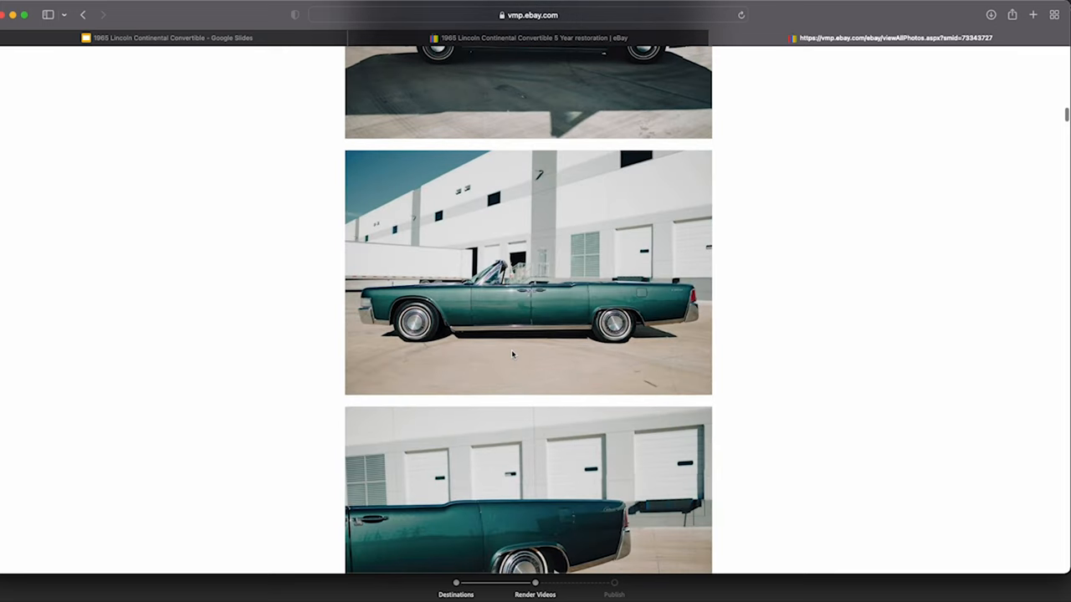
scroll(down, 3)
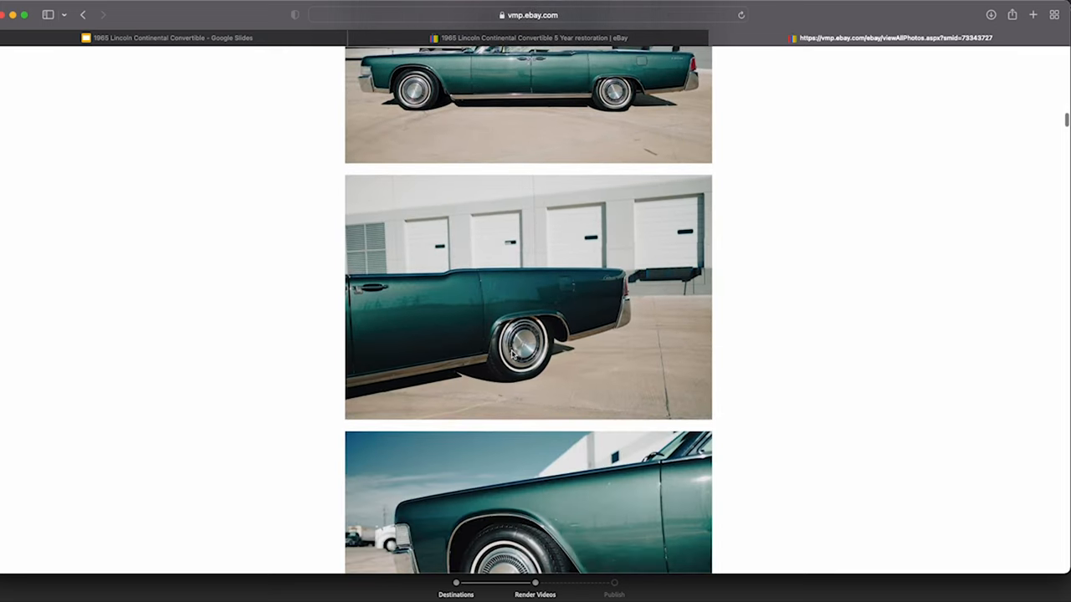
- Scroll the gallery past the rear and front three-quarter shots to the black leather interior
scroll(down, 3)
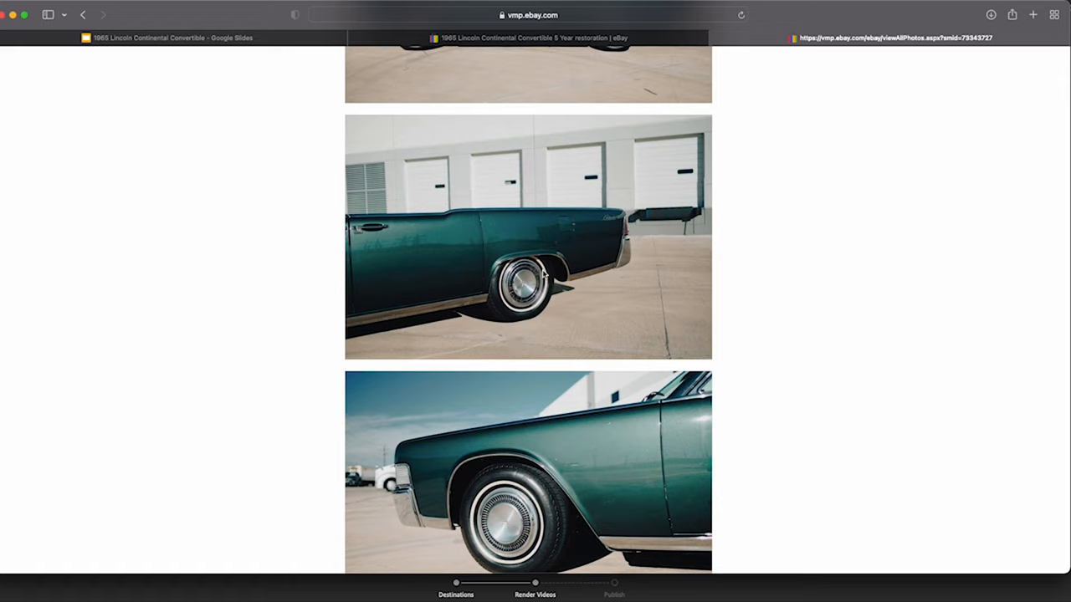
mouse_move(562, 381)
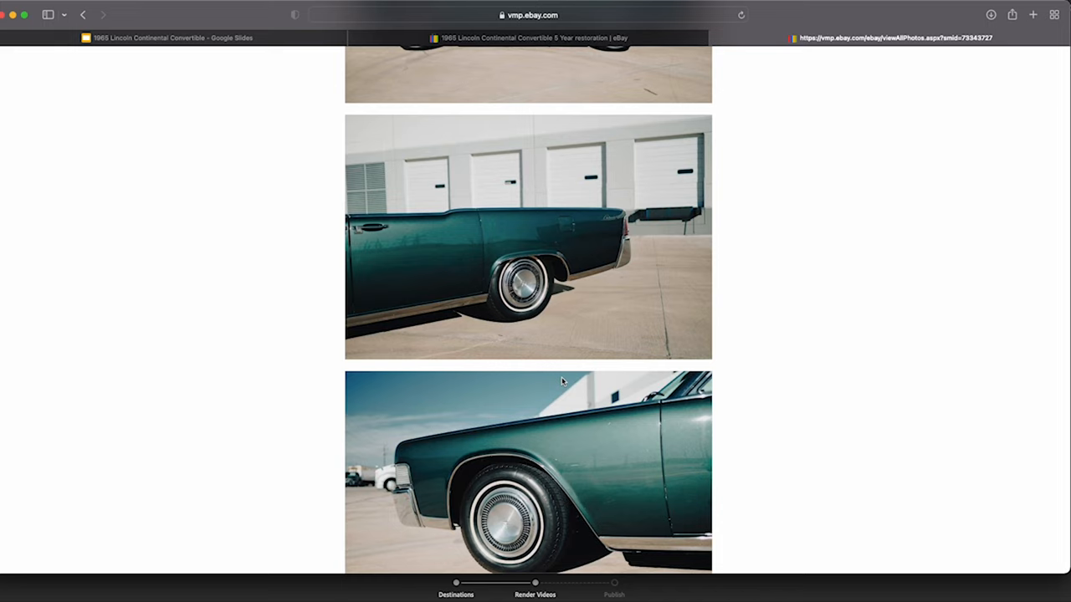
scroll(down, 3)
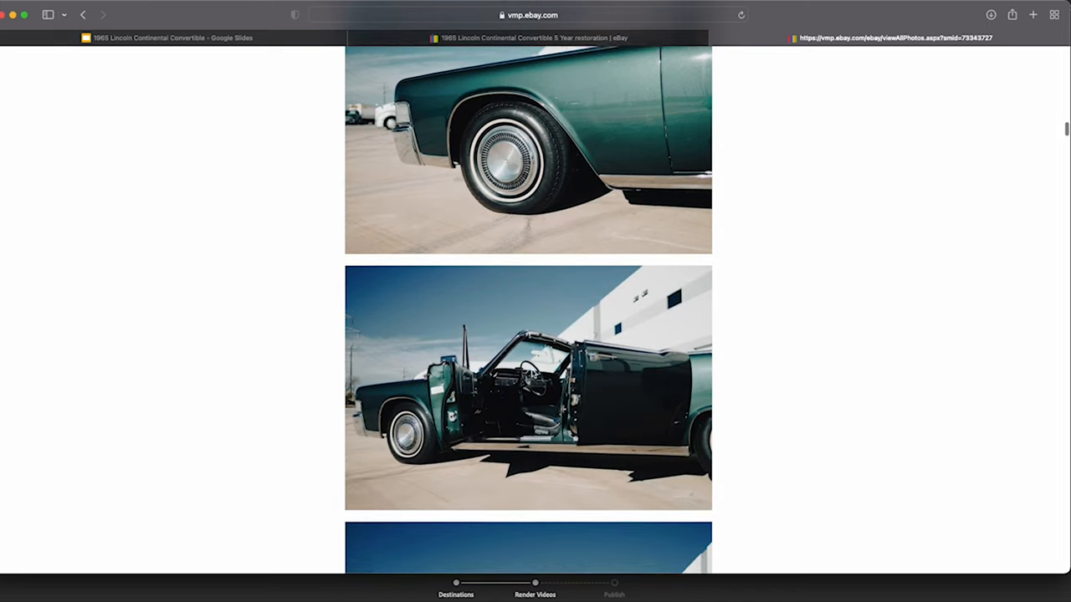
scroll(down, 3)
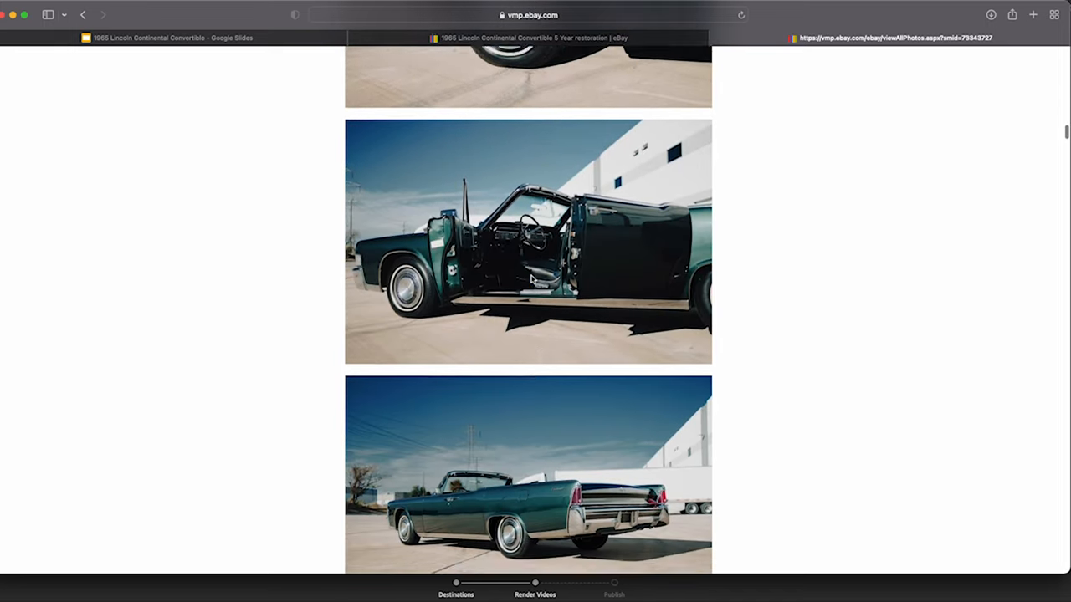
scroll(down, 3)
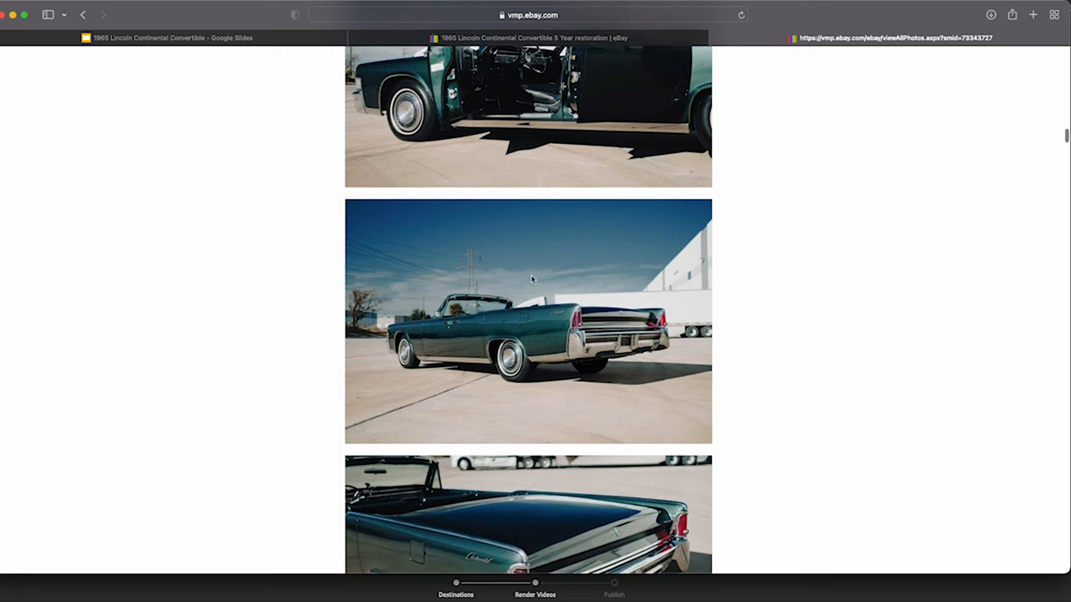
scroll(down, 3)
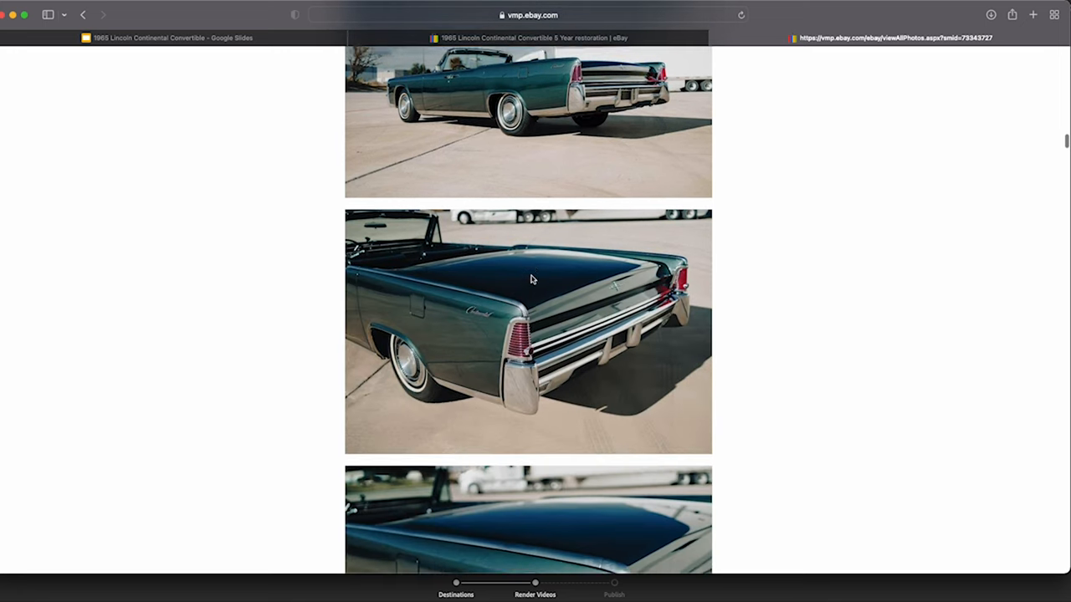
scroll(down, 3)
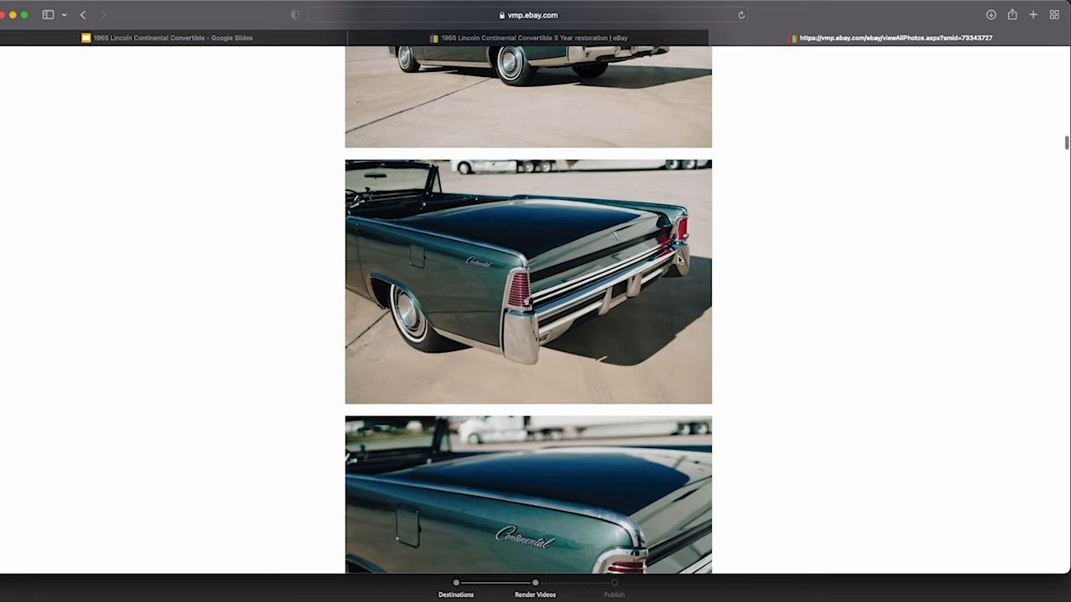
scroll(down, 3)
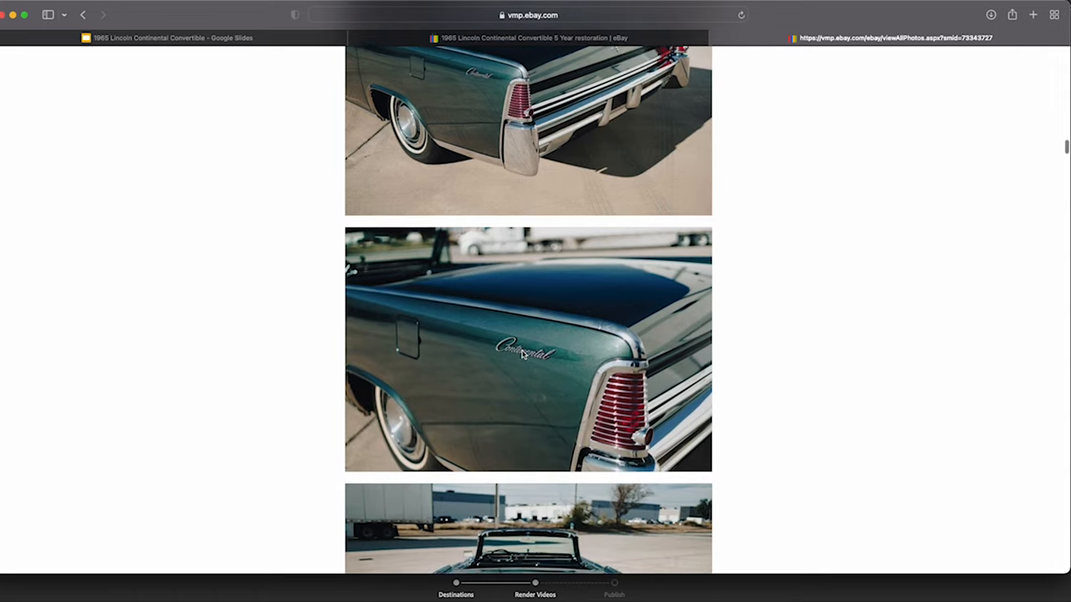
scroll(down, 3)
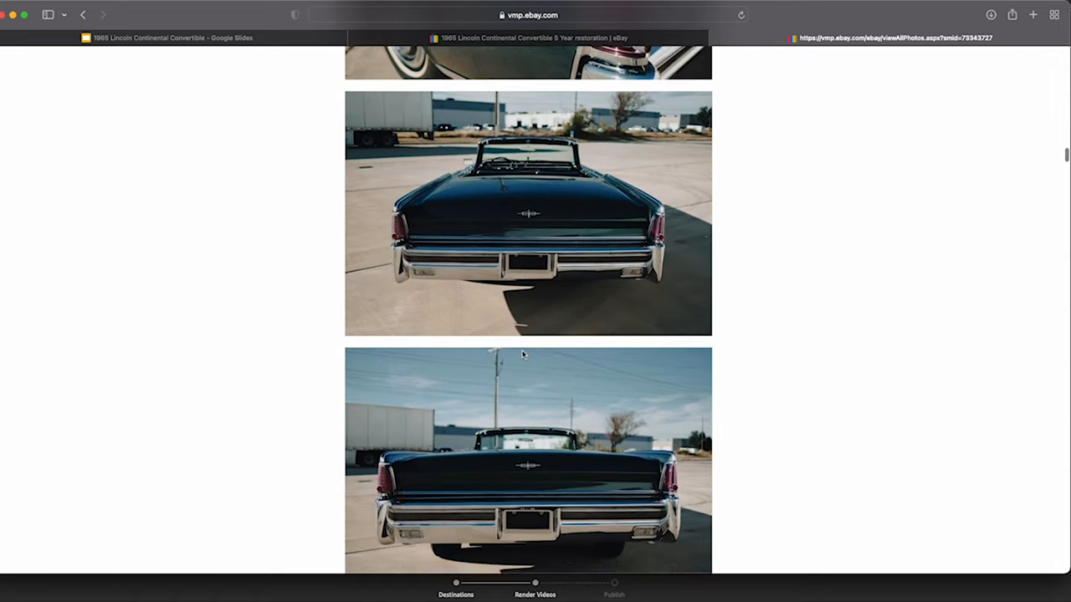
scroll(down, 3)
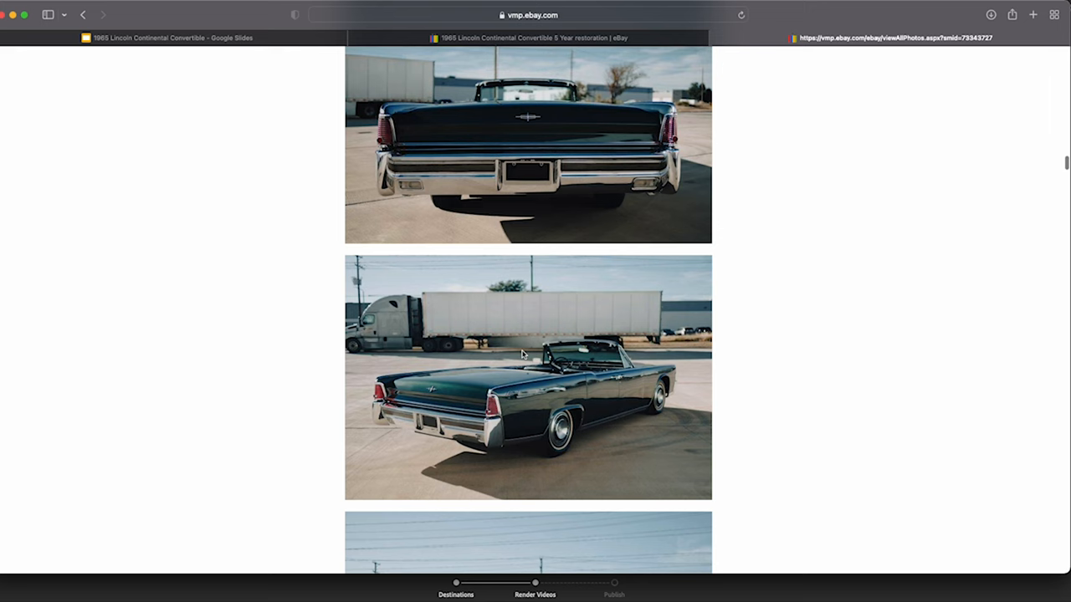
scroll(down, 3)
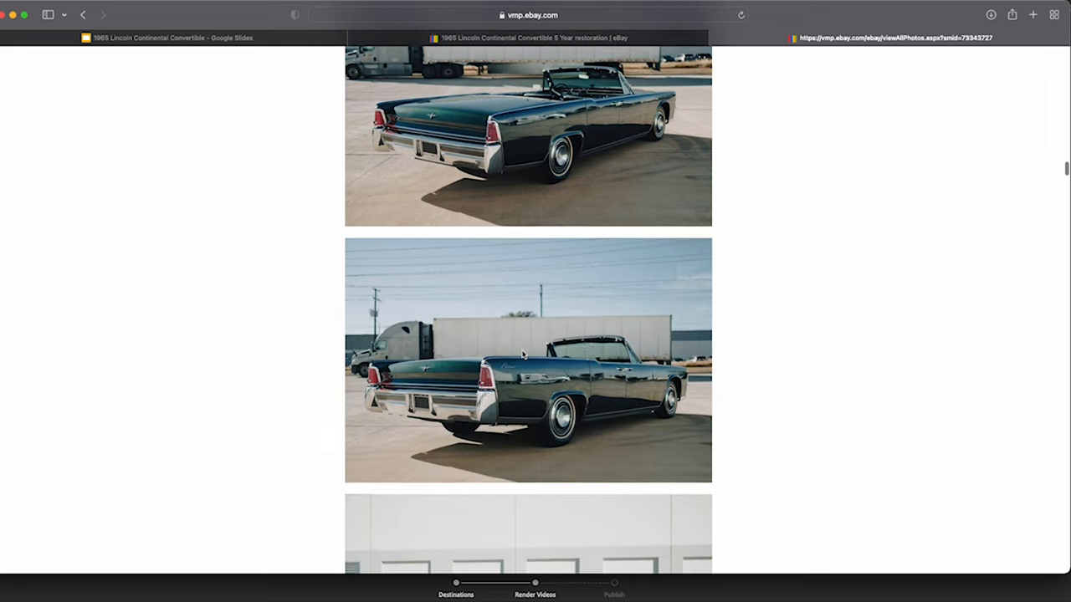
scroll(down, 3)
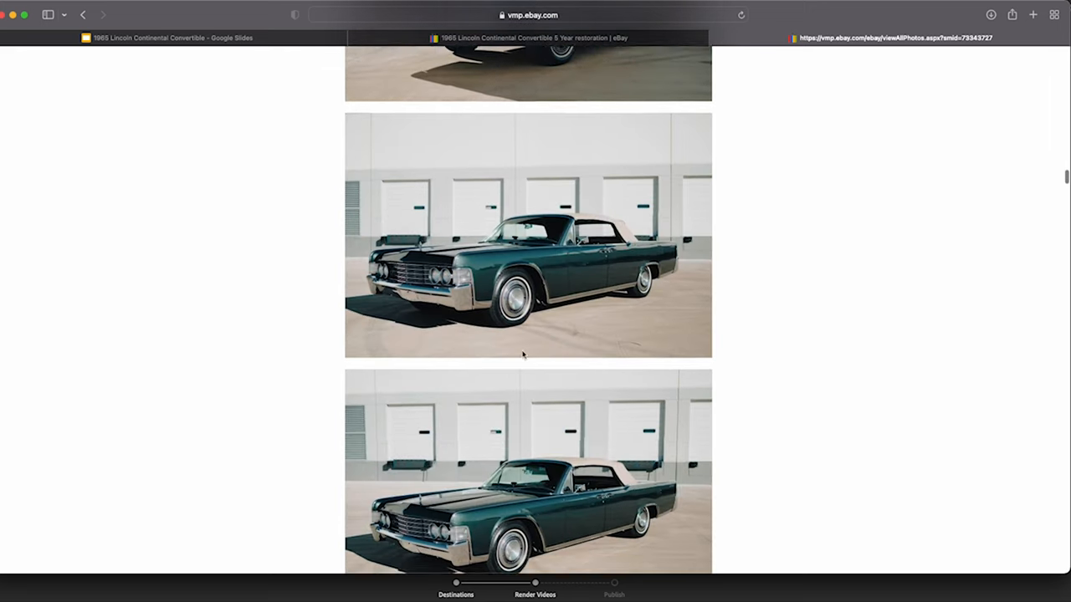
scroll(down, 3)
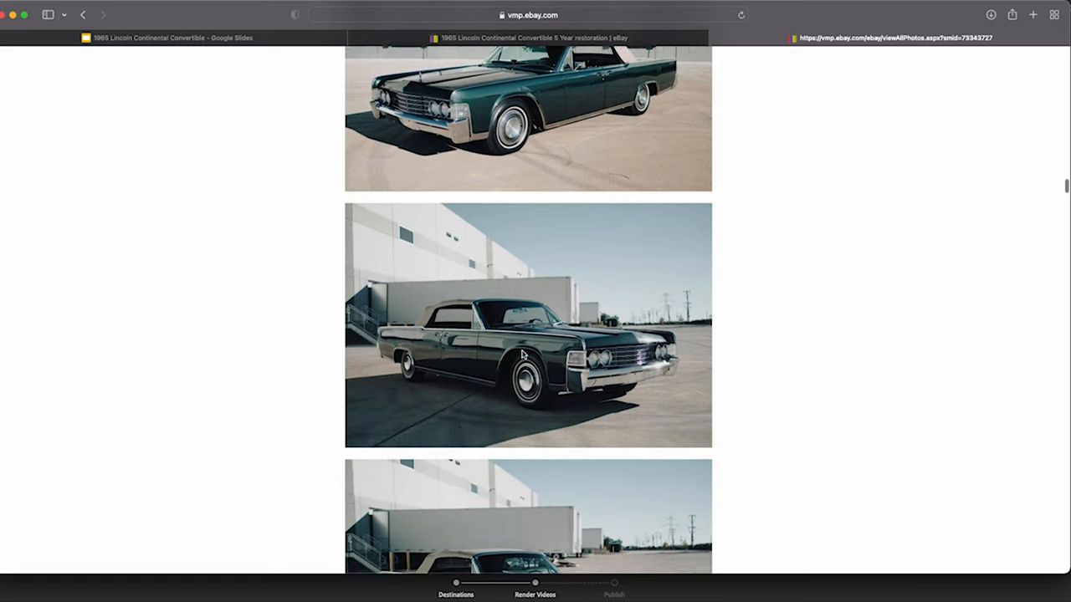
scroll(down, 3)
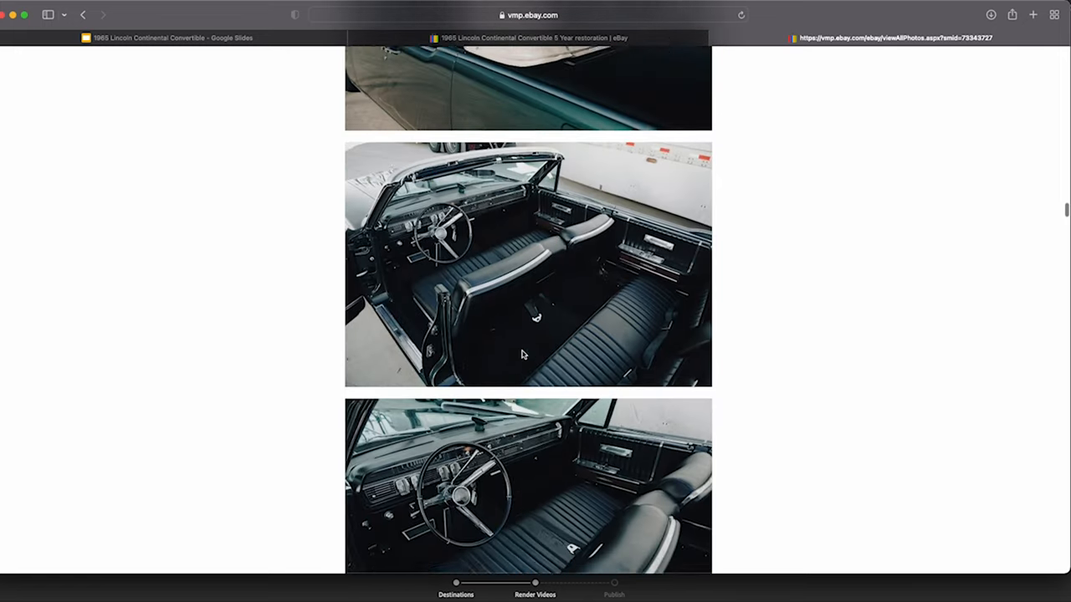
- Scroll past the tan soft-top and front-seat photos to the black leather rear bench seat
scroll(up, 3)
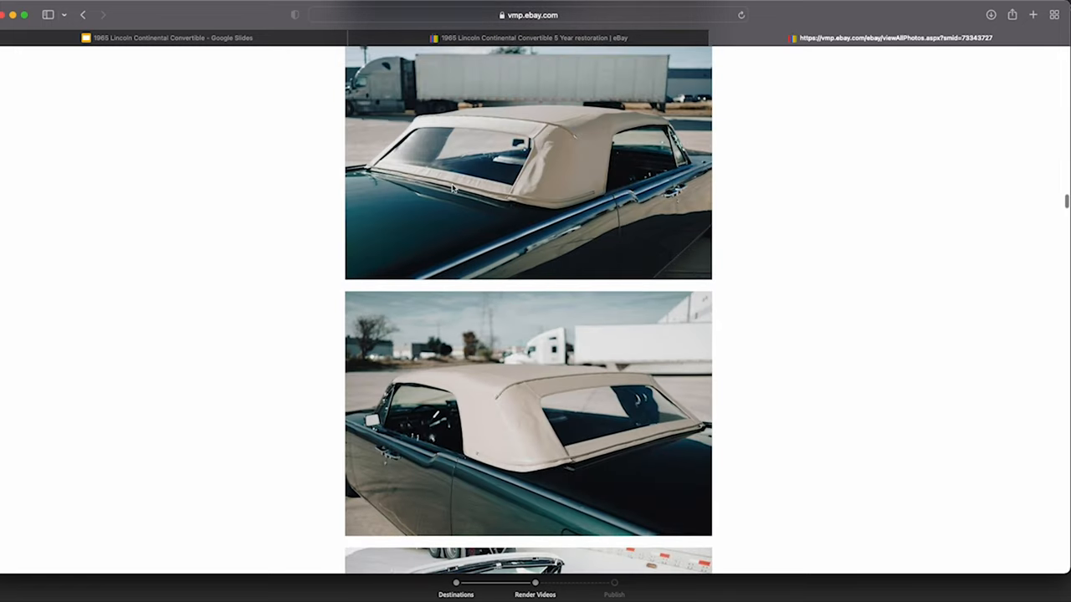
mouse_move(423, 147)
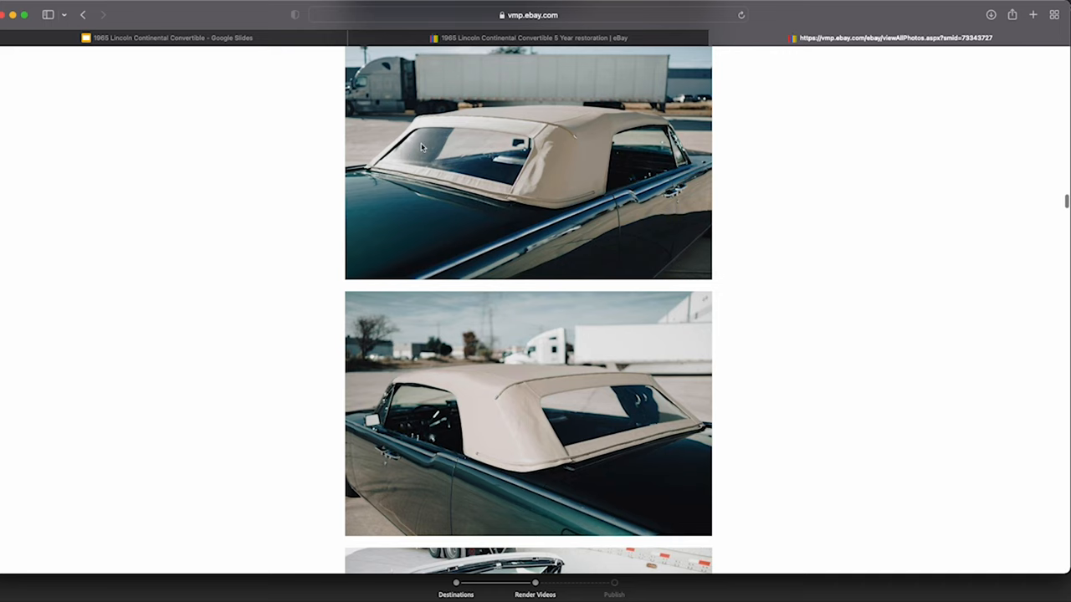
scroll(down, 3)
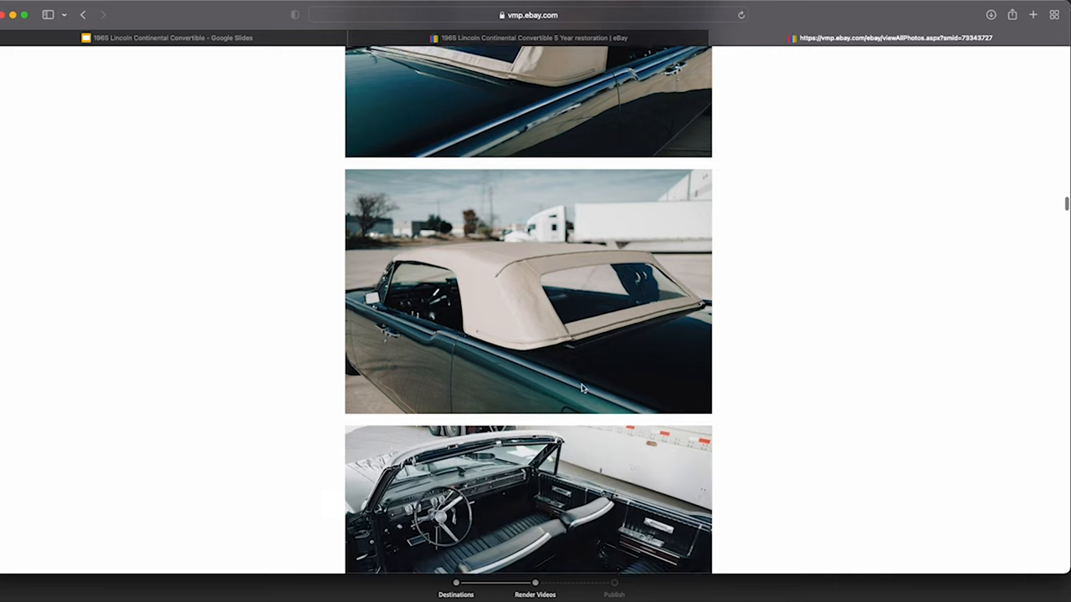
scroll(down, 3)
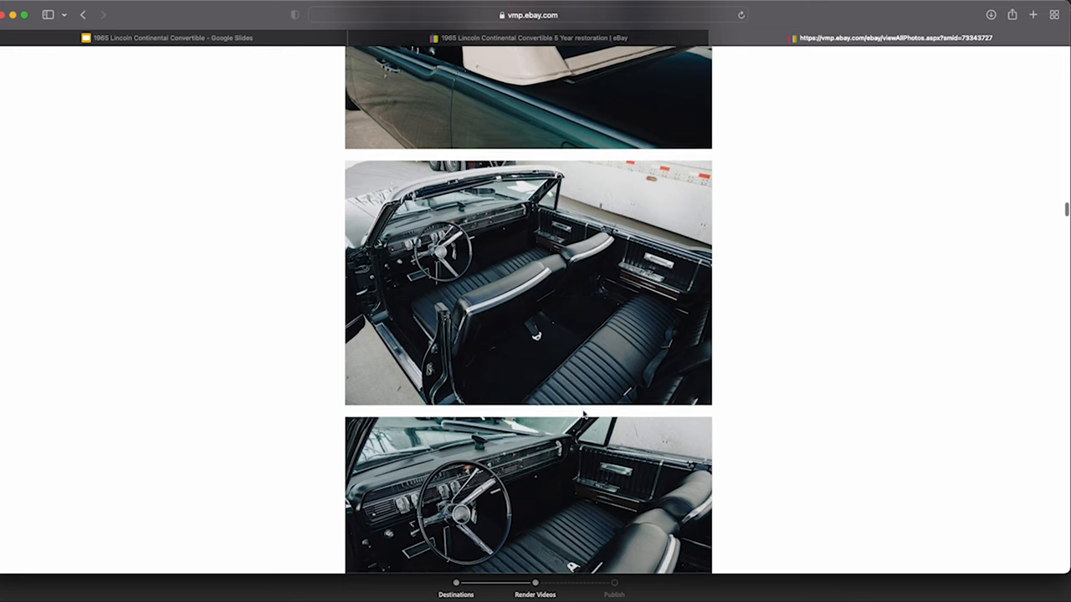
scroll(up, 3)
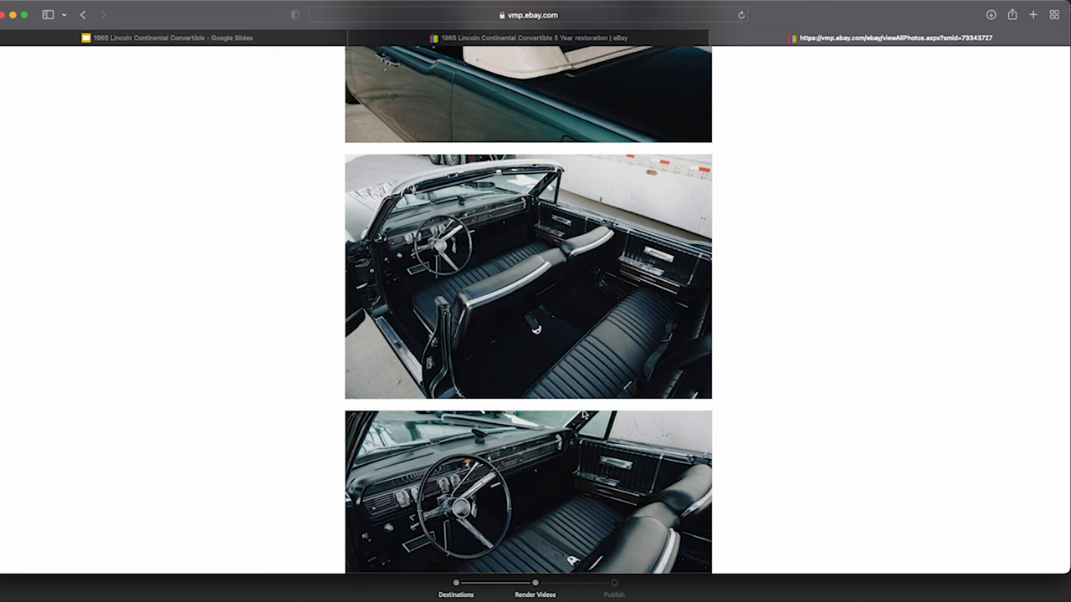
scroll(down, 3)
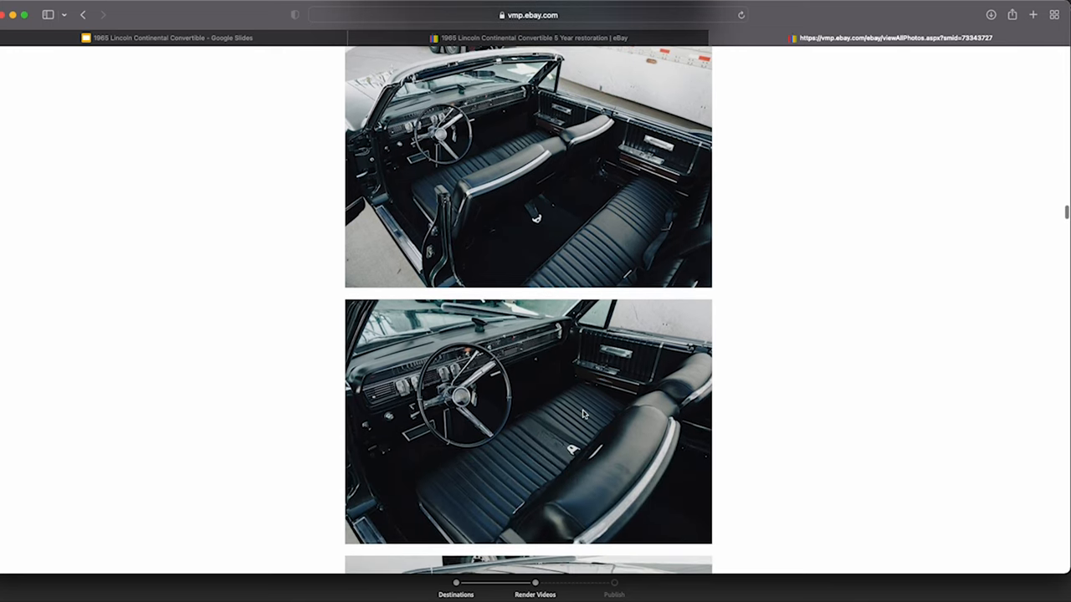
scroll(down, 3)
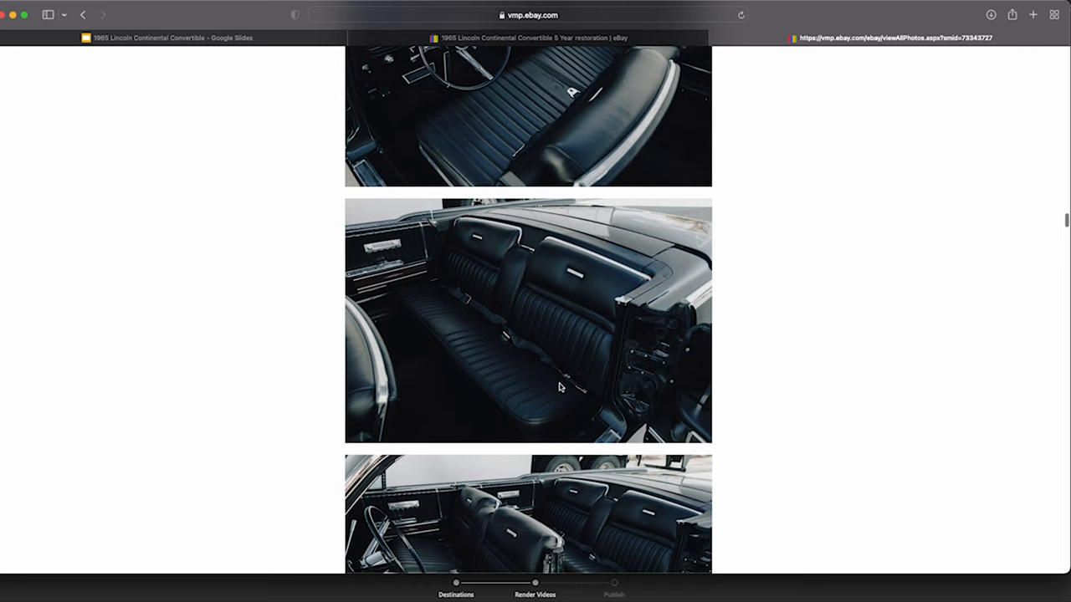
mouse_move(467, 305)
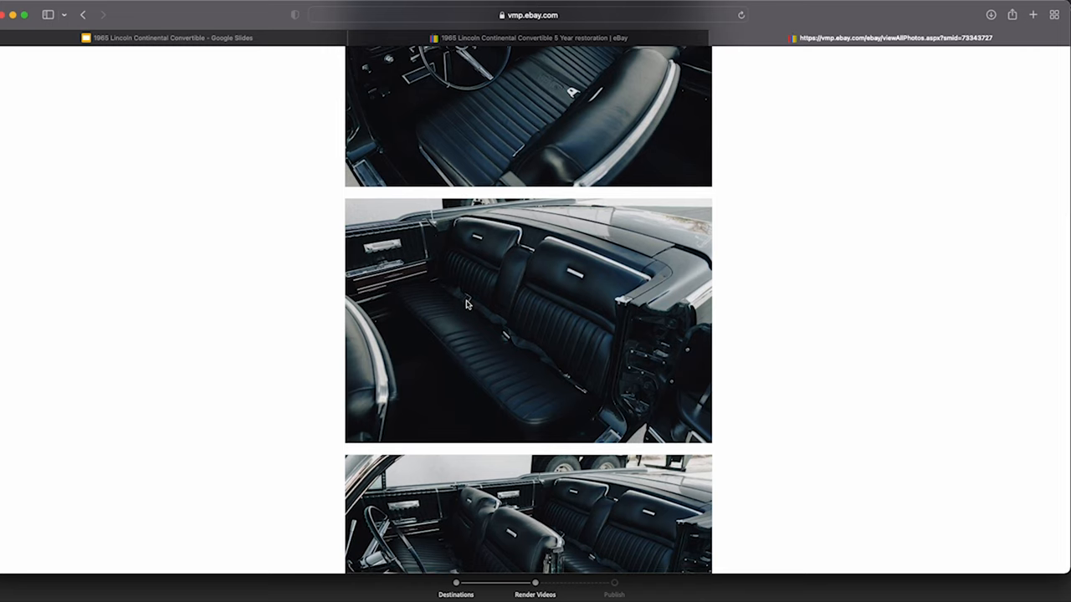
mouse_move(519, 354)
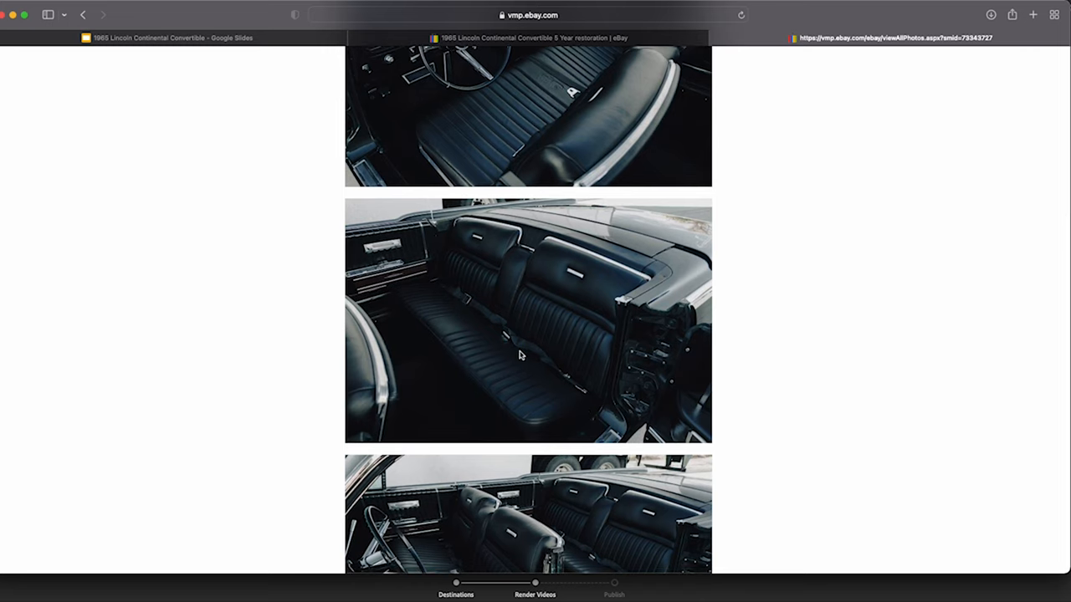
- Scroll down to the front seat, steering wheel and dashboard close-ups
scroll(down, 3)
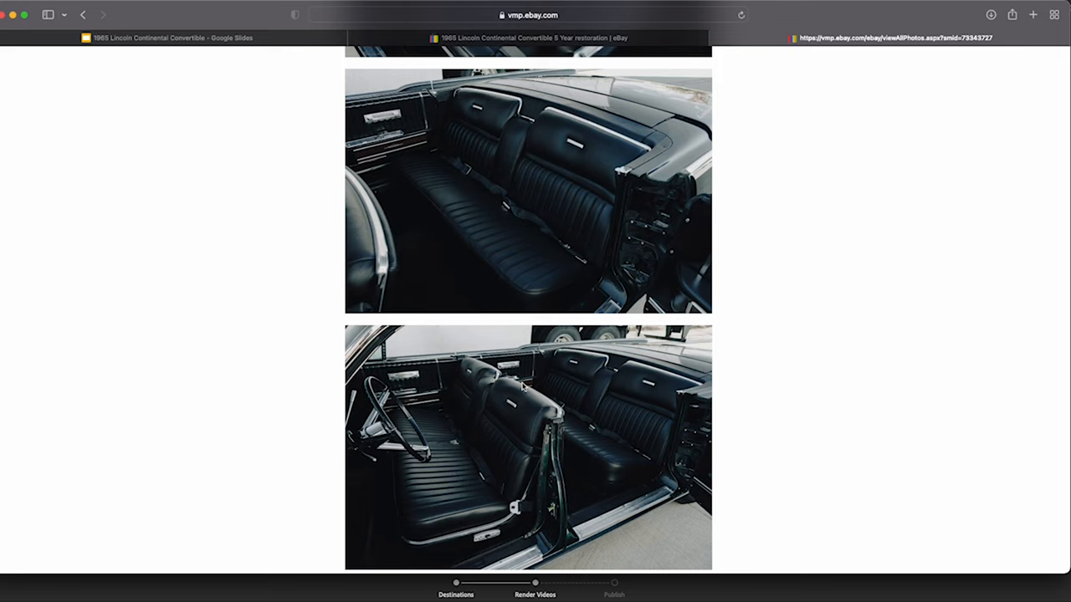
mouse_move(605, 488)
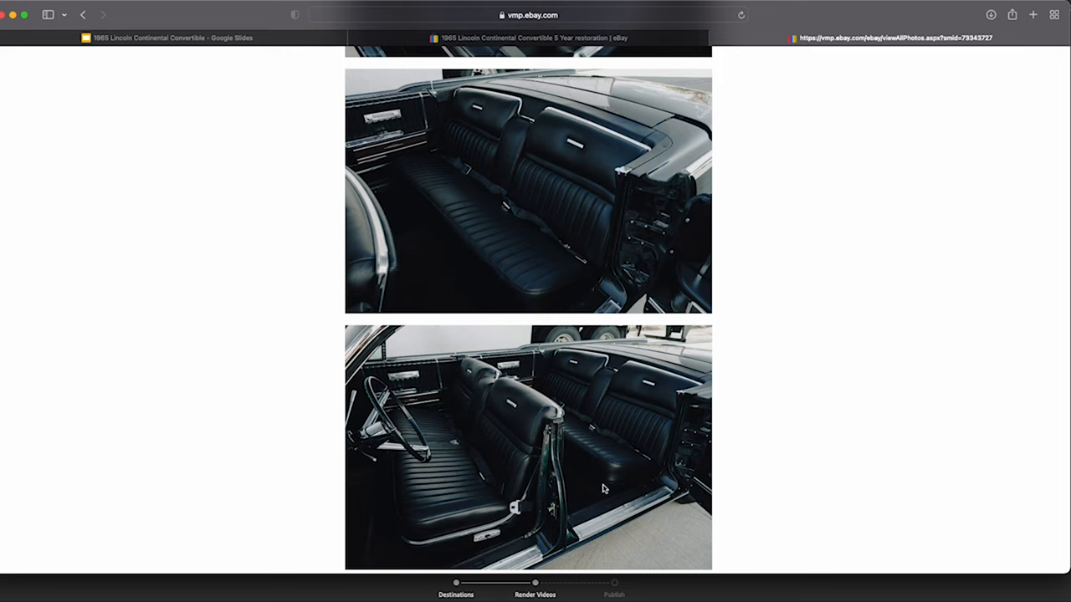
scroll(down, 3)
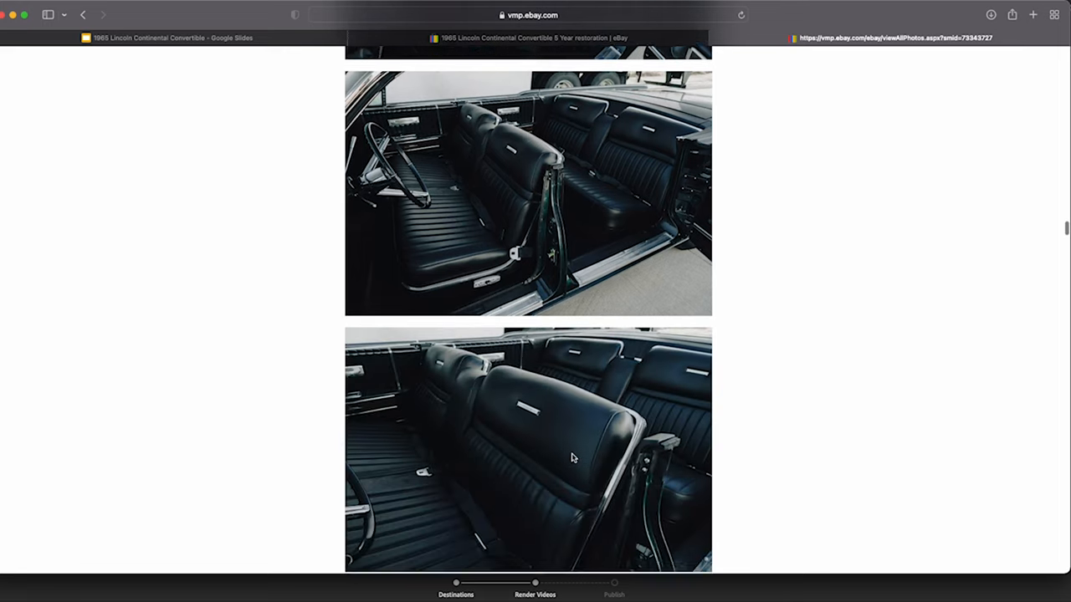
scroll(down, 3)
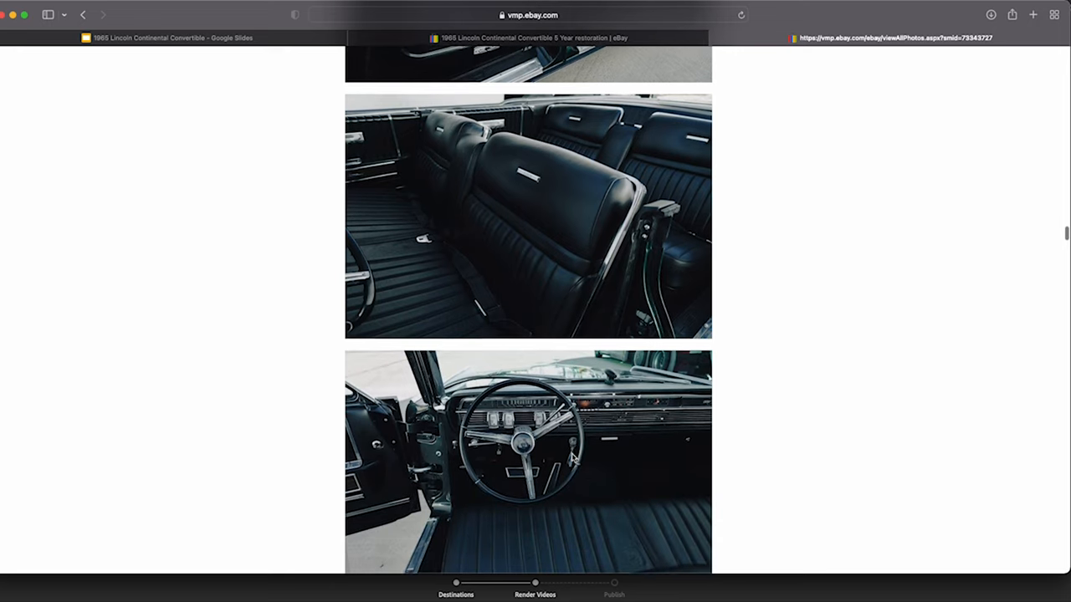
scroll(down, 3)
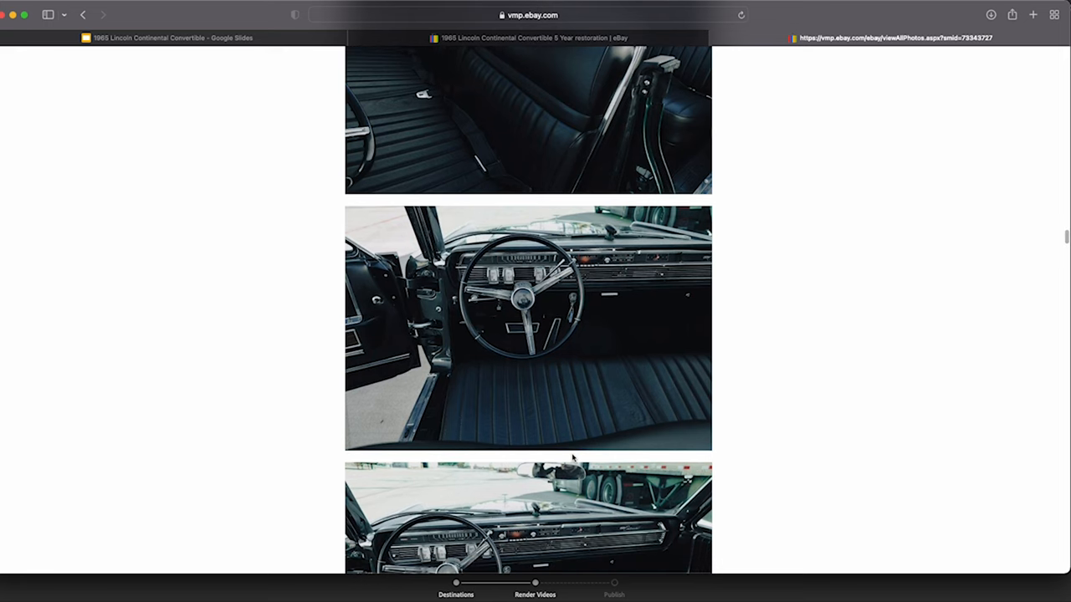
scroll(down, 3)
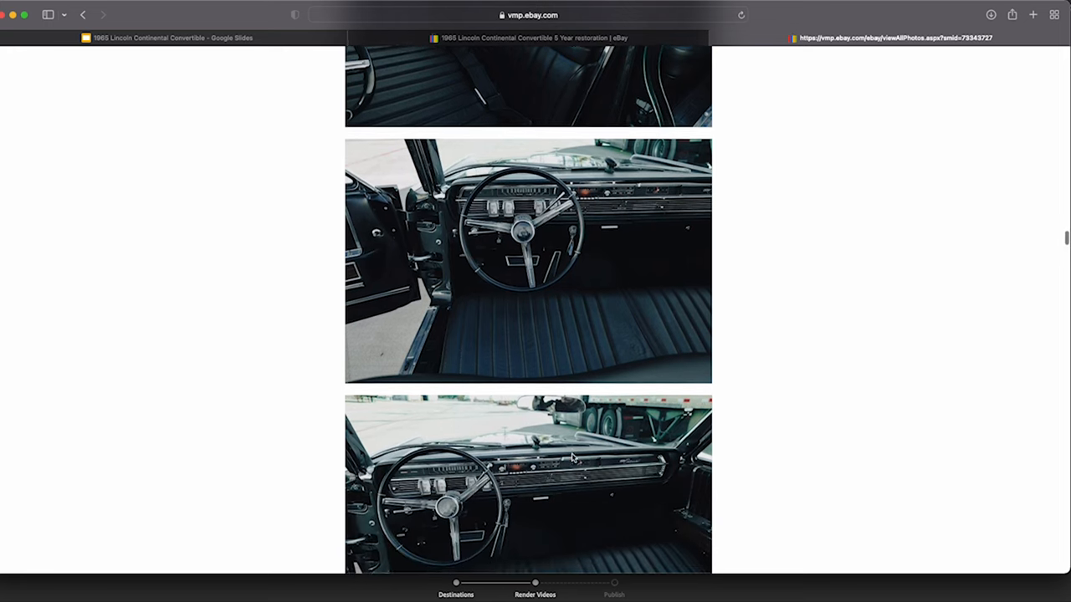
scroll(down, 3)
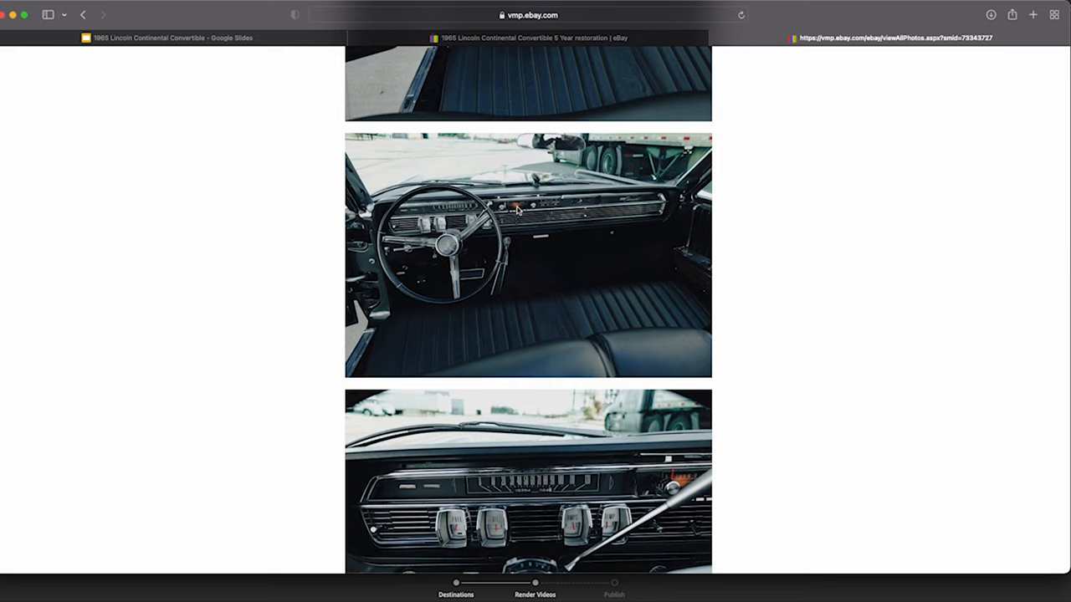
mouse_move(562, 342)
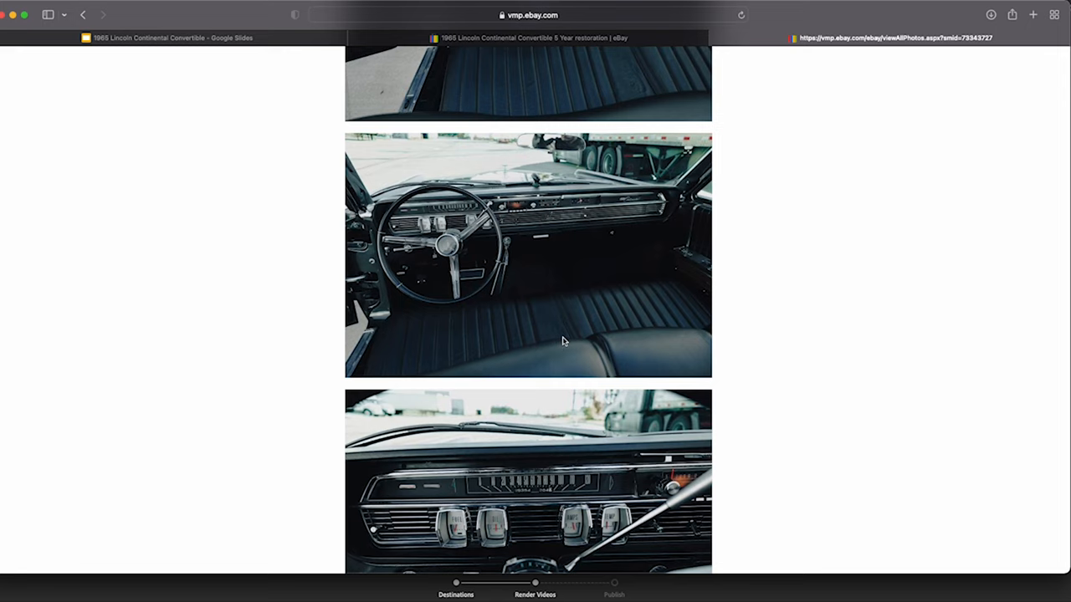
mouse_move(571, 361)
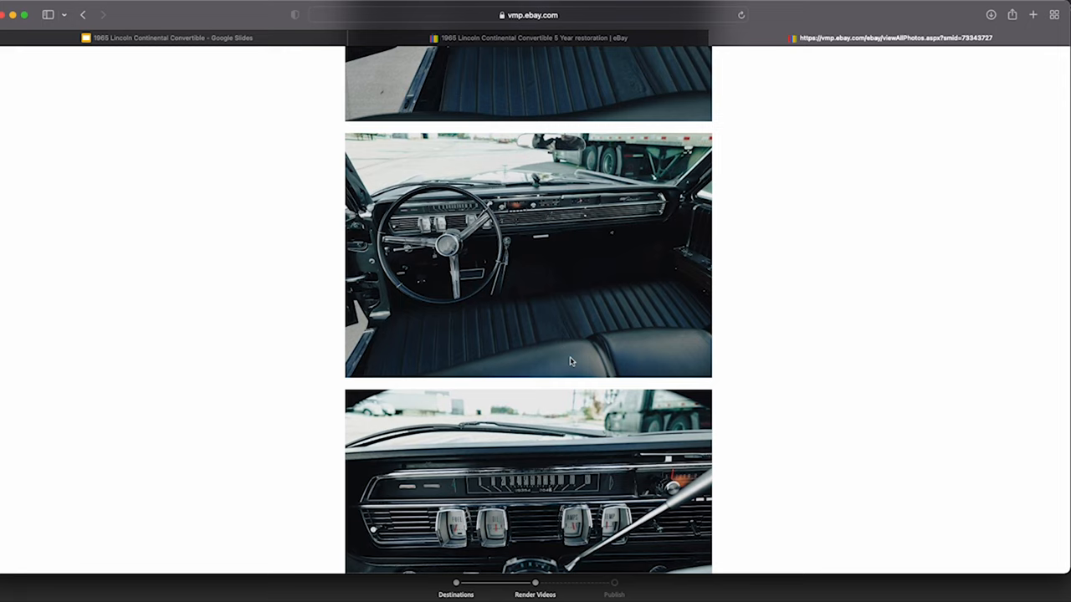
scroll(down, 3)
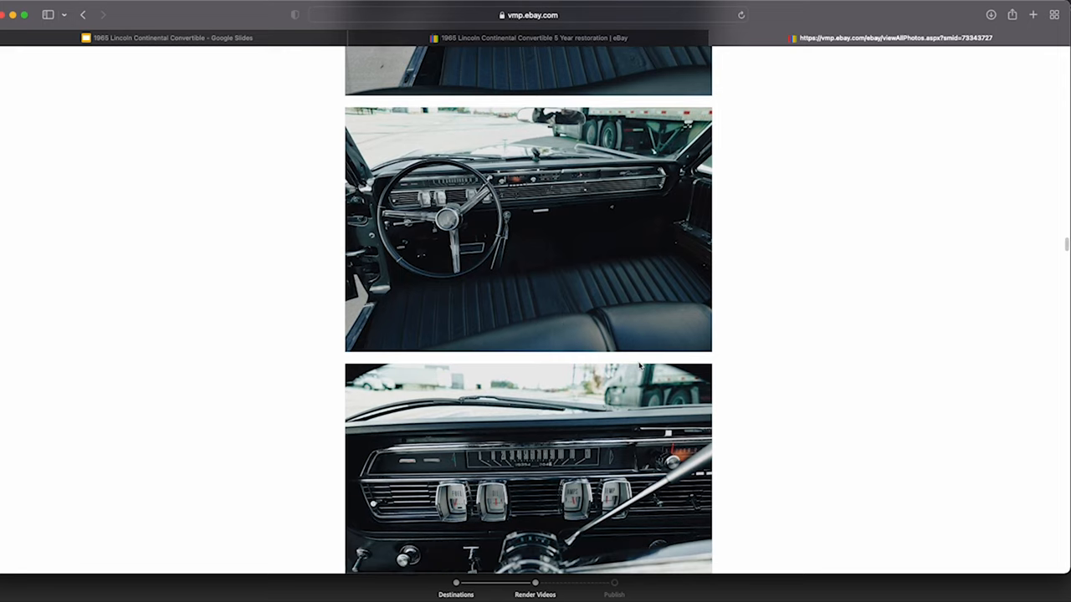
mouse_move(653, 335)
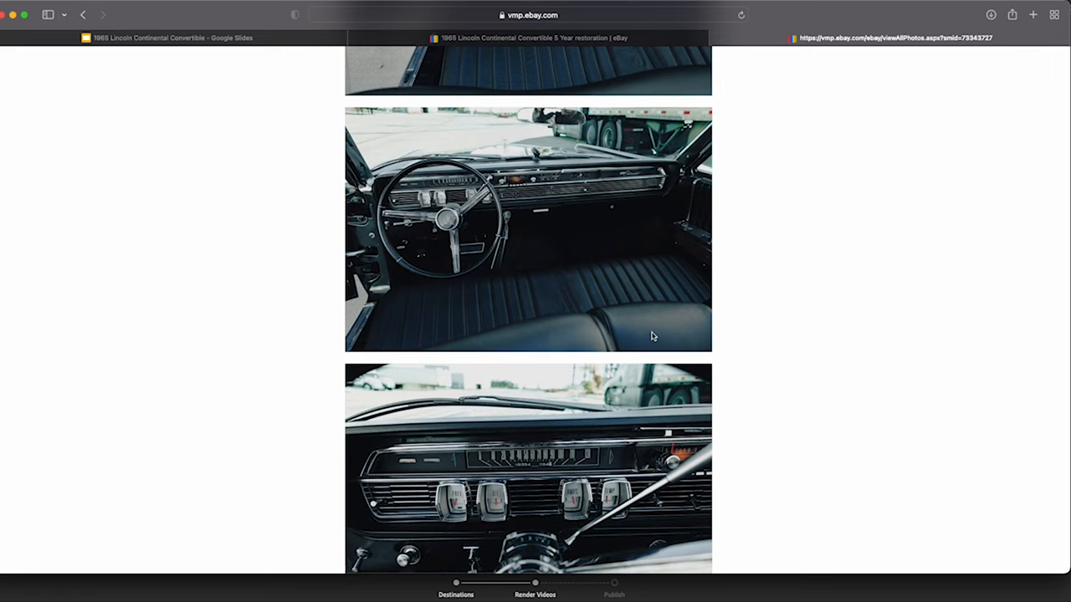
mouse_move(682, 285)
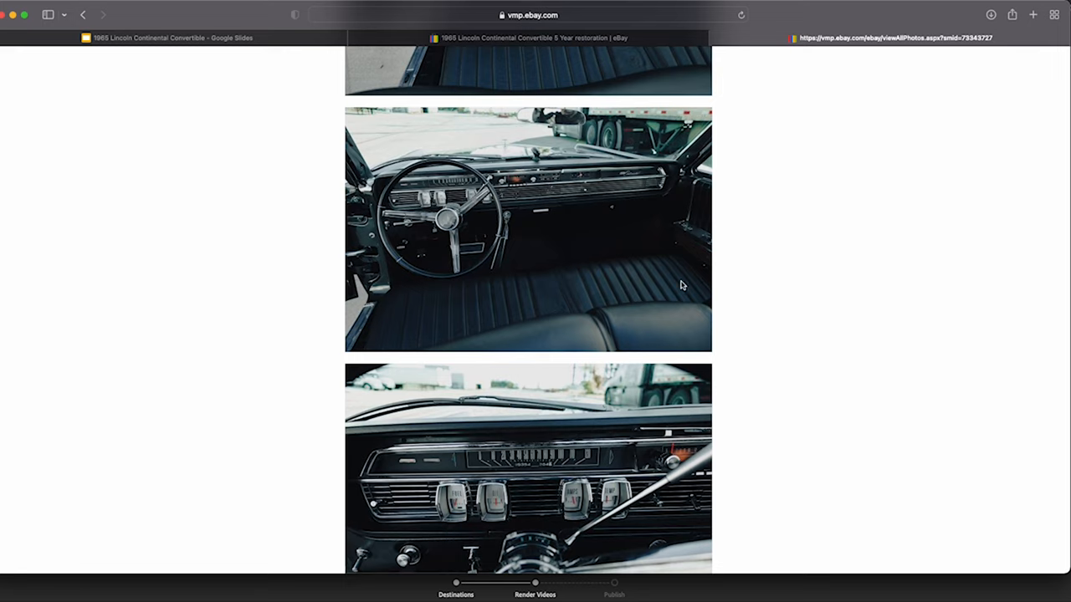
- Scroll past the dashboard, steering hub, open-top and rear-seat photos to the engine bay shot
scroll(down, 3)
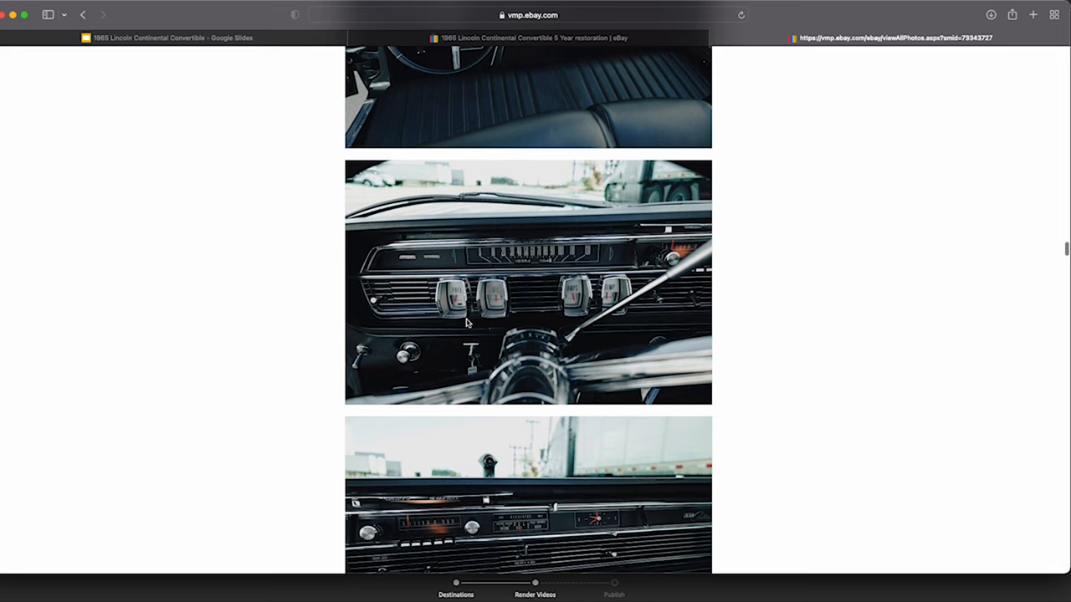
scroll(down, 3)
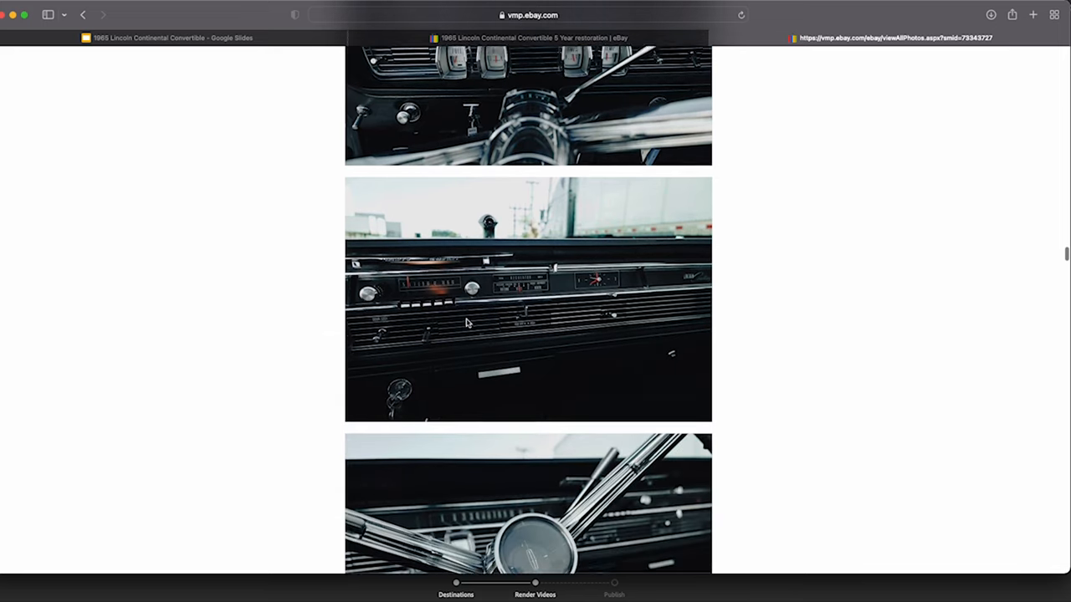
scroll(down, 3)
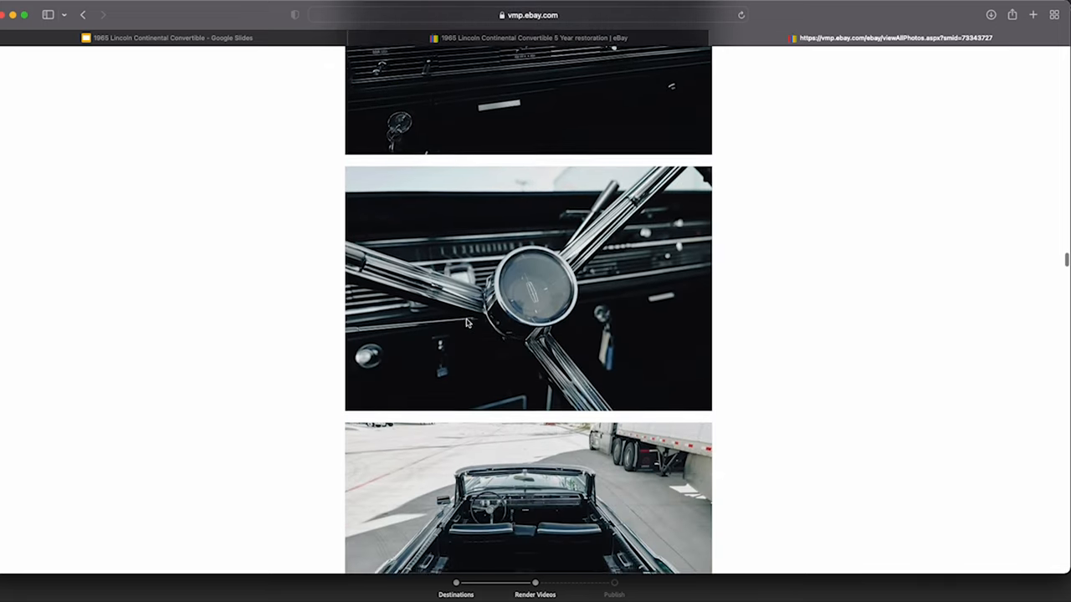
scroll(down, 3)
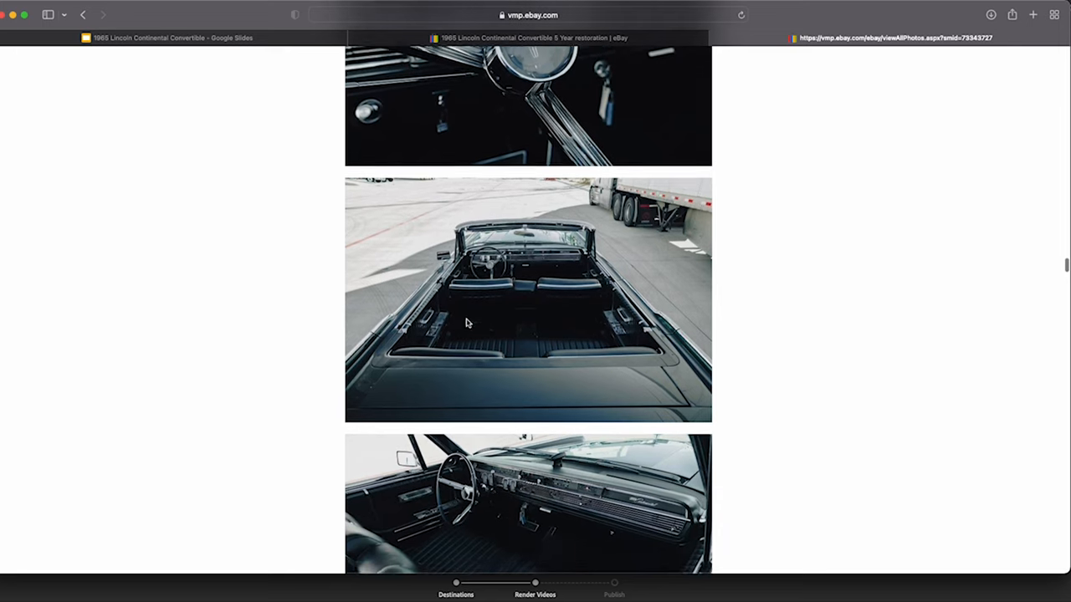
scroll(down, 3)
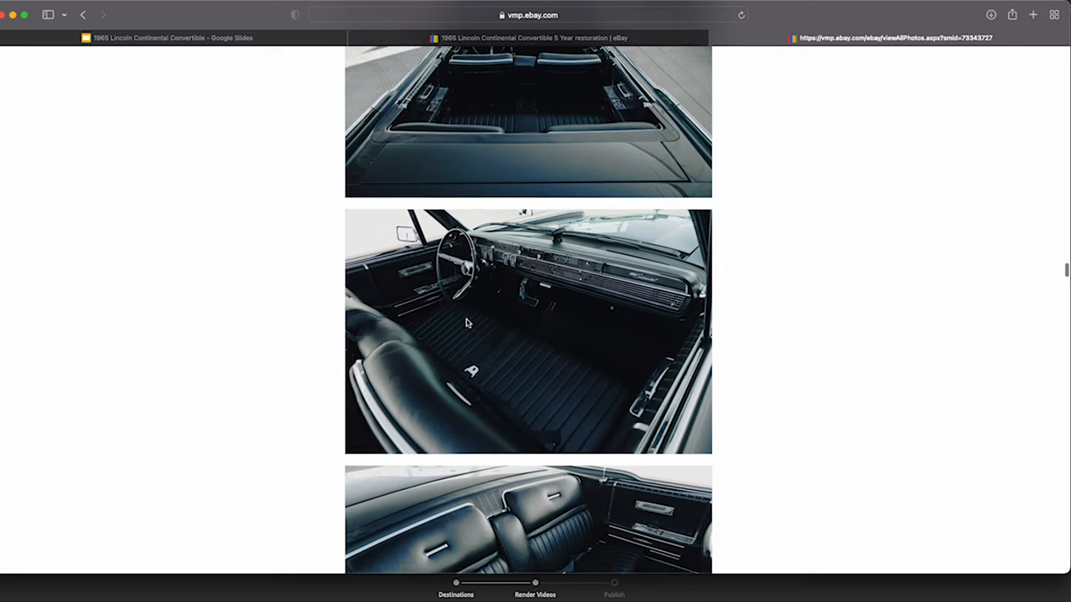
scroll(down, 3)
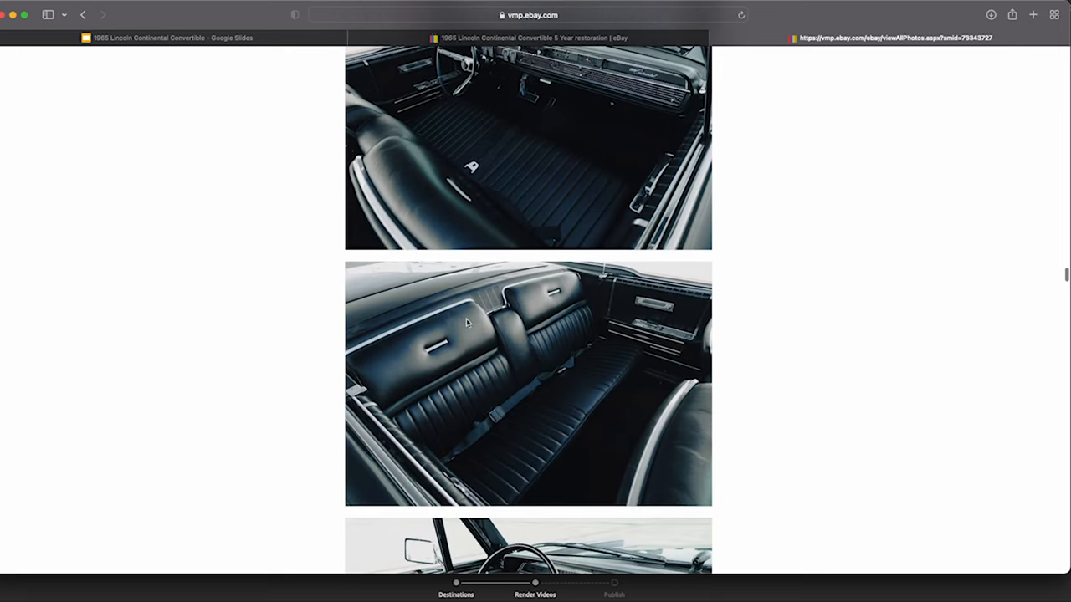
scroll(down, 3)
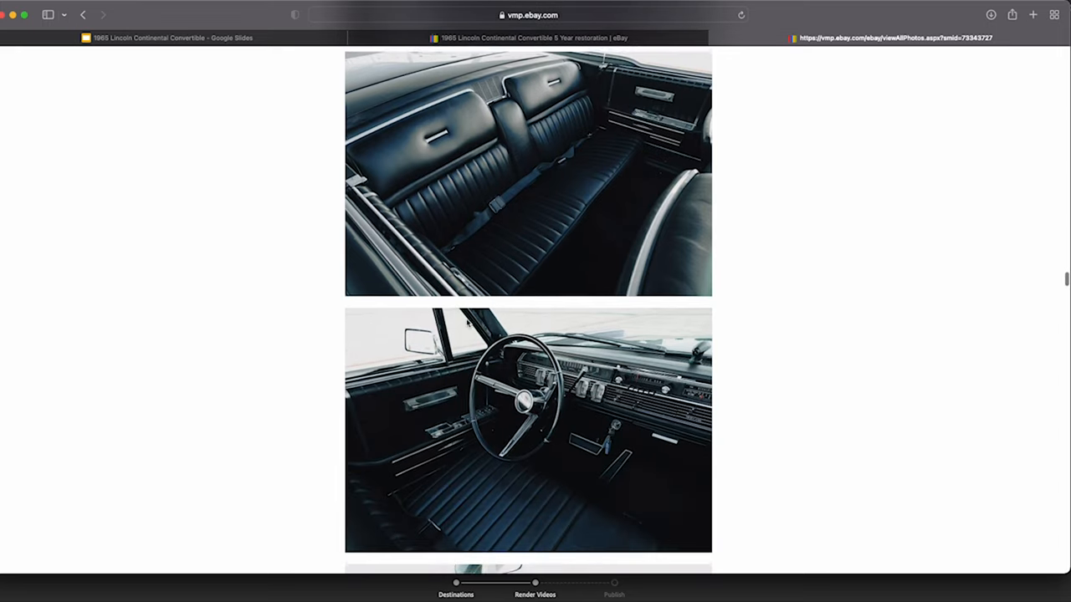
scroll(down, 3)
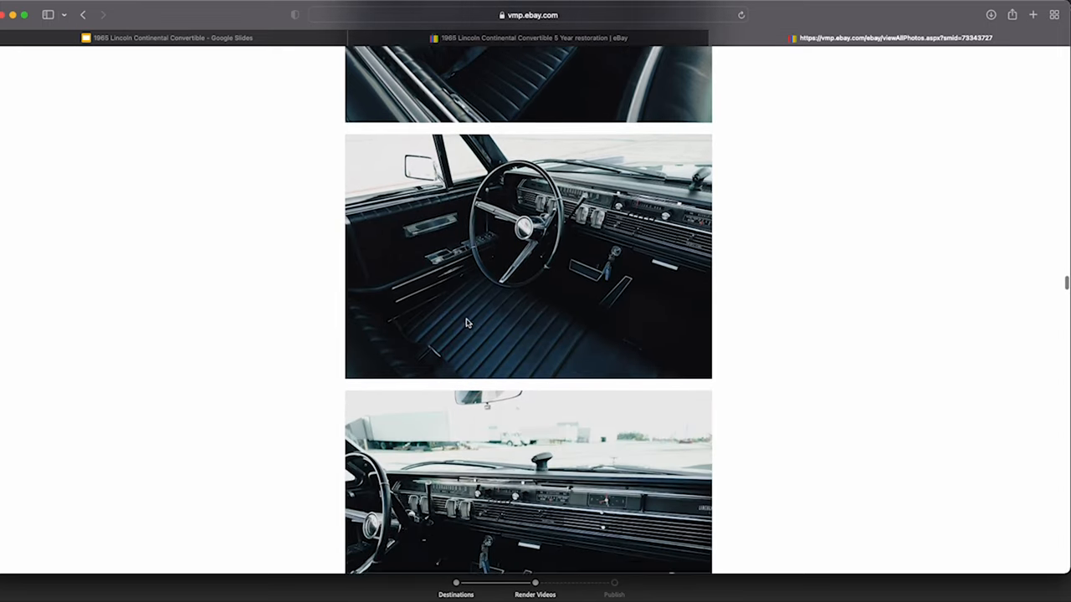
scroll(down, 3)
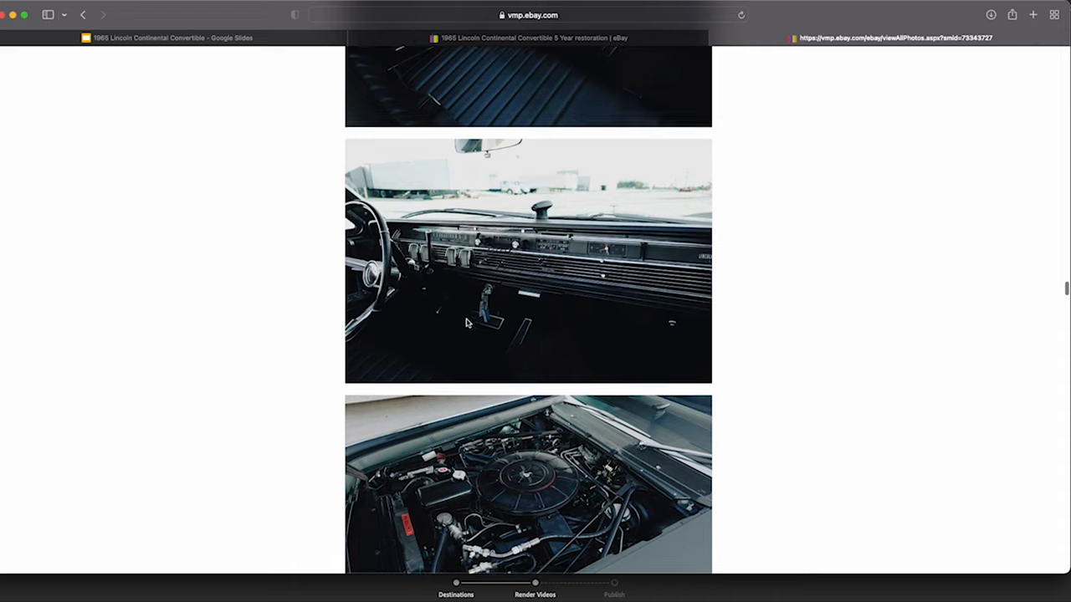
scroll(down, 3)
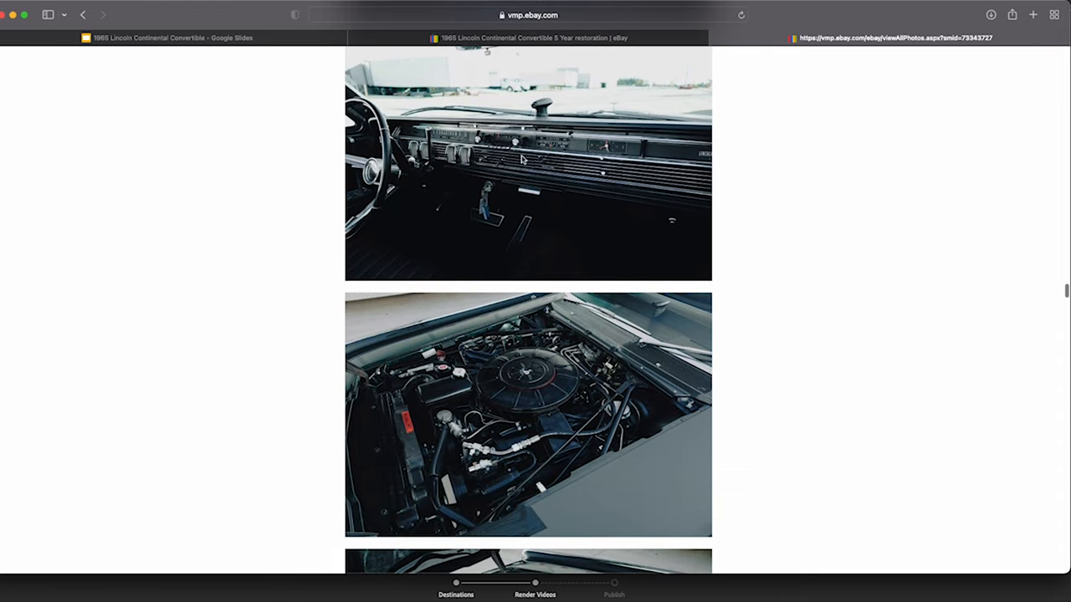
mouse_move(564, 391)
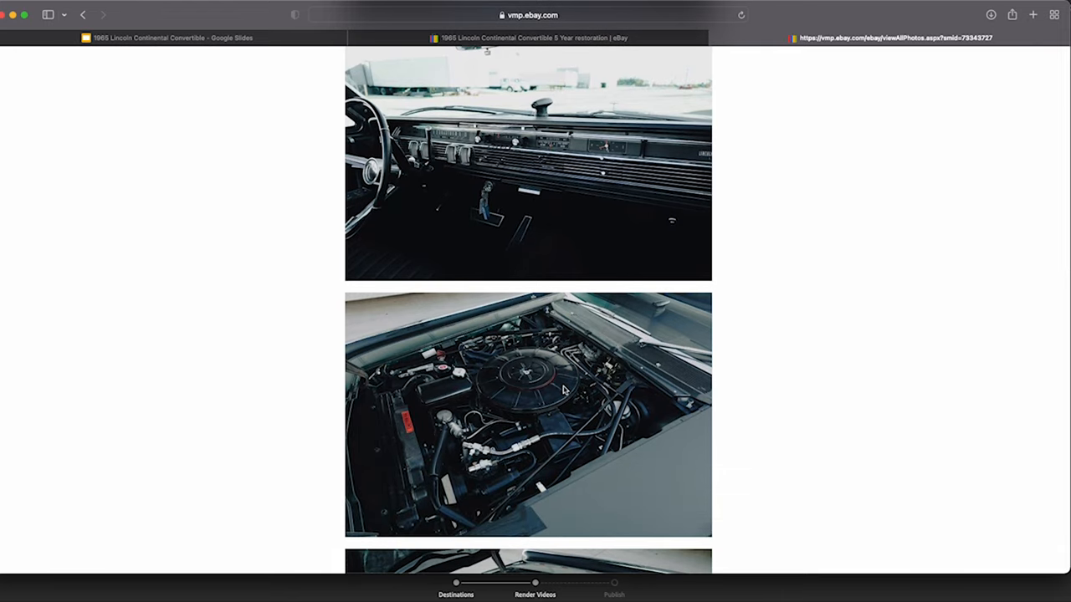
mouse_move(568, 416)
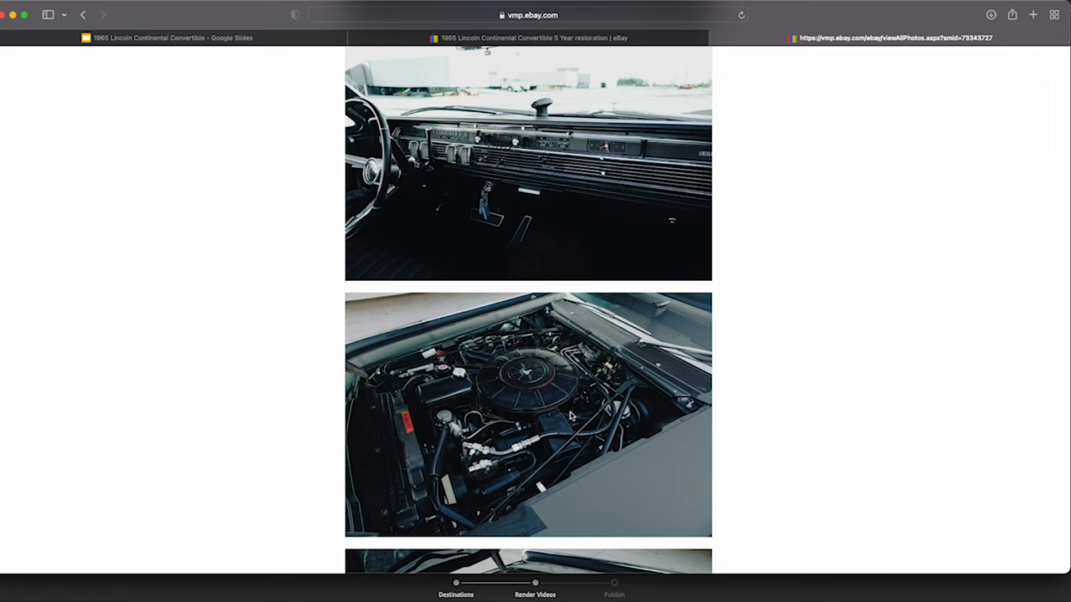
scroll(down, 3)
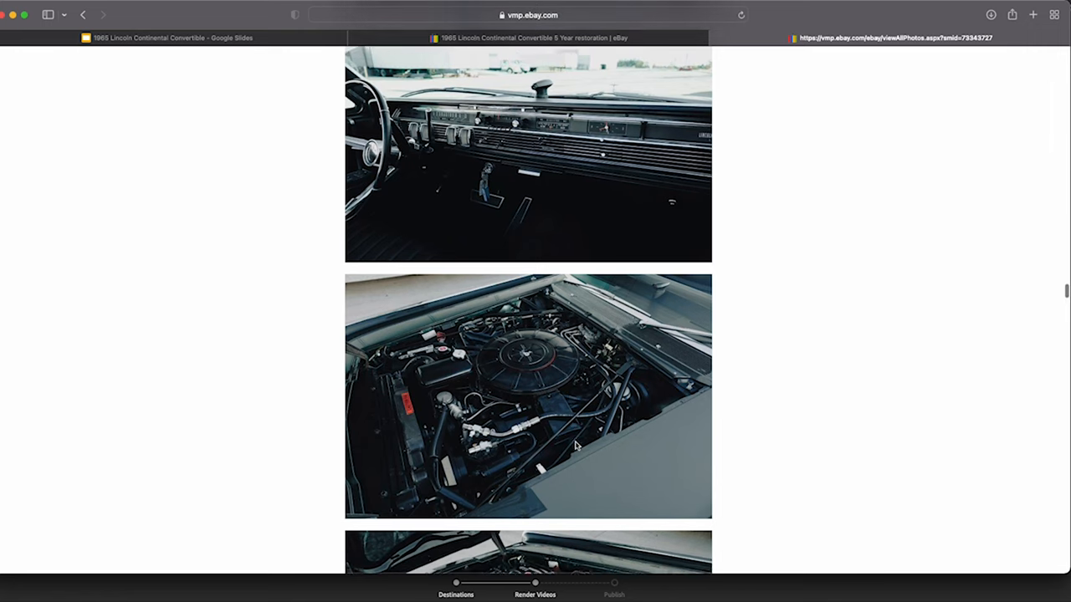
scroll(down, 3)
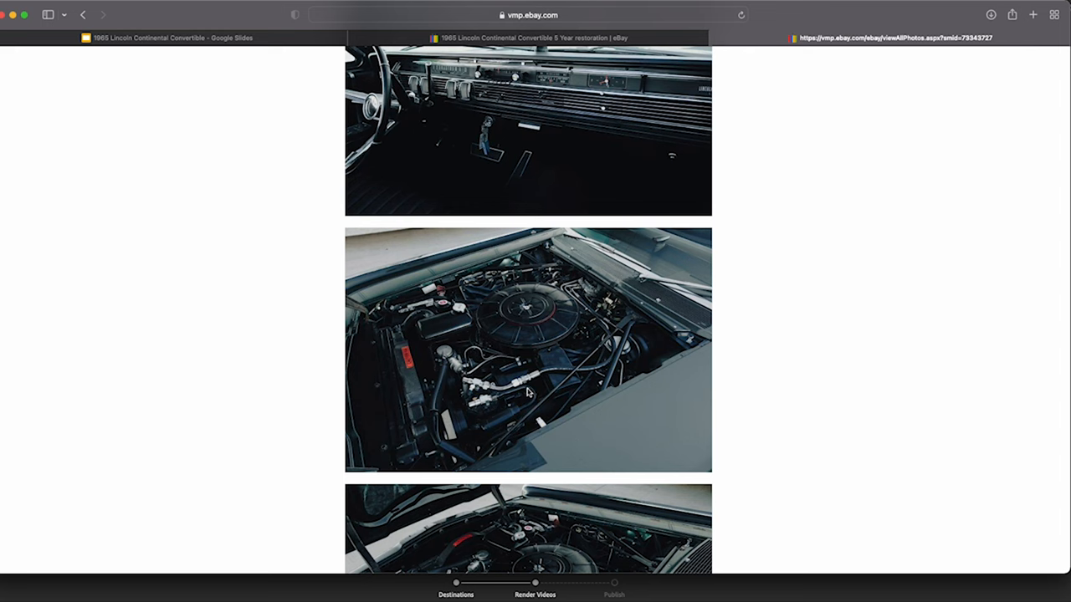
scroll(down, 3)
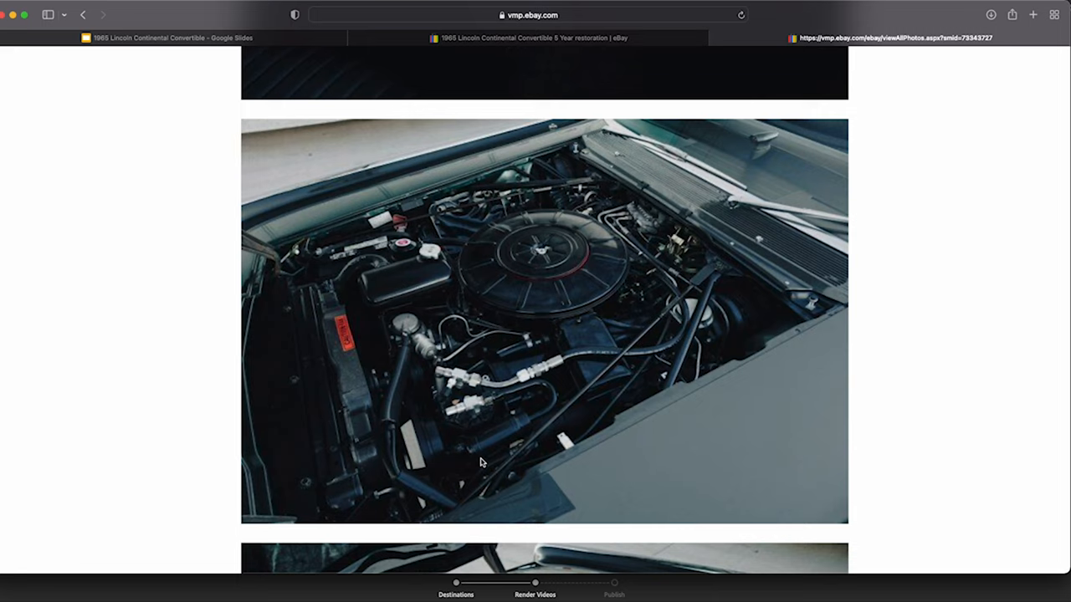
mouse_move(538, 423)
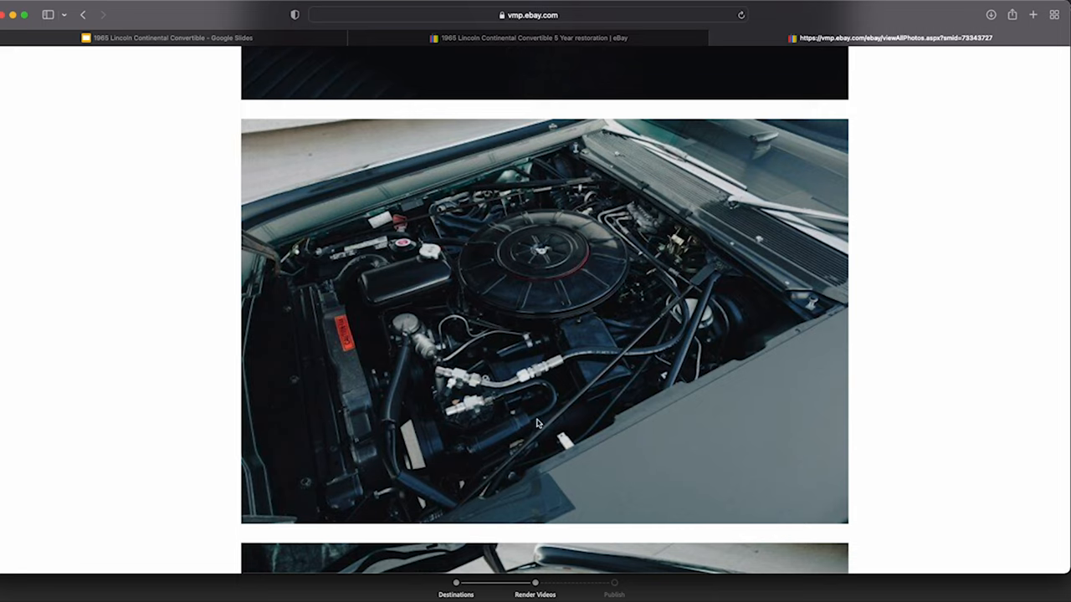
mouse_move(500, 400)
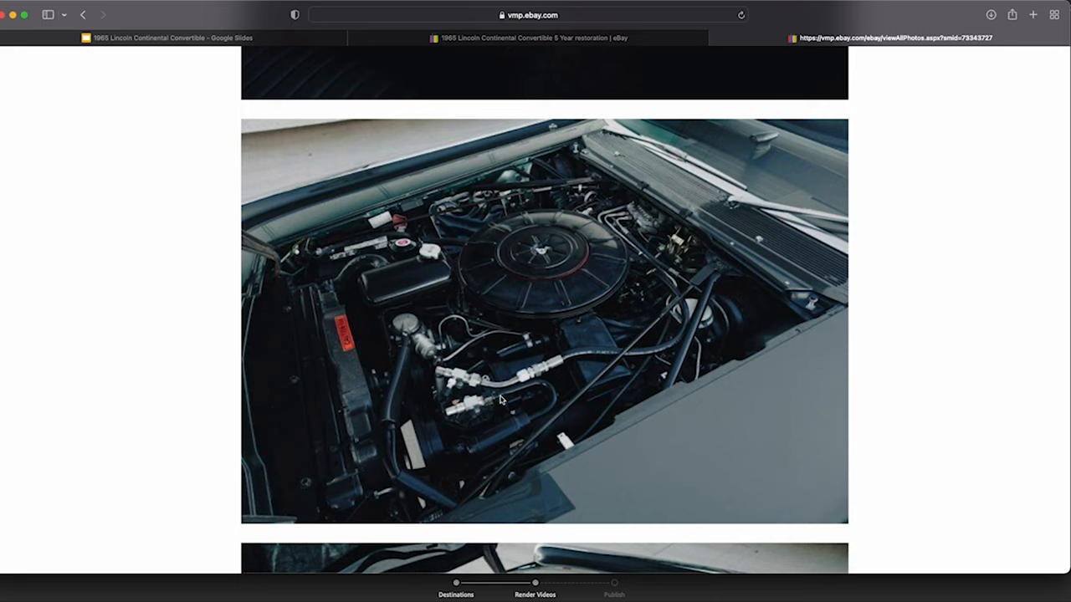
mouse_move(473, 452)
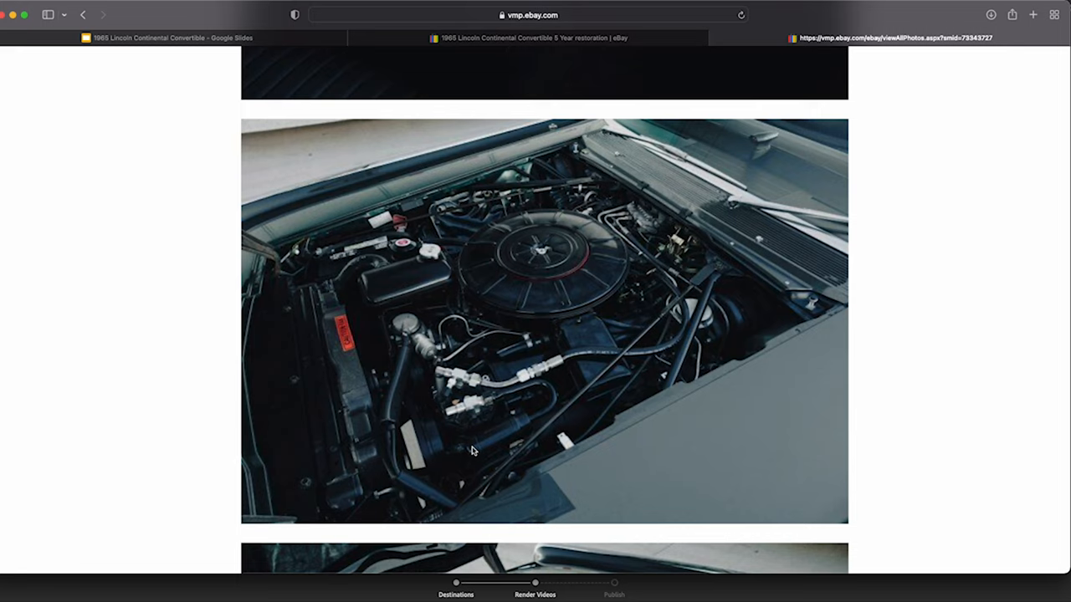
mouse_move(534, 426)
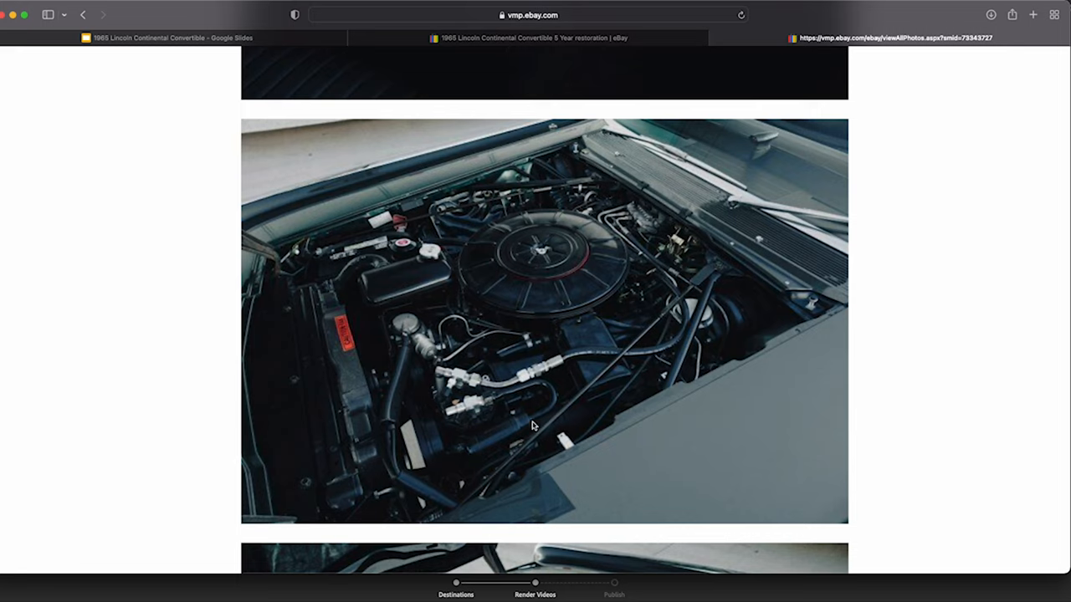
mouse_move(519, 435)
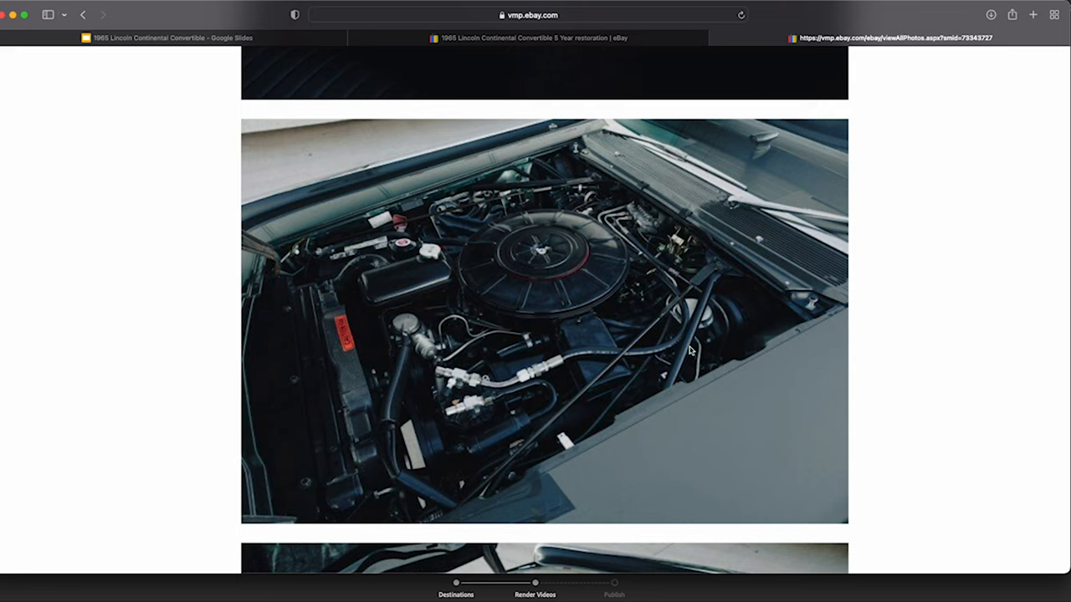
mouse_move(678, 326)
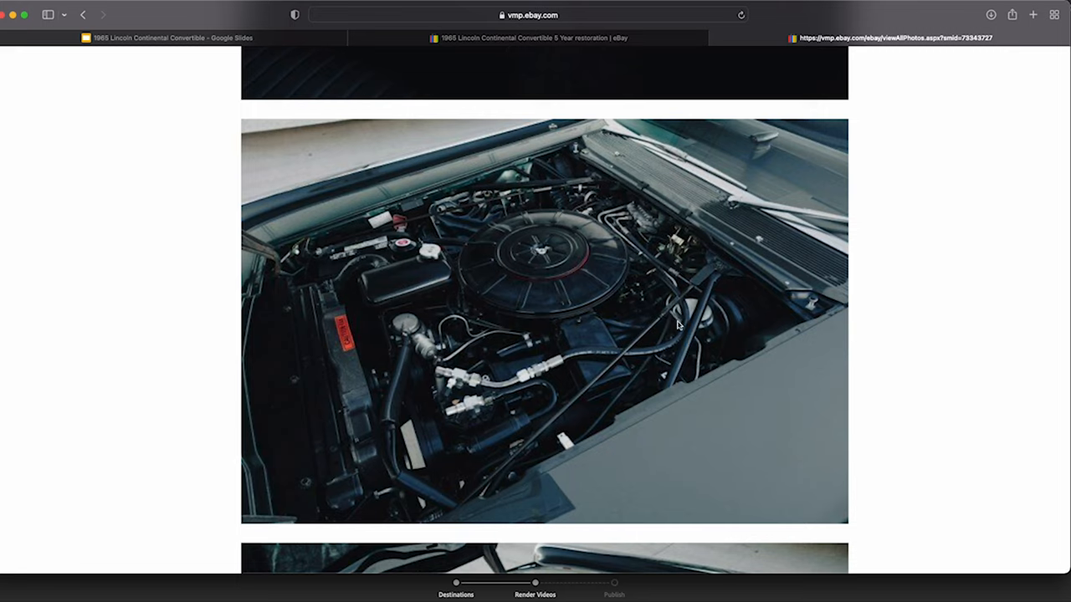
mouse_move(680, 349)
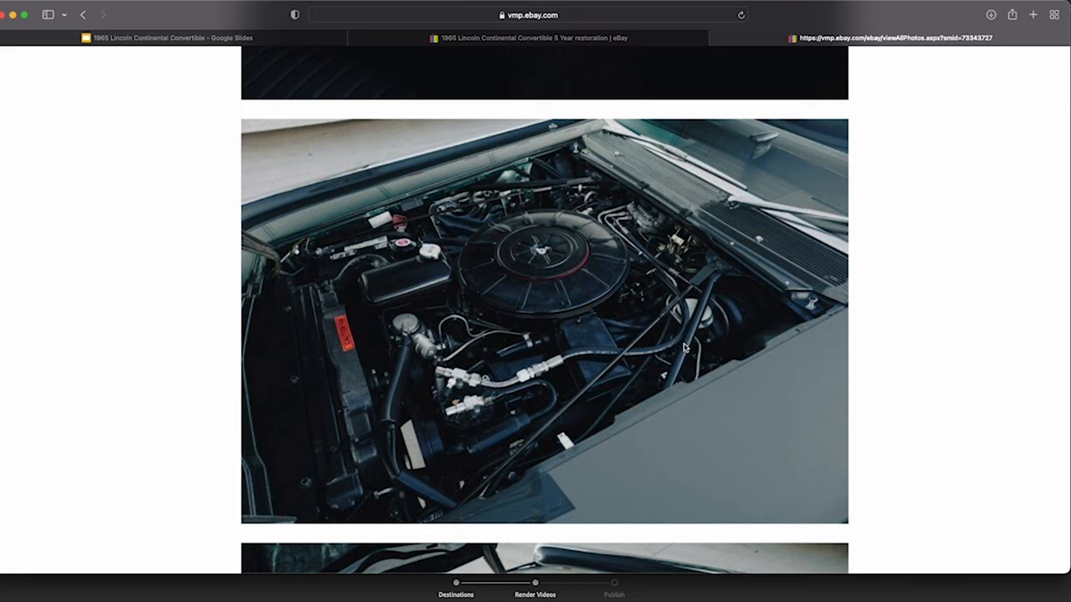
mouse_move(668, 361)
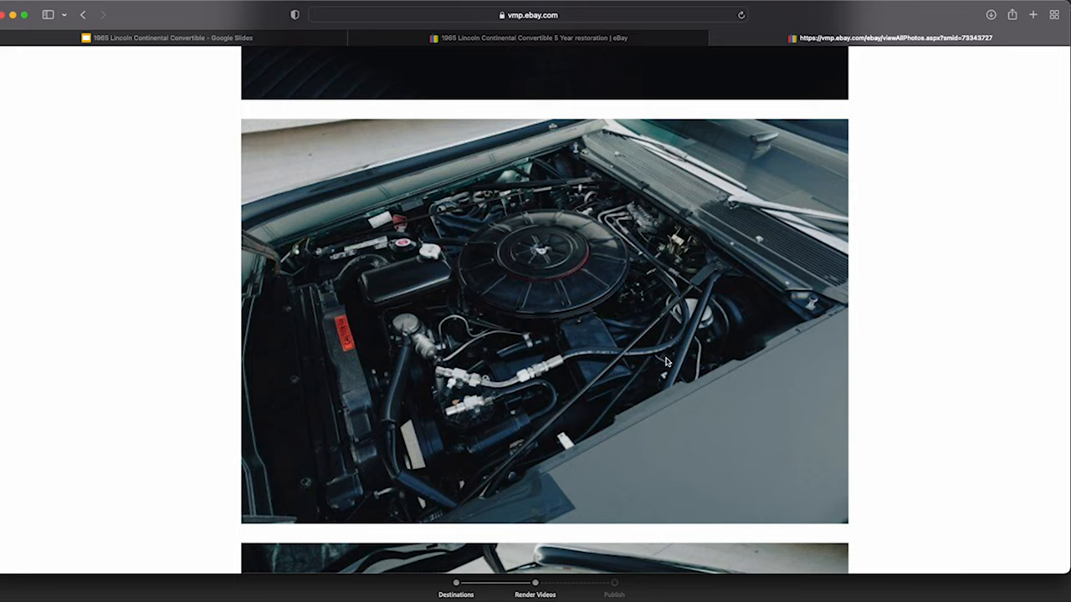
mouse_move(699, 346)
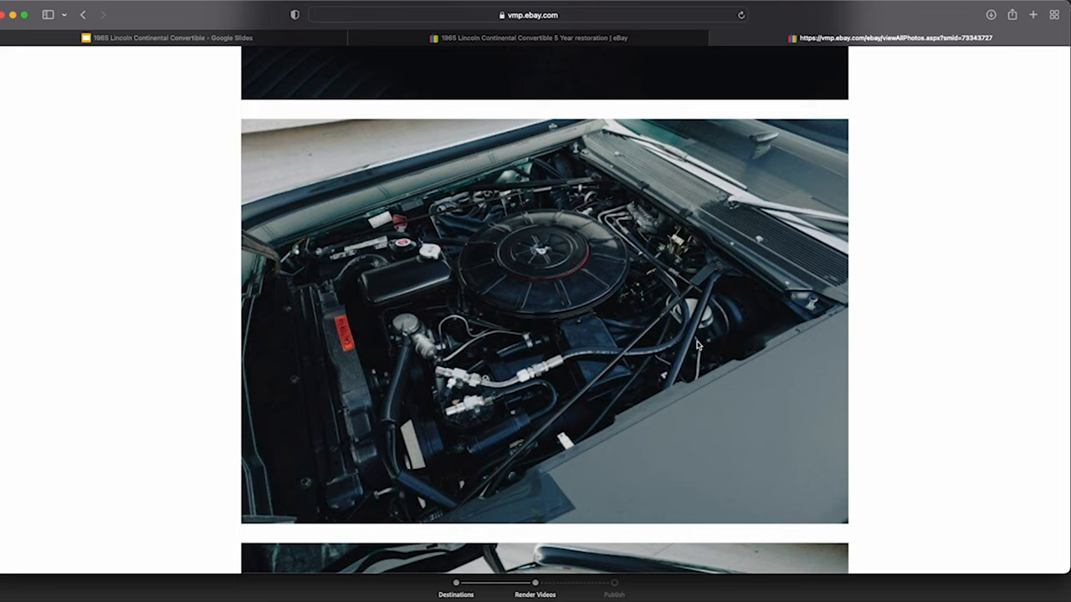
mouse_move(682, 347)
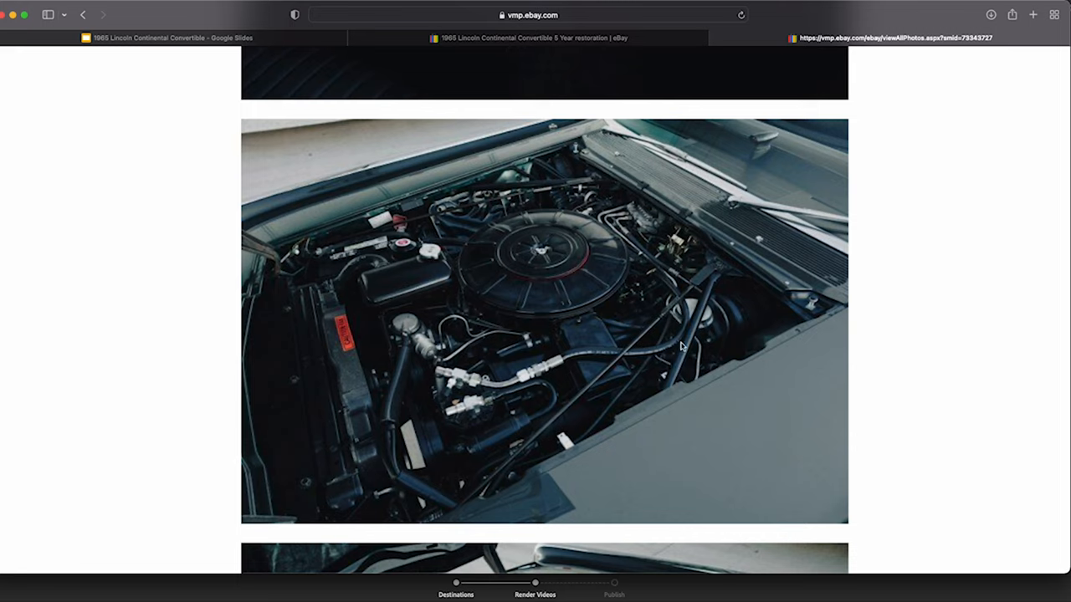
mouse_move(677, 335)
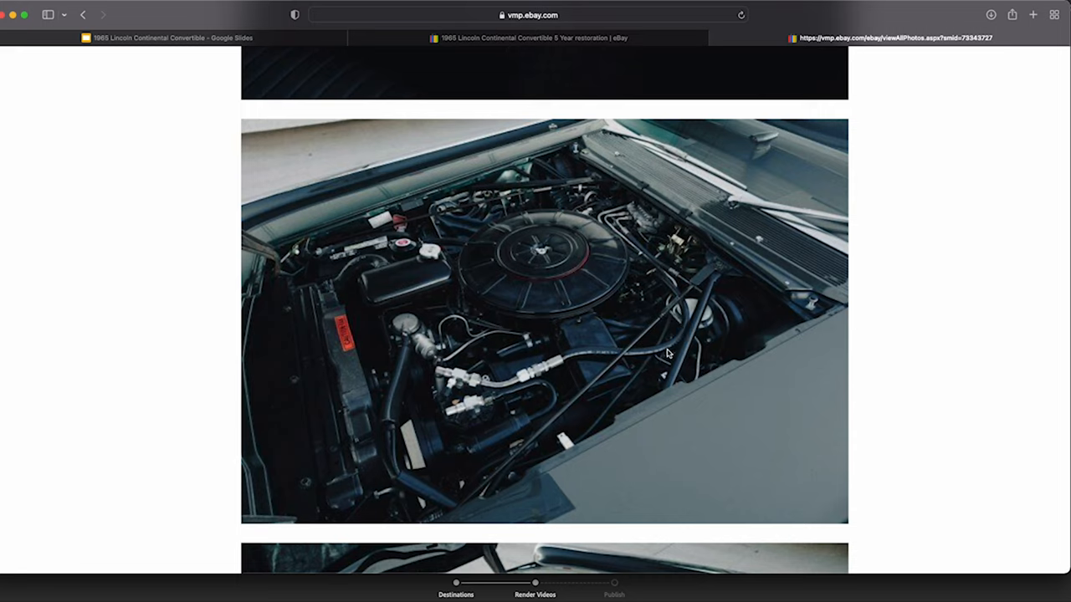
mouse_move(689, 348)
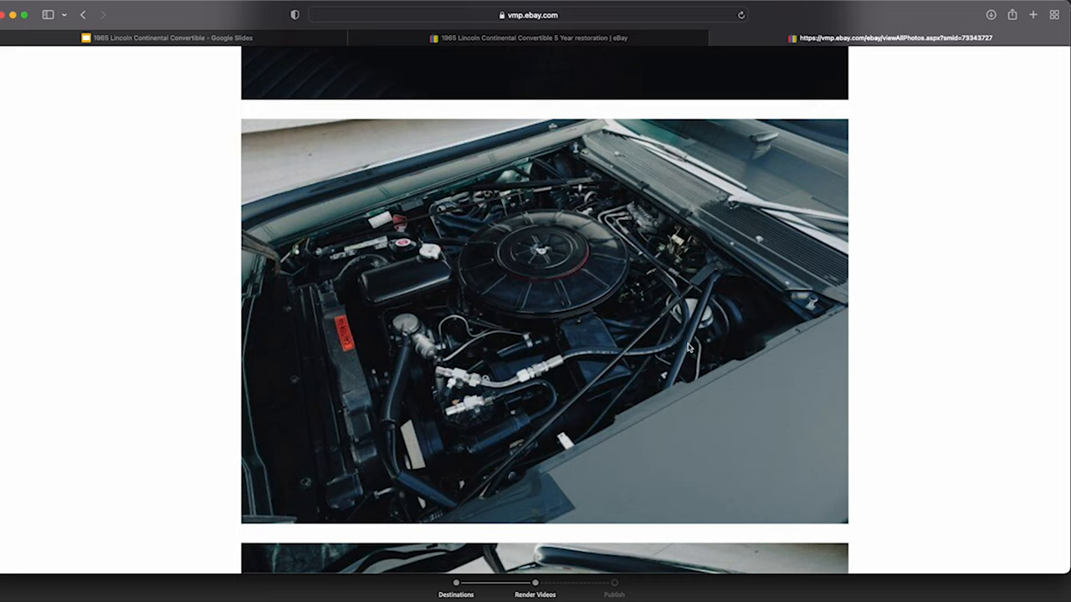
mouse_move(661, 399)
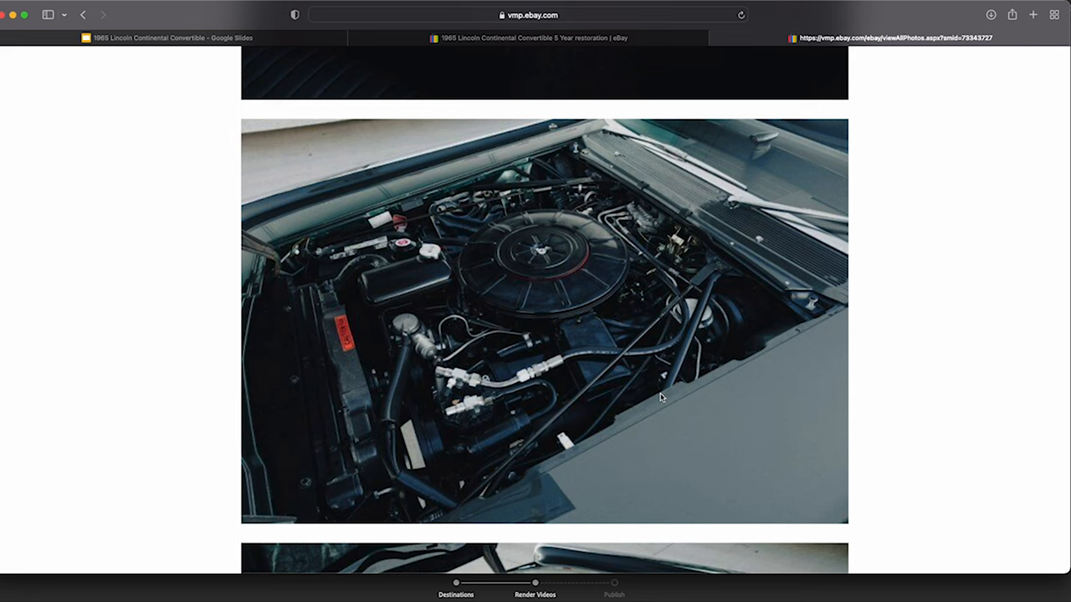
- Scroll past the engine and hood-underside photos to the open-door view of the black interior
scroll(down, 3)
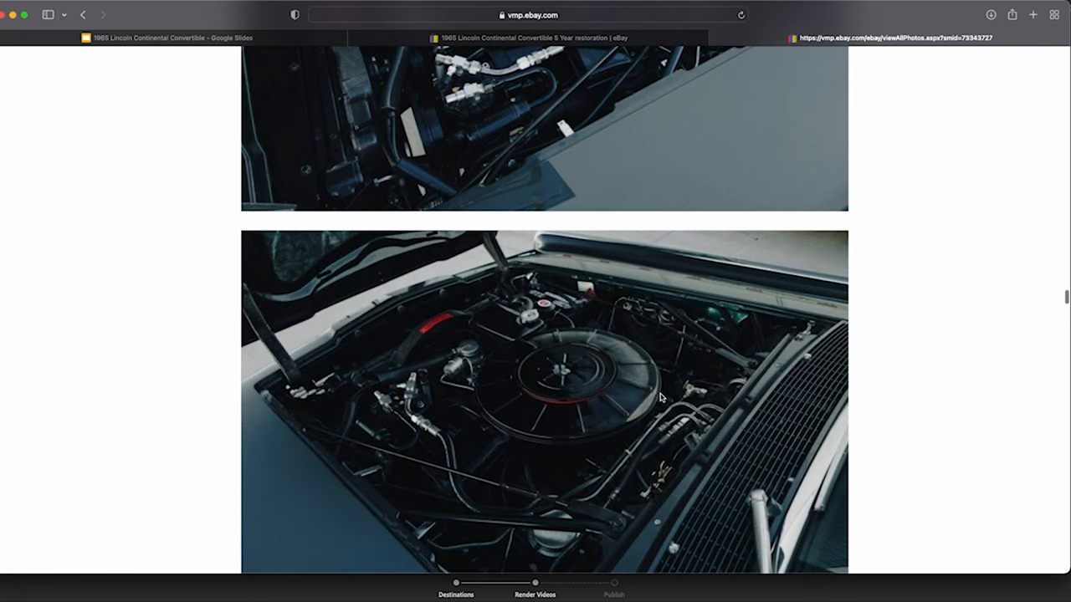
mouse_move(473, 354)
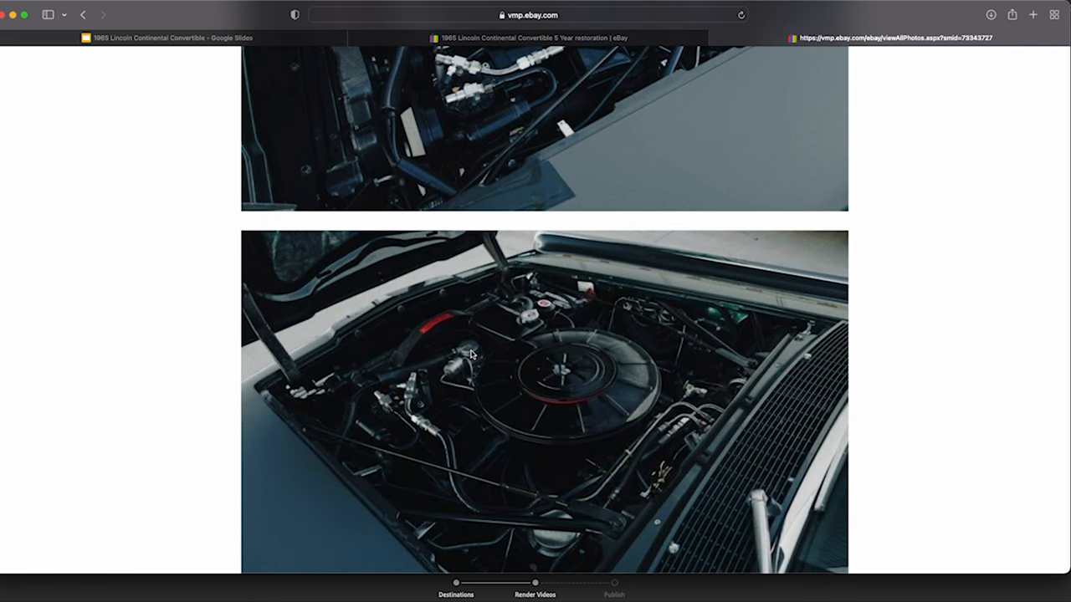
mouse_move(473, 355)
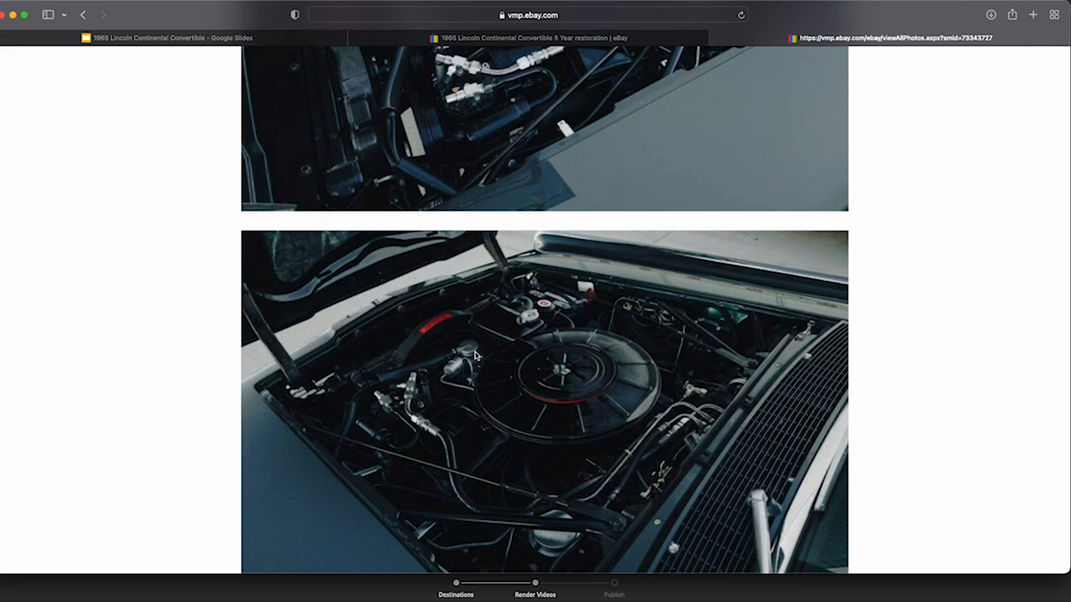
scroll(down, 3)
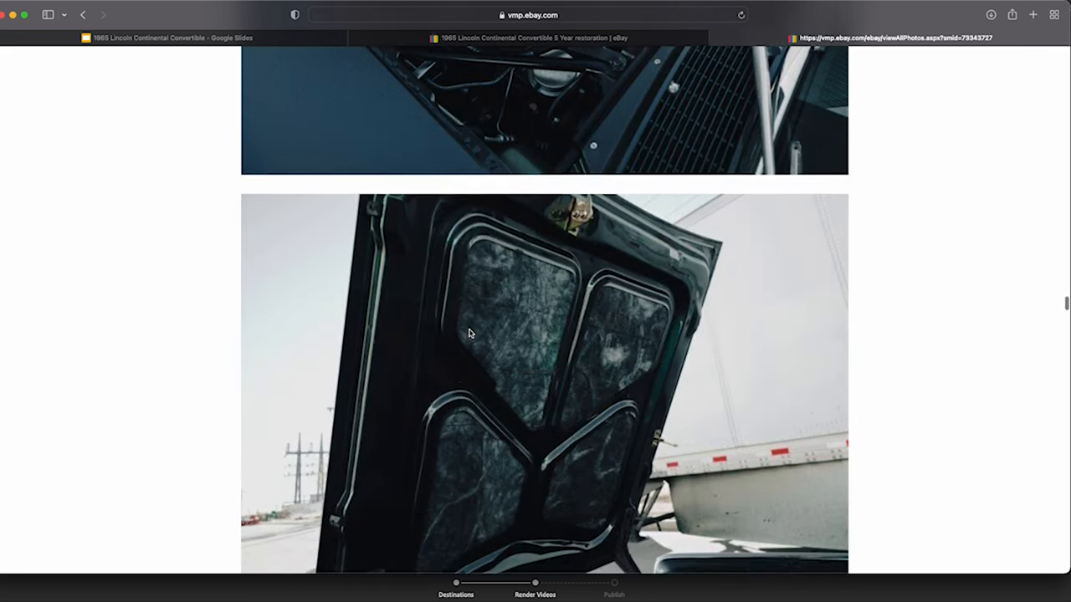
scroll(down, 3)
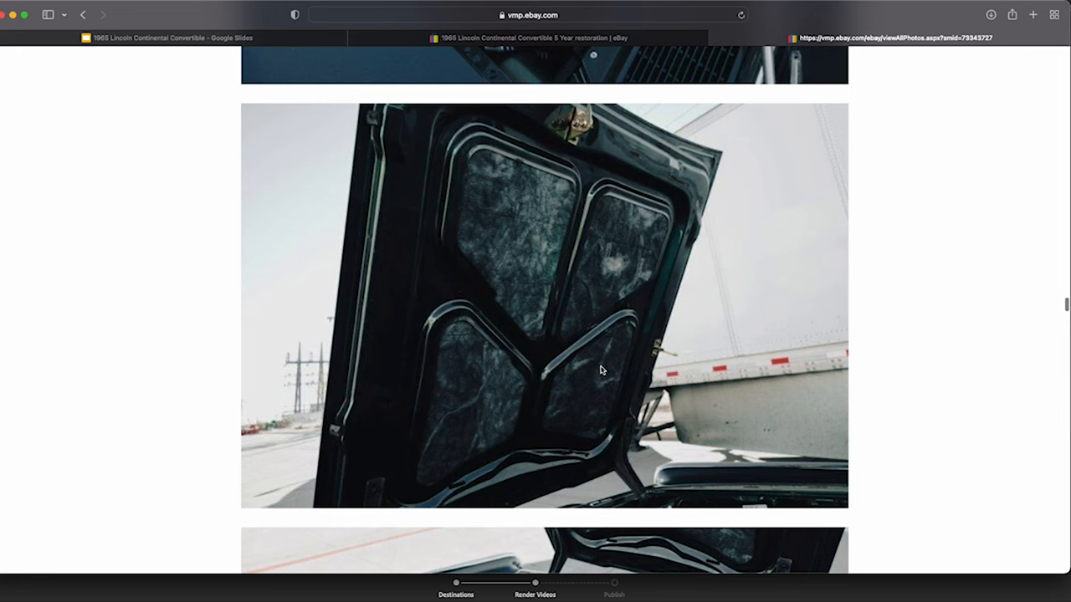
scroll(down, 3)
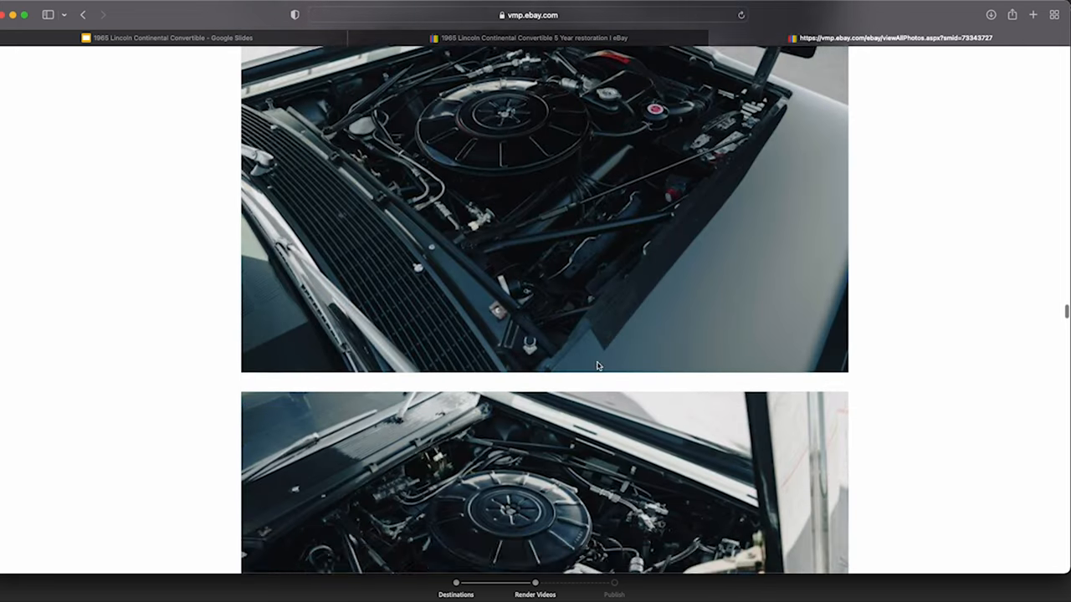
scroll(down, 3)
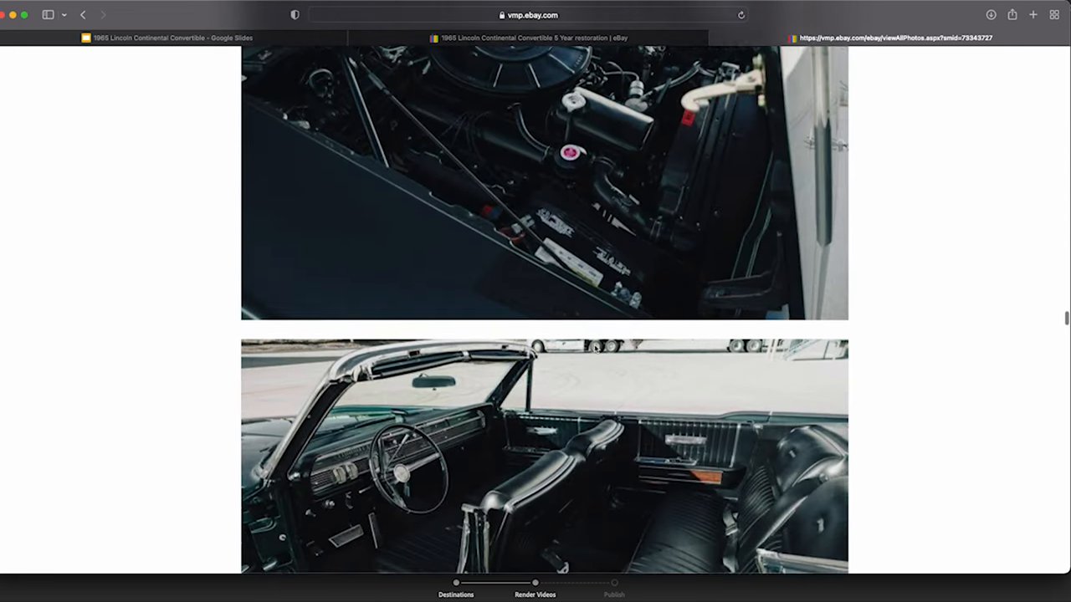
scroll(down, 3)
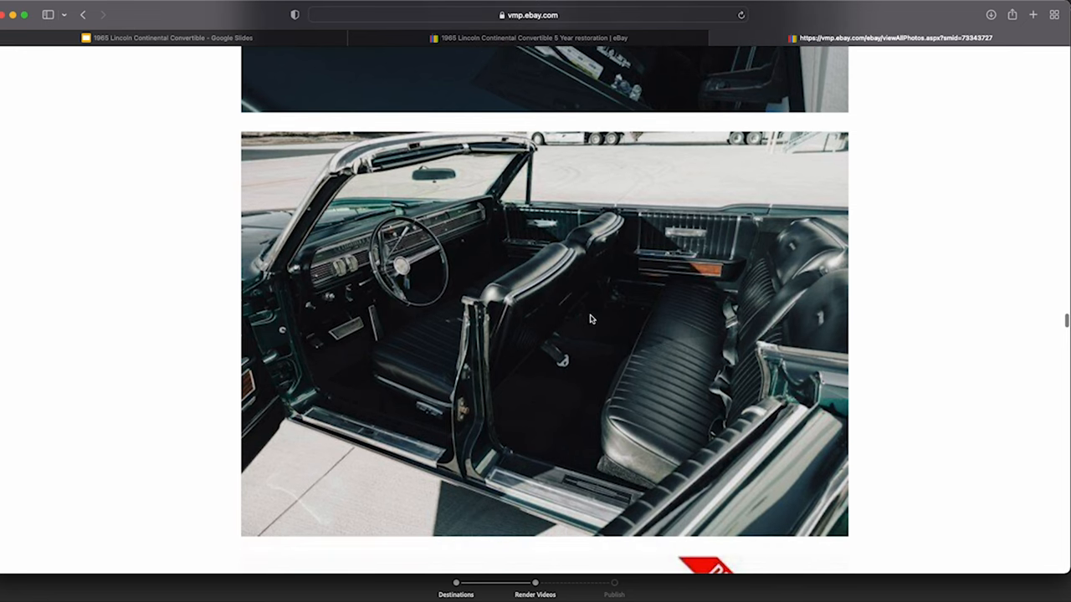
scroll(down, 3)
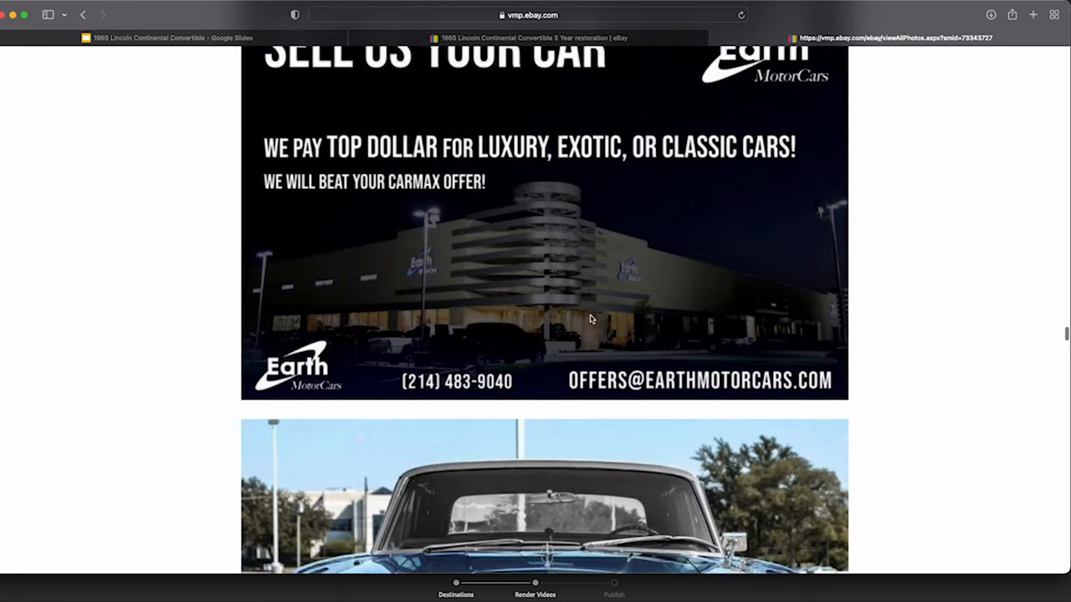
scroll(down, 3)
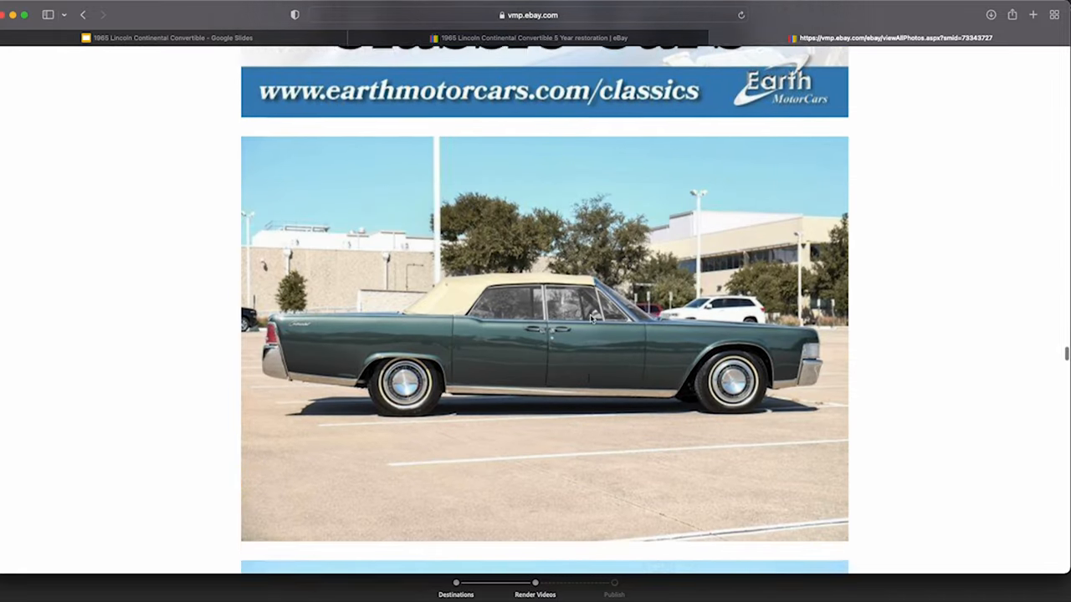
scroll(down, 3)
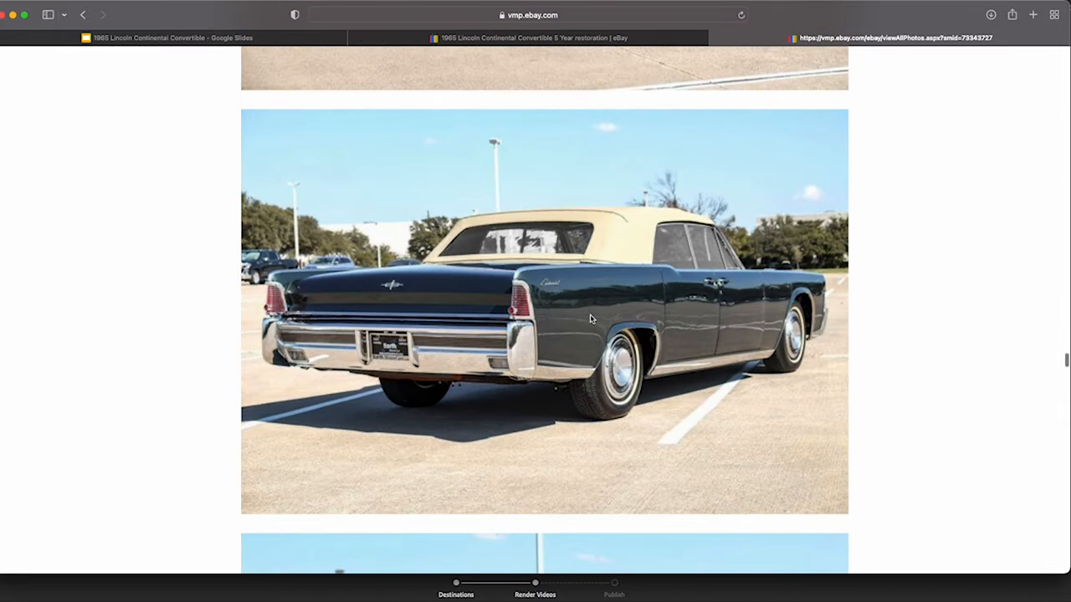
mouse_move(529, 382)
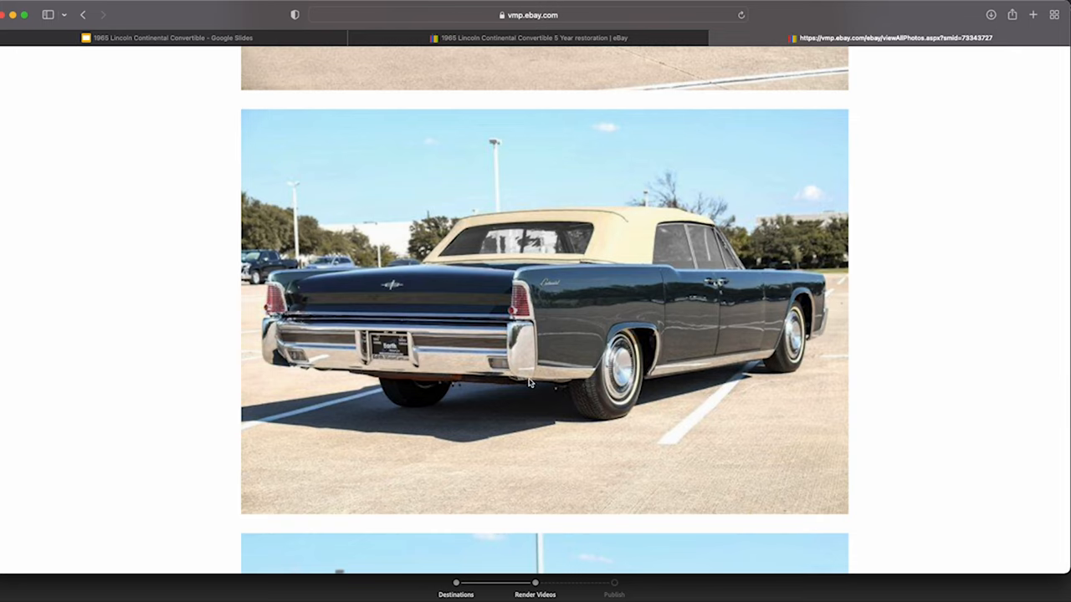
scroll(down, 3)
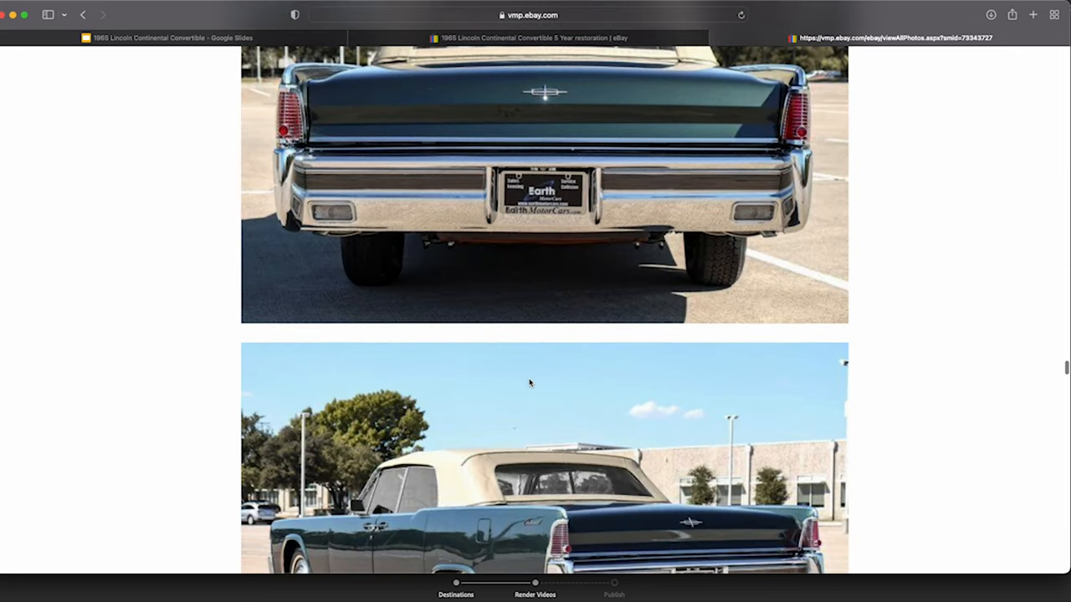
scroll(down, 3)
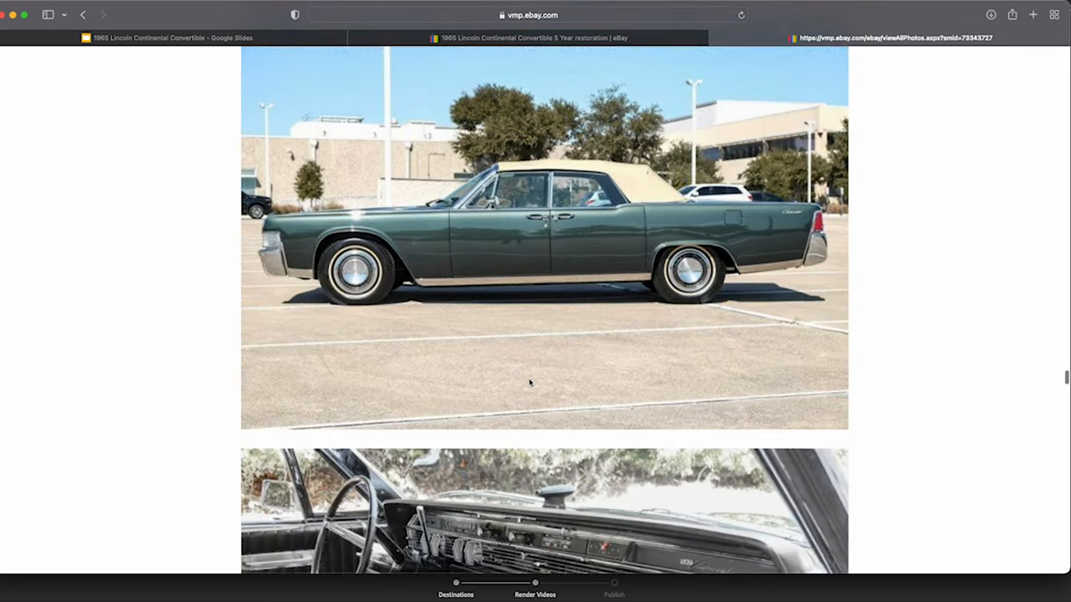
scroll(down, 3)
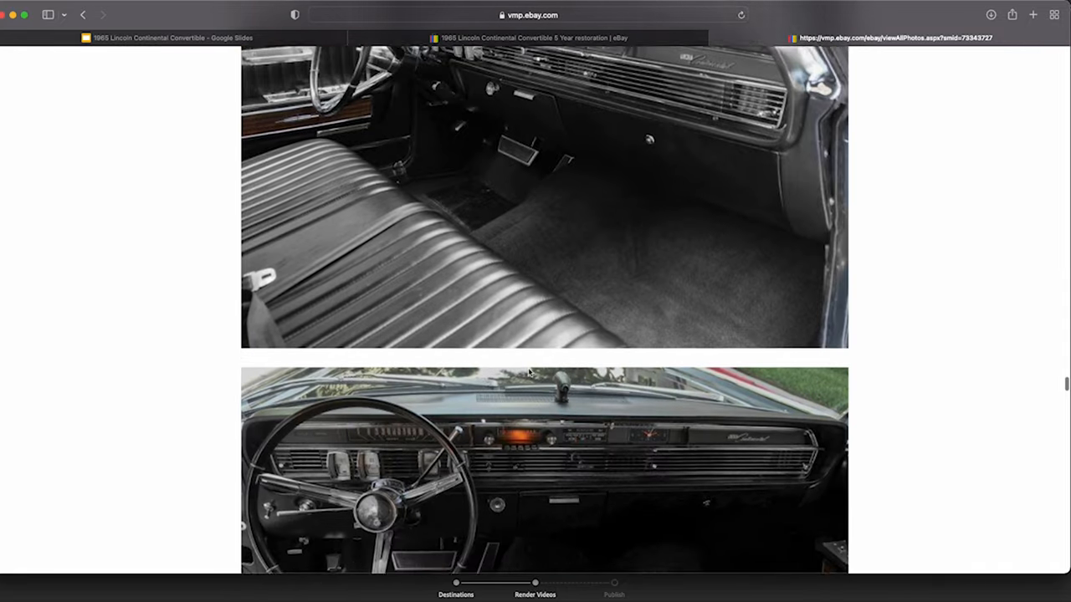
scroll(down, 3)
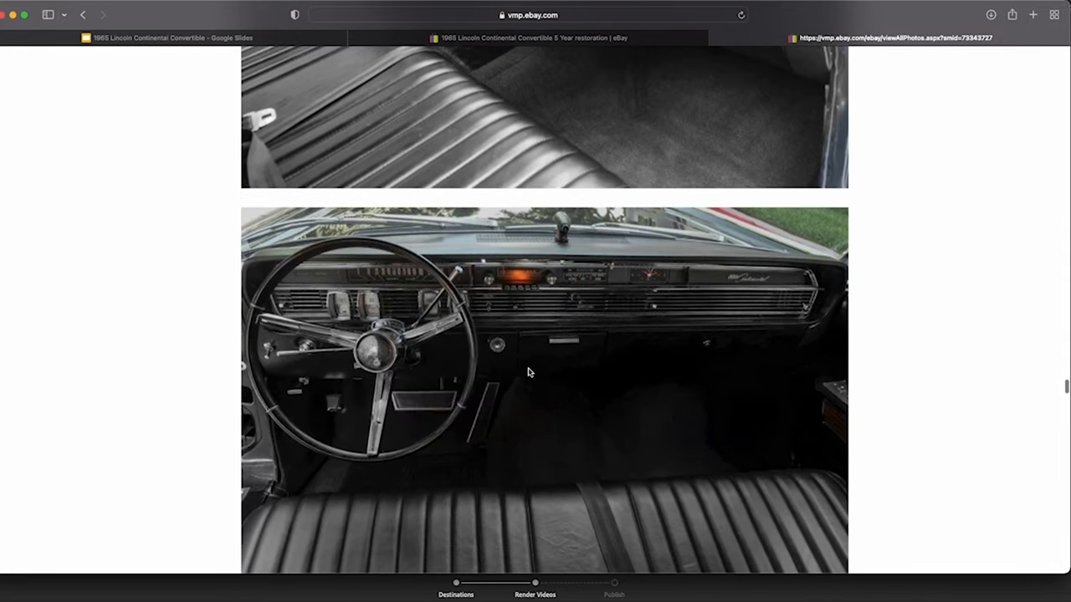
scroll(down, 3)
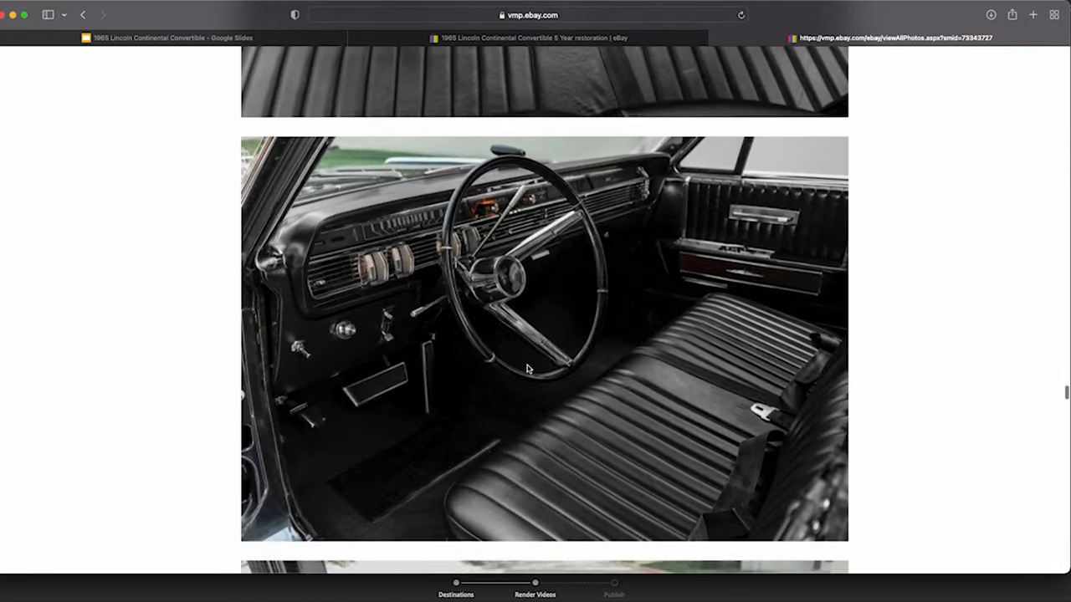
scroll(down, 3)
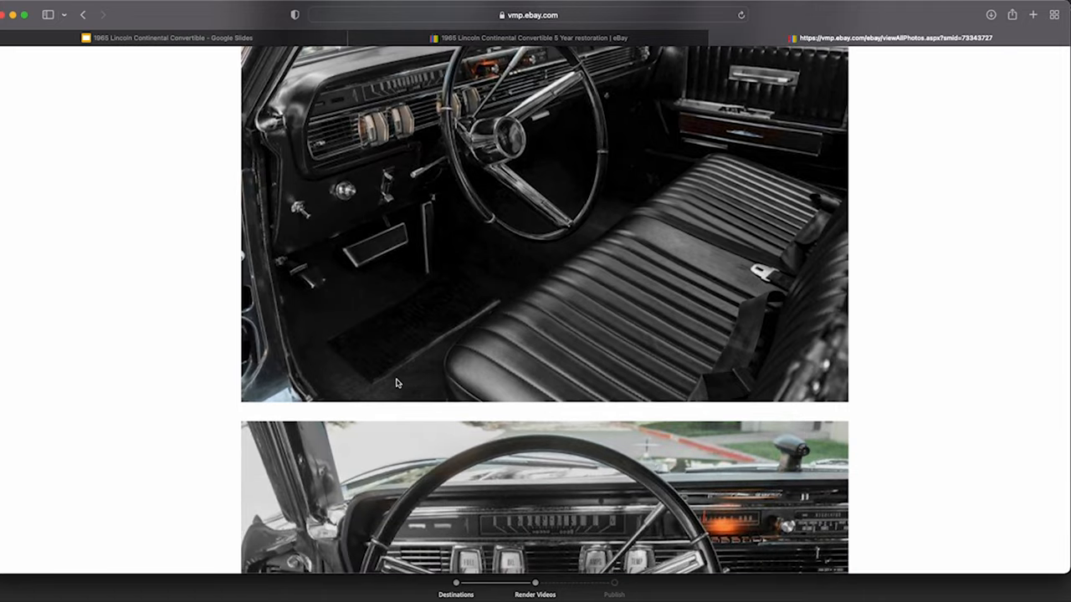
mouse_move(372, 376)
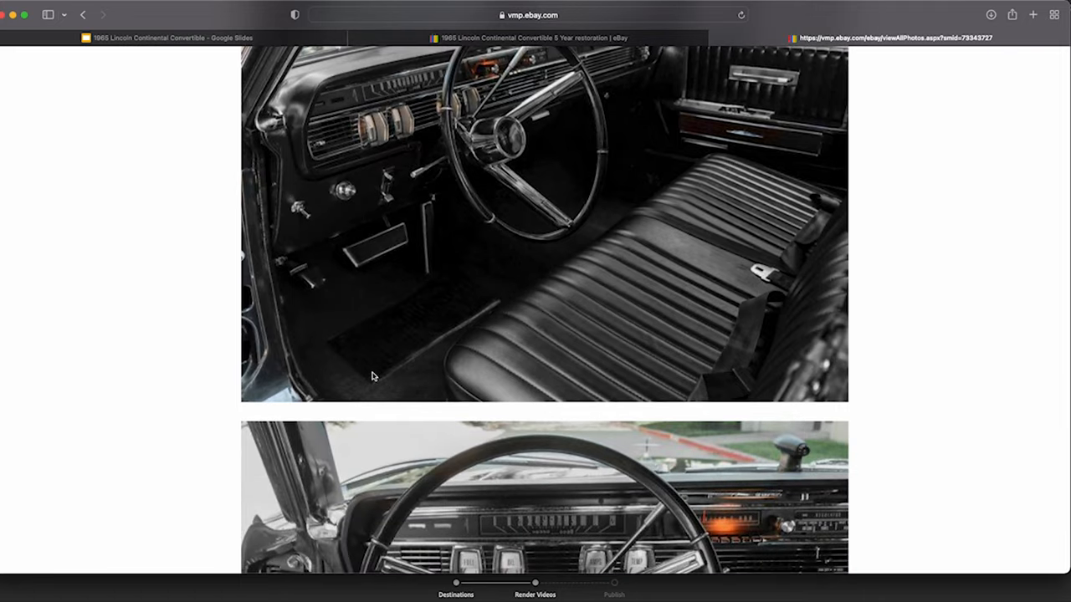
mouse_move(387, 382)
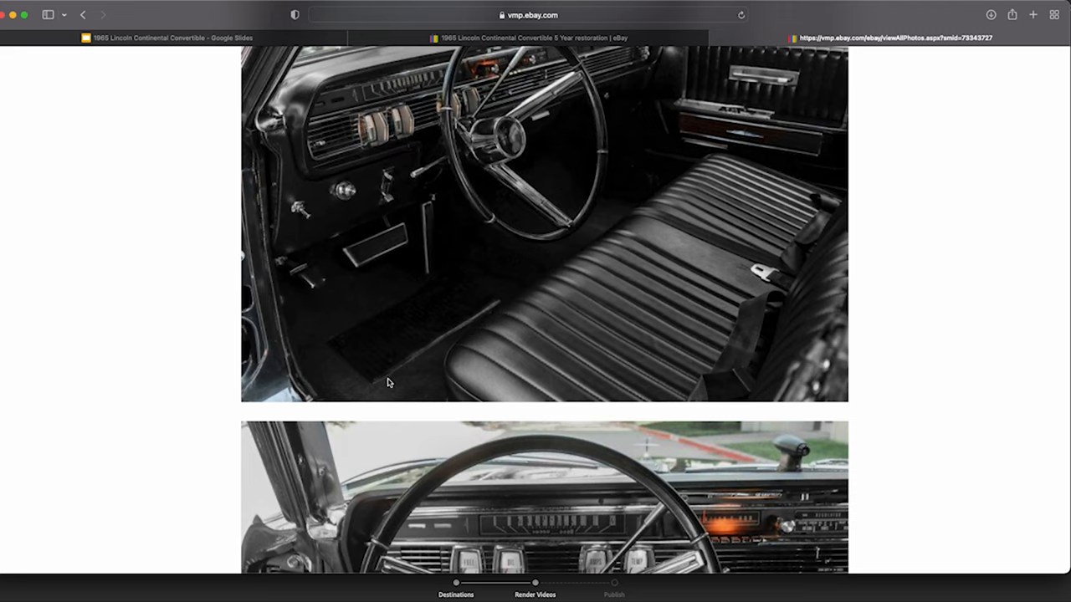
mouse_move(384, 351)
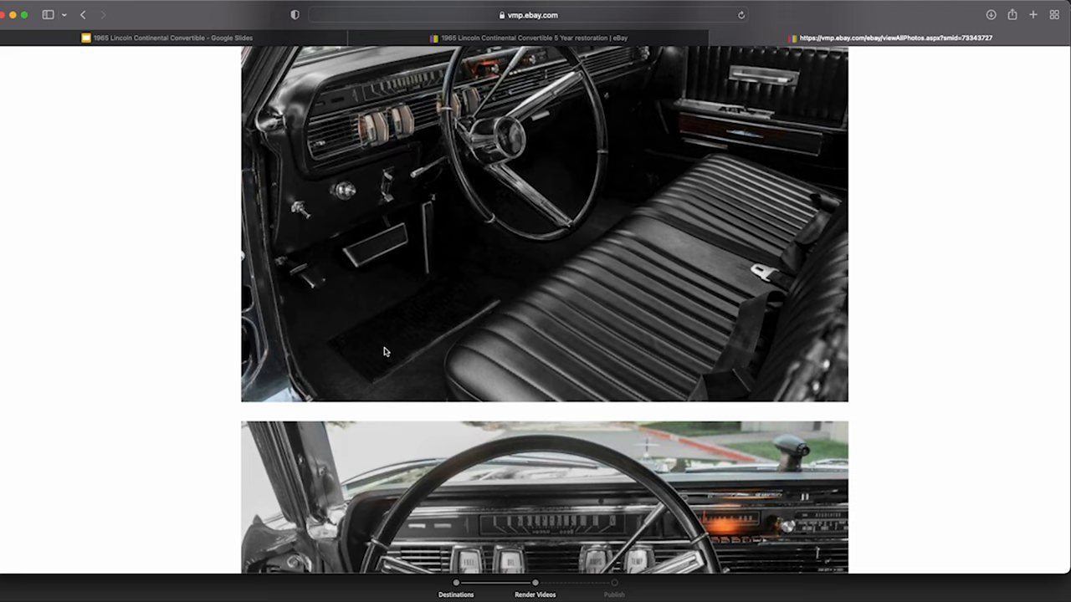
mouse_move(468, 290)
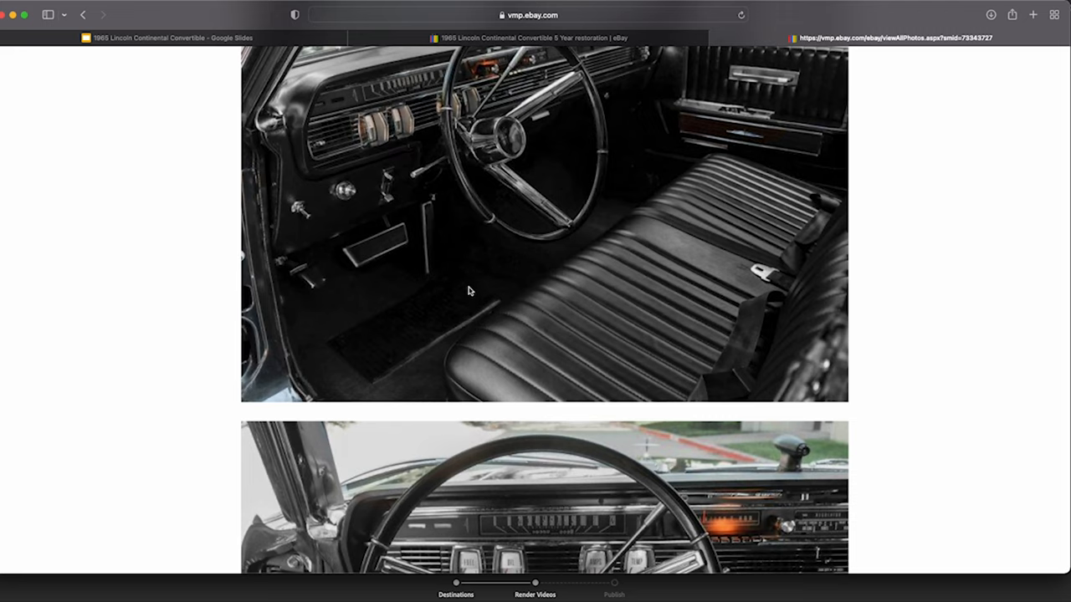
mouse_move(459, 348)
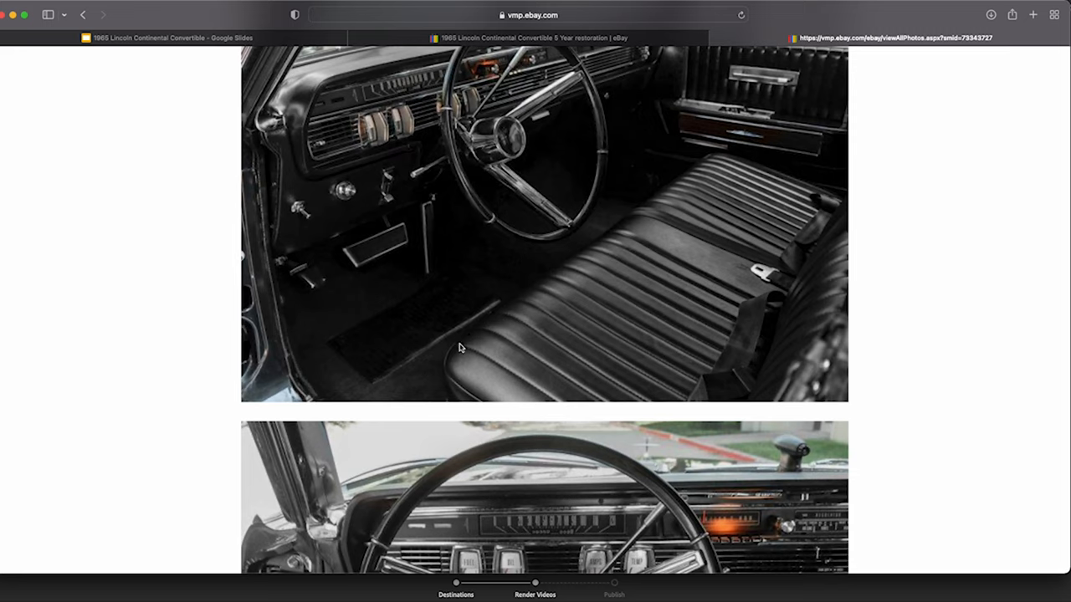
mouse_move(366, 374)
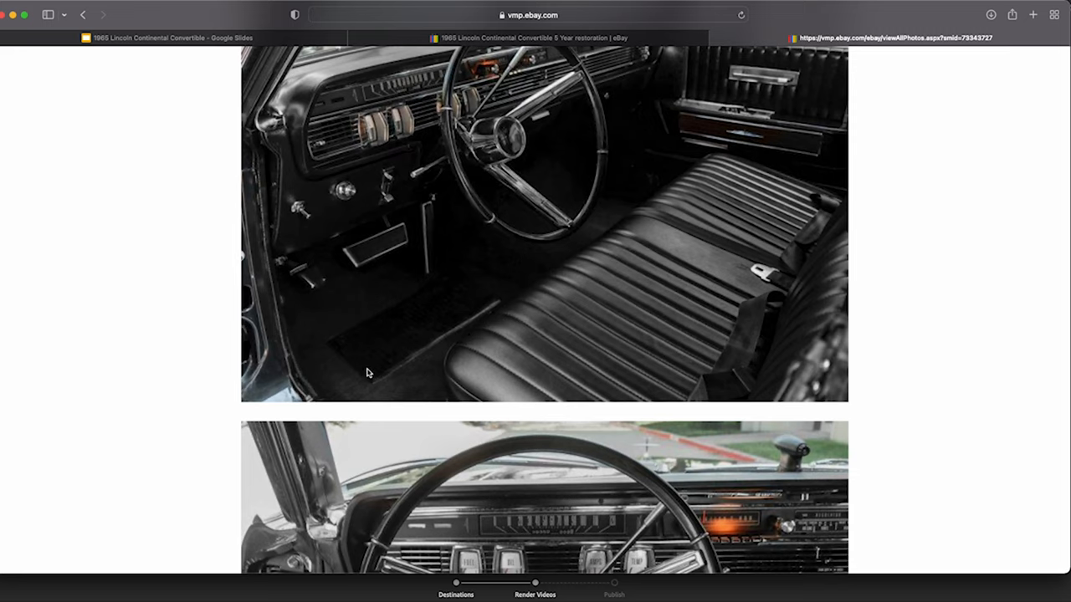
mouse_move(424, 343)
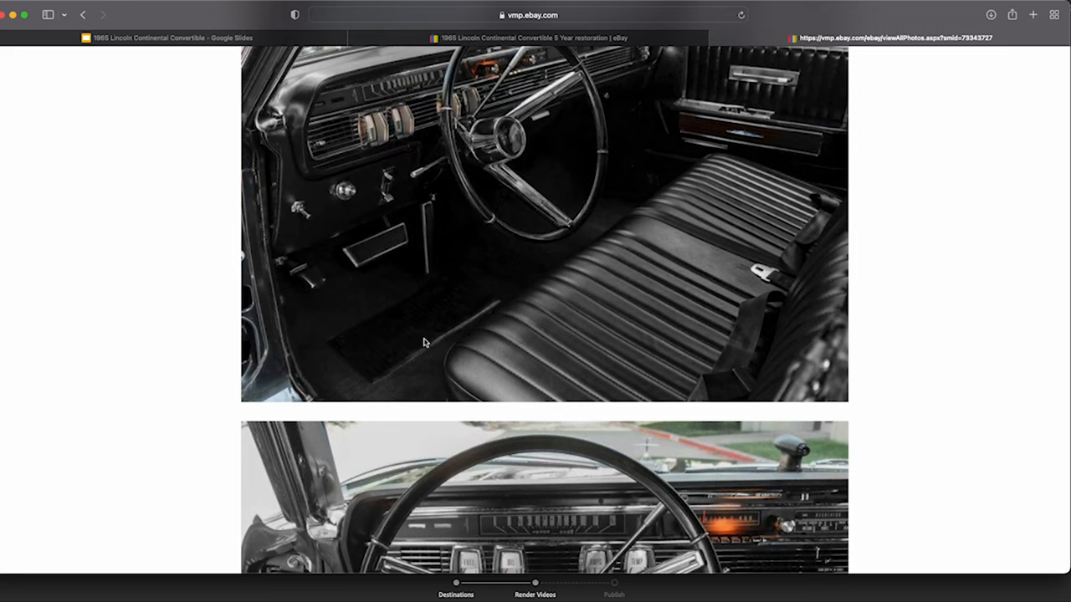
- Scroll past the steering wheel photo to the dashboard controls and steering column close-up
scroll(down, 3)
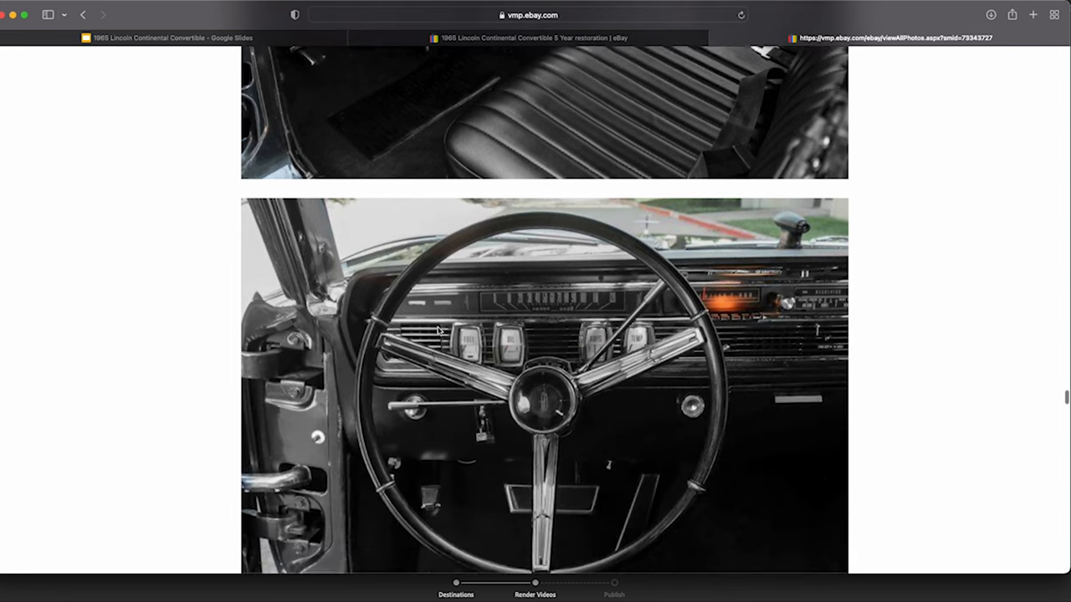
scroll(down, 3)
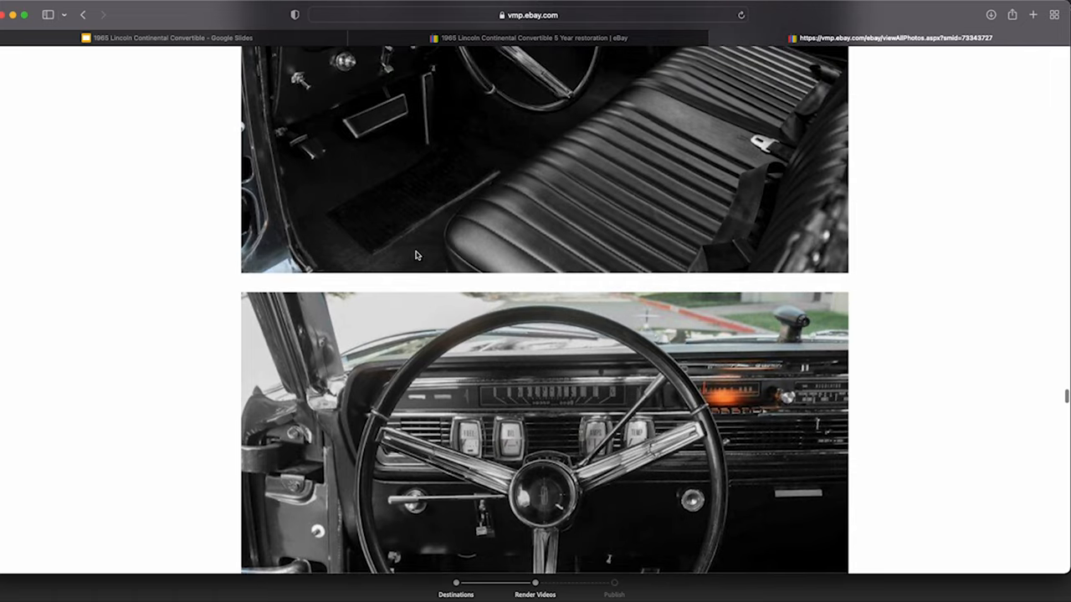
mouse_move(405, 235)
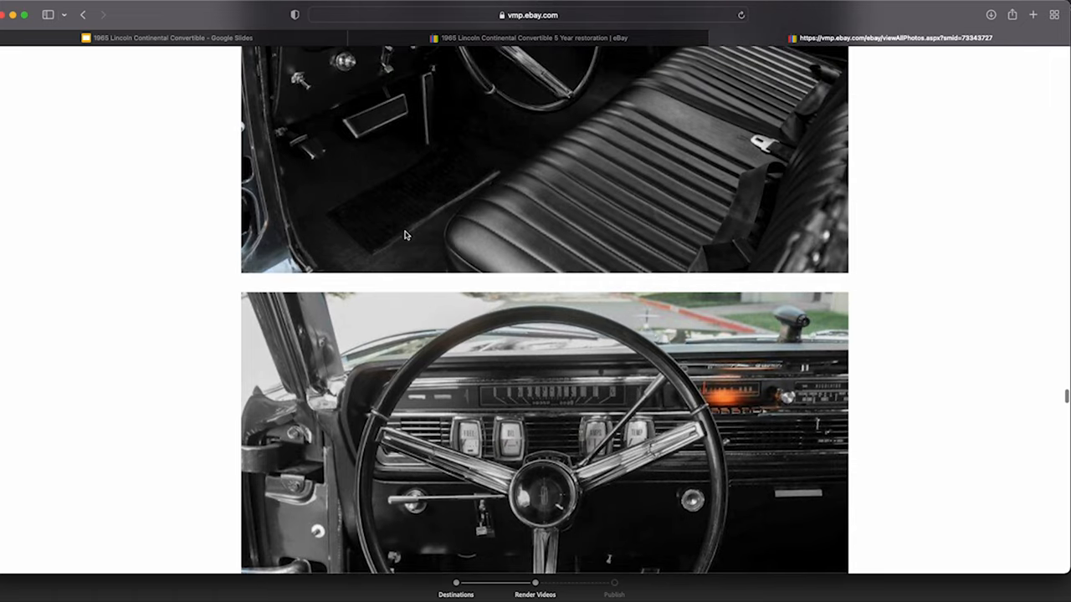
scroll(down, 3)
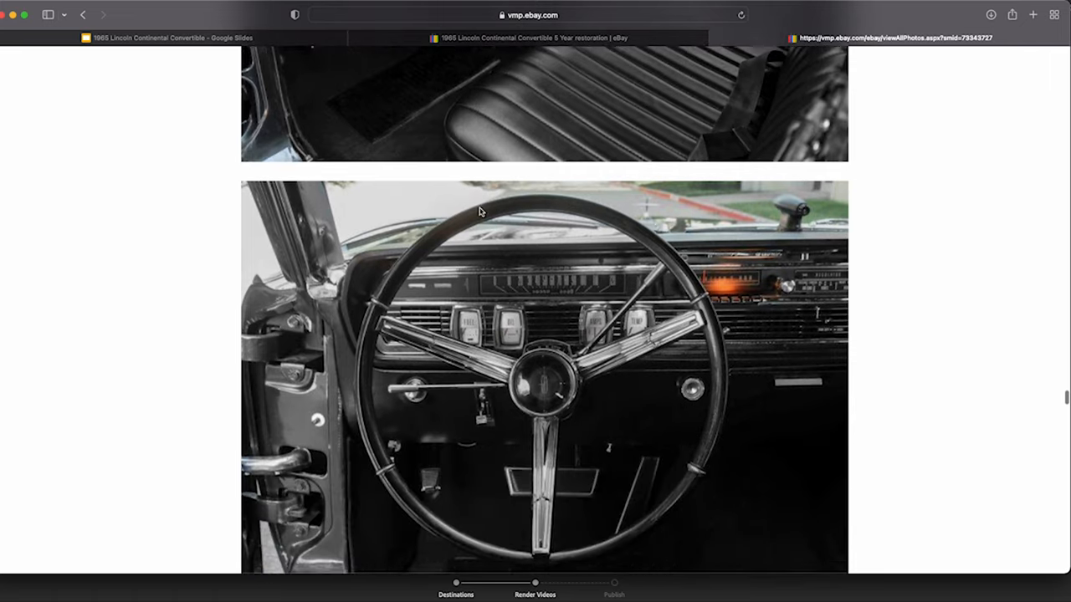
scroll(down, 3)
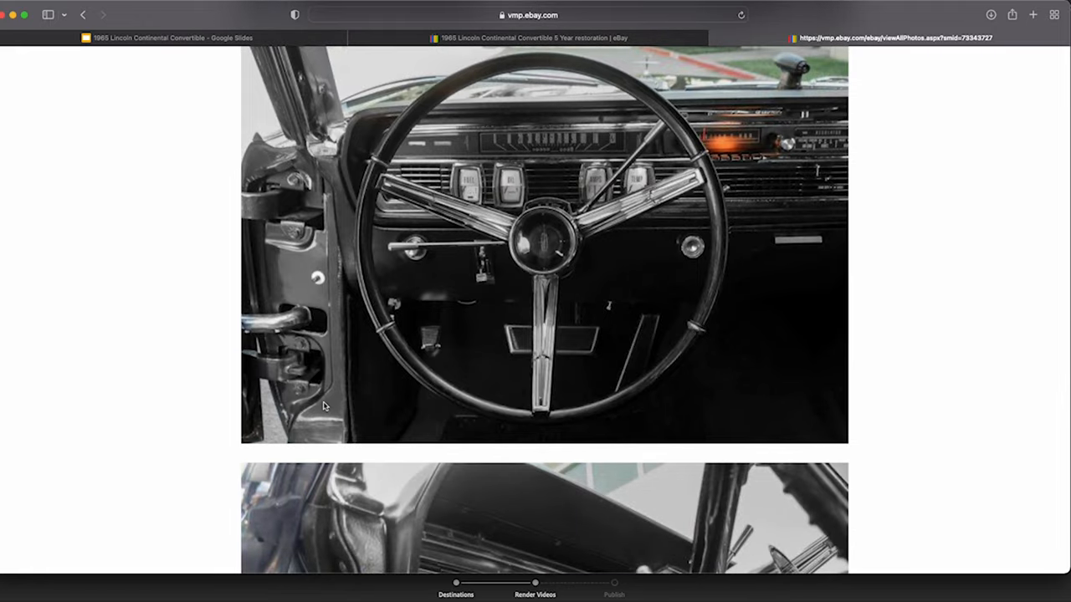
mouse_move(522, 270)
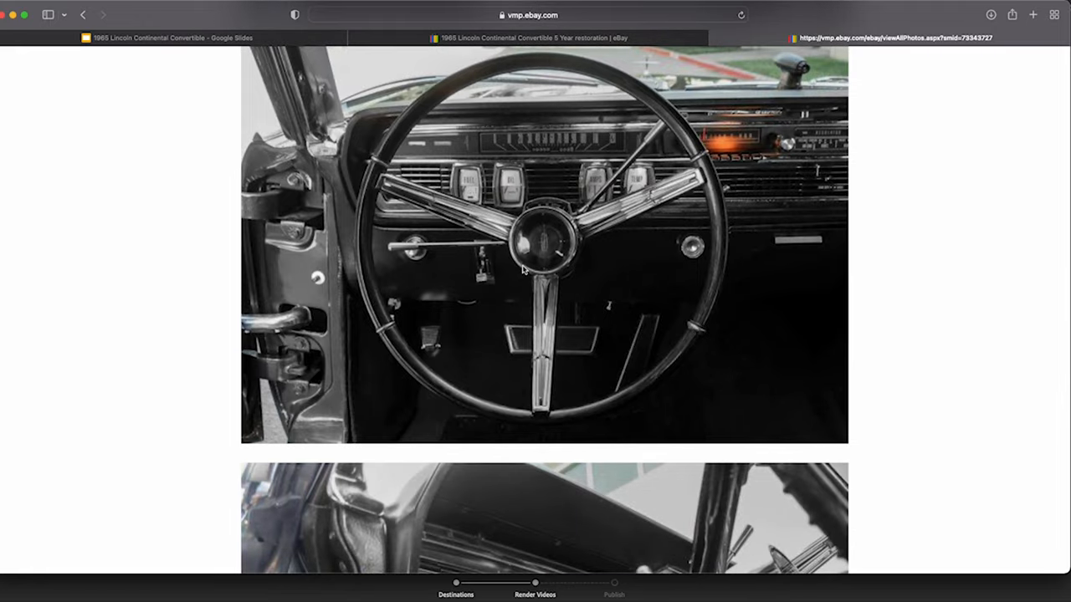
scroll(down, 3)
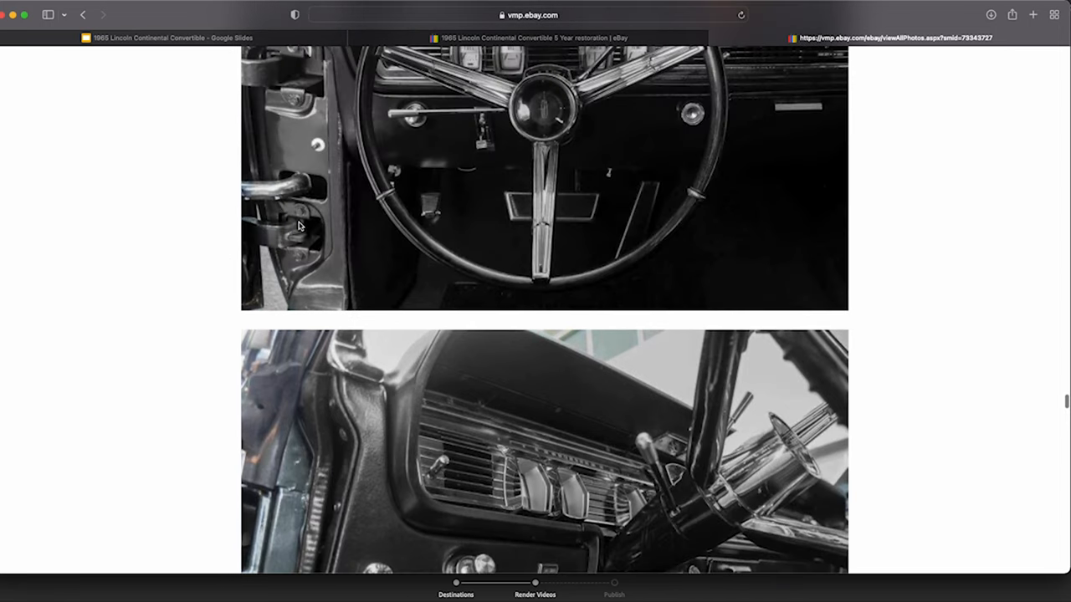
scroll(down, 3)
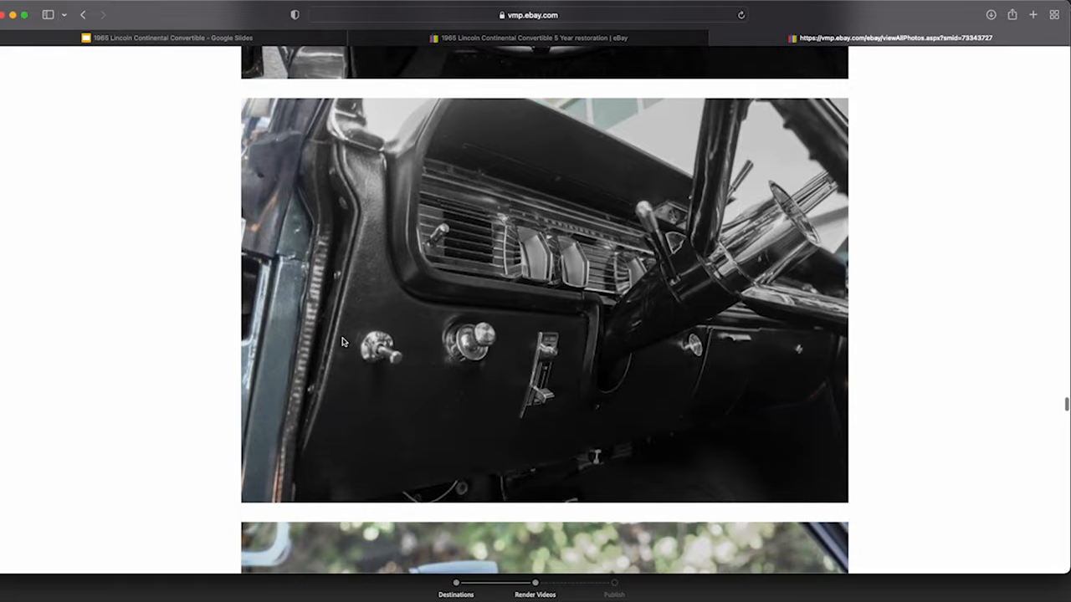
mouse_move(328, 356)
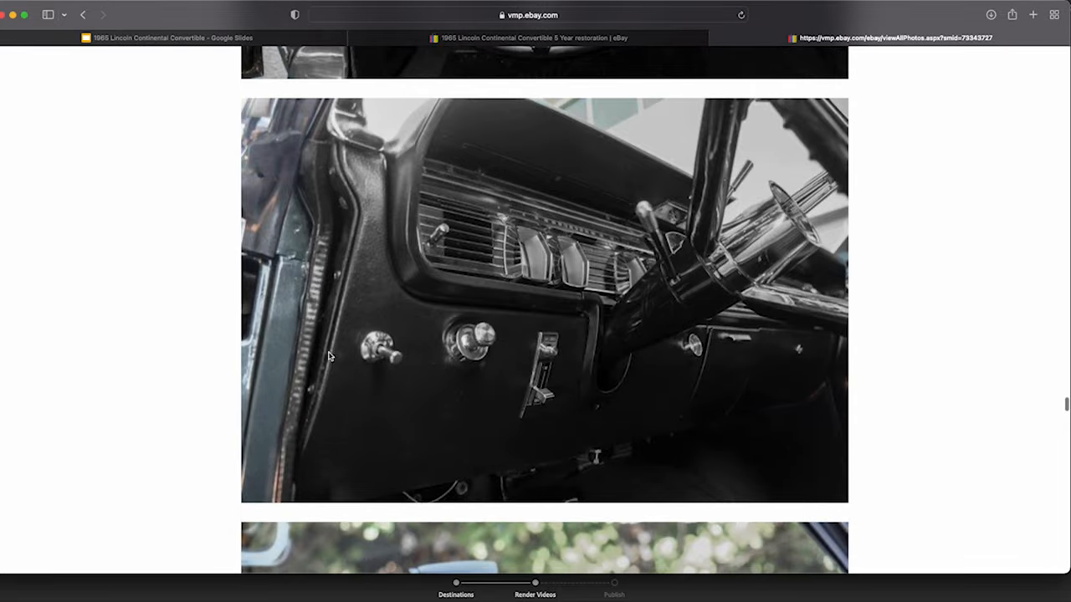
- Scroll past the rear-seat, door-panel and headlight shots to the rear tail-light and bumper photo
scroll(down, 3)
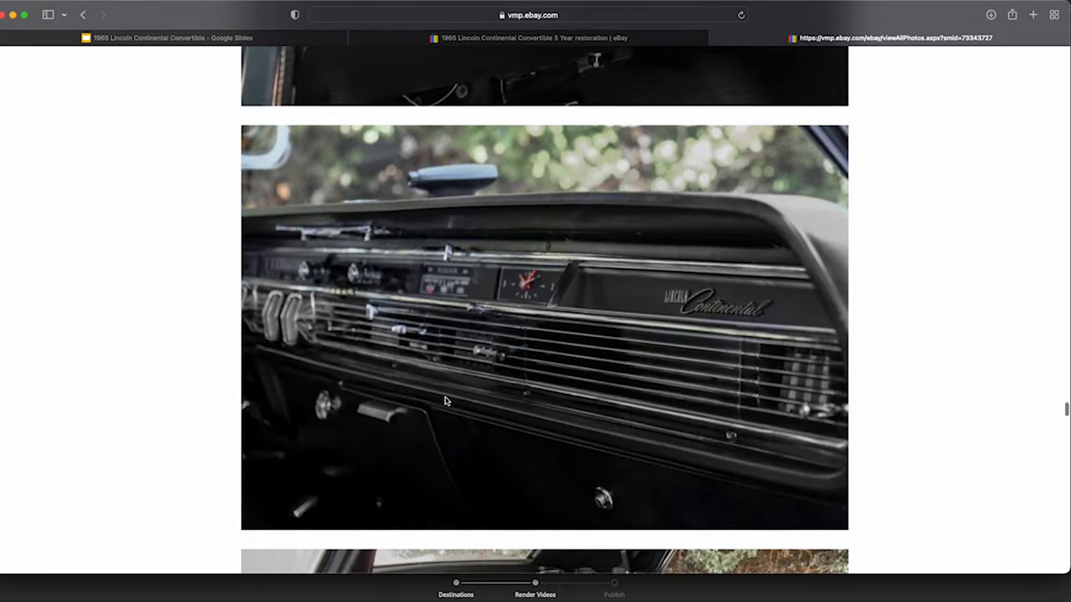
scroll(down, 3)
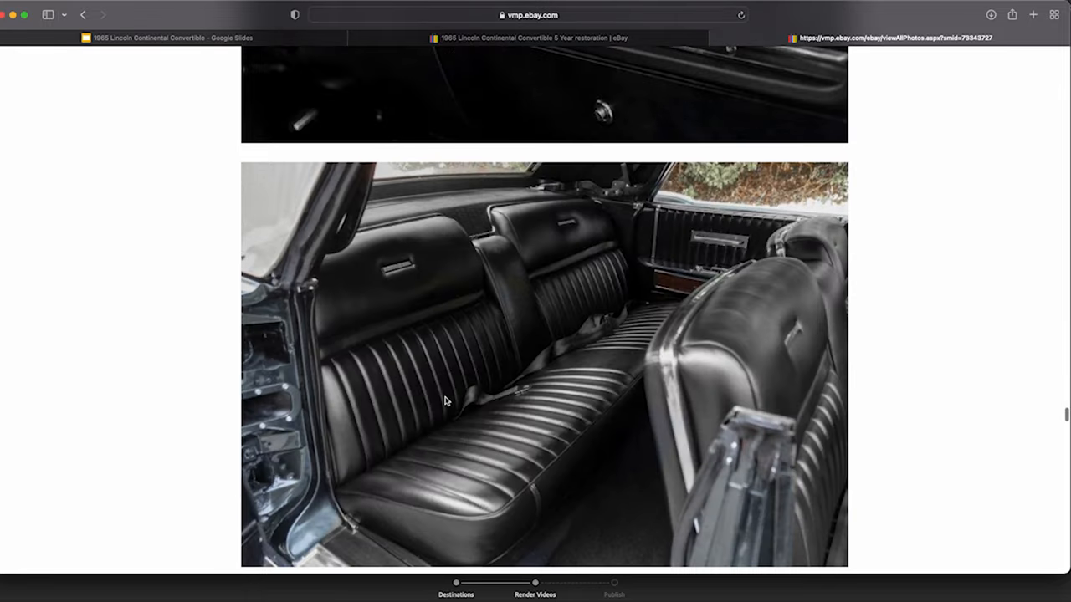
scroll(down, 3)
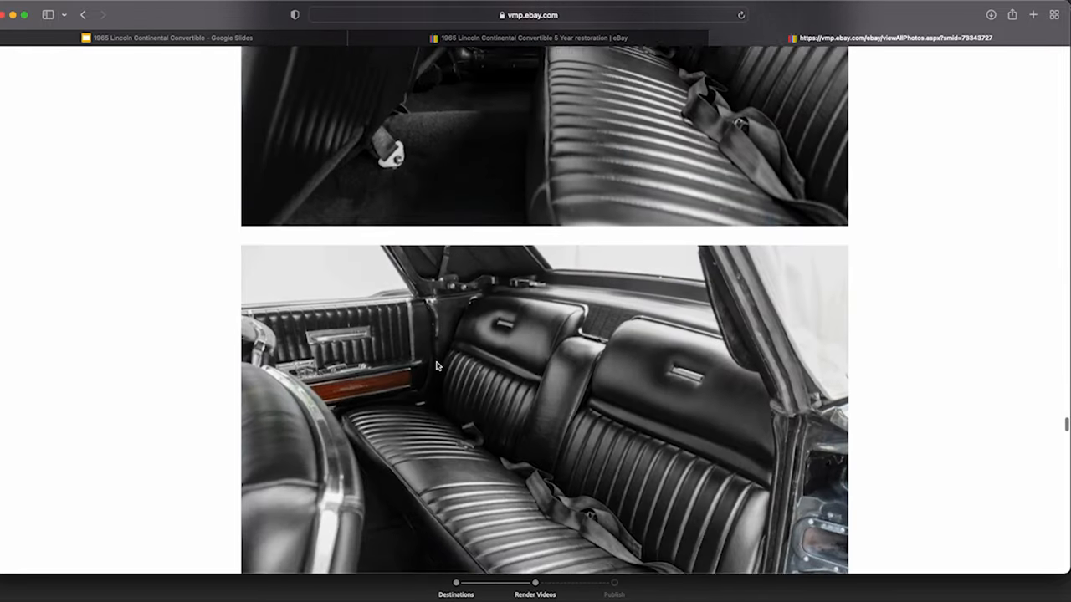
scroll(down, 3)
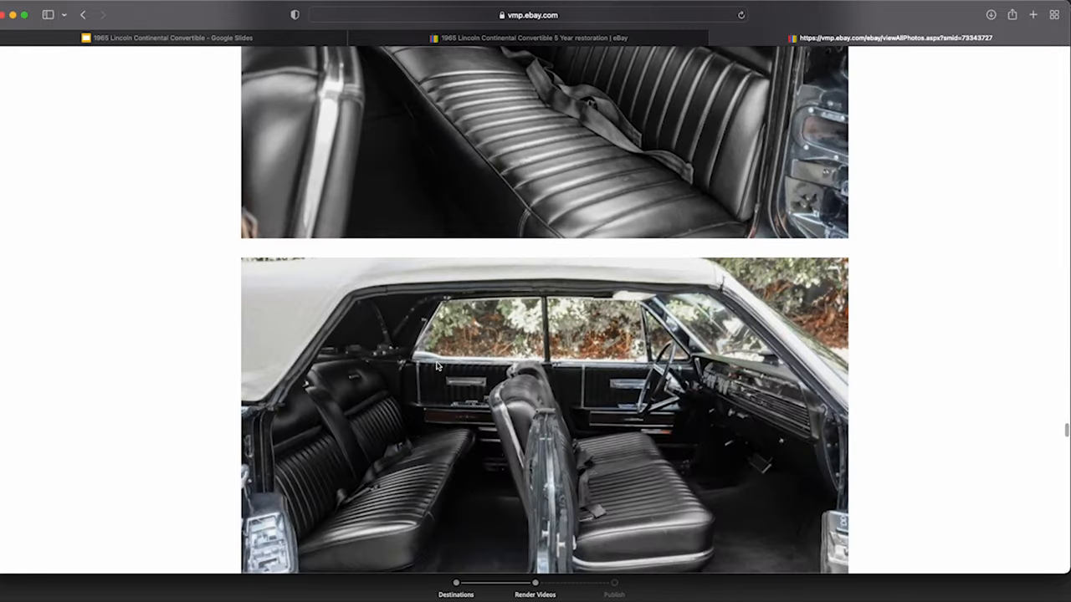
scroll(down, 3)
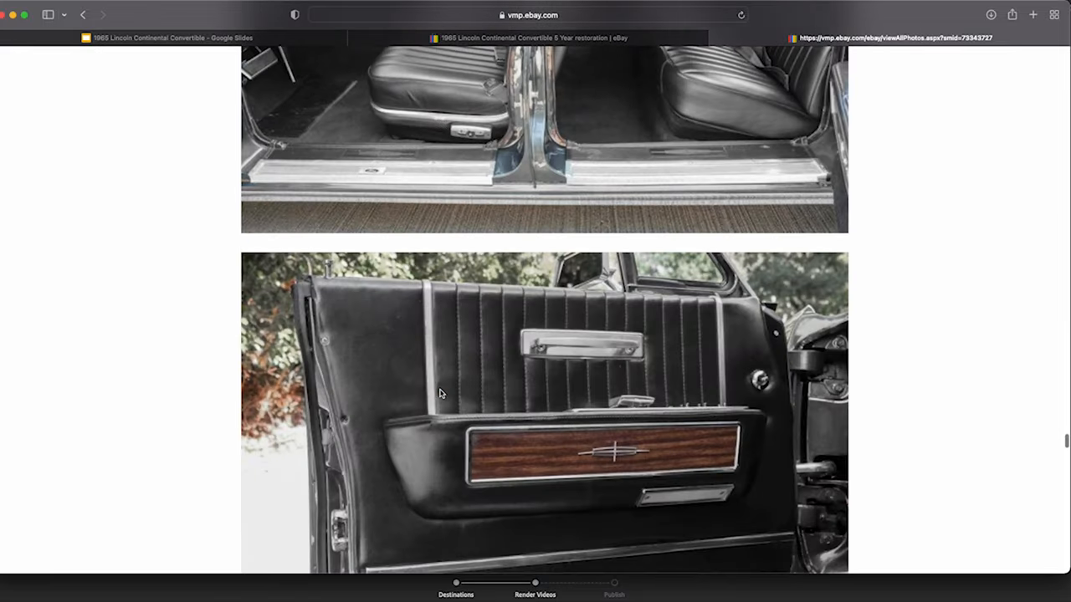
scroll(down, 3)
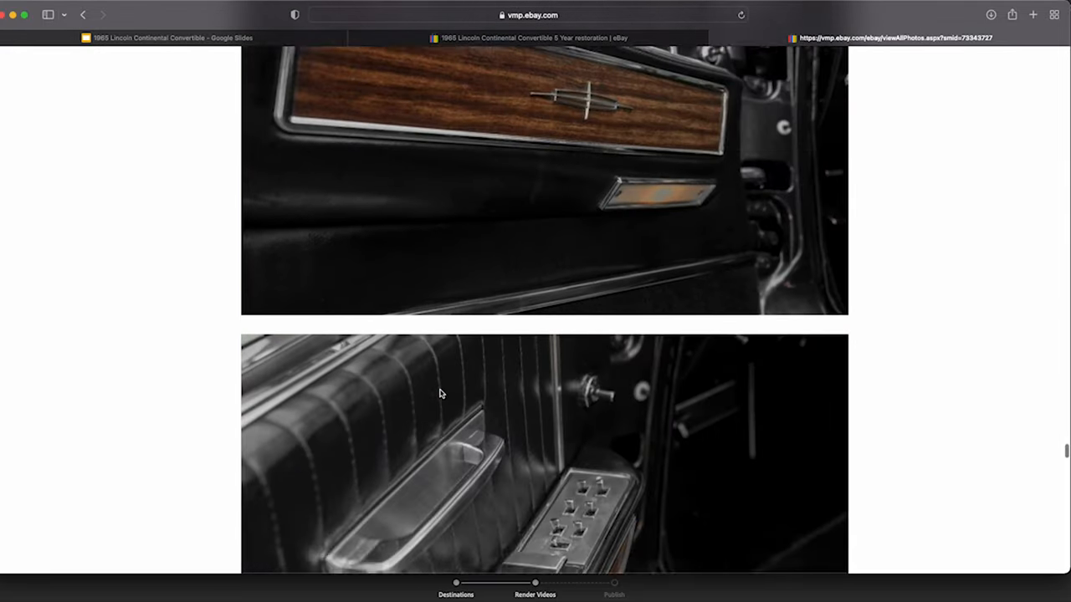
scroll(down, 3)
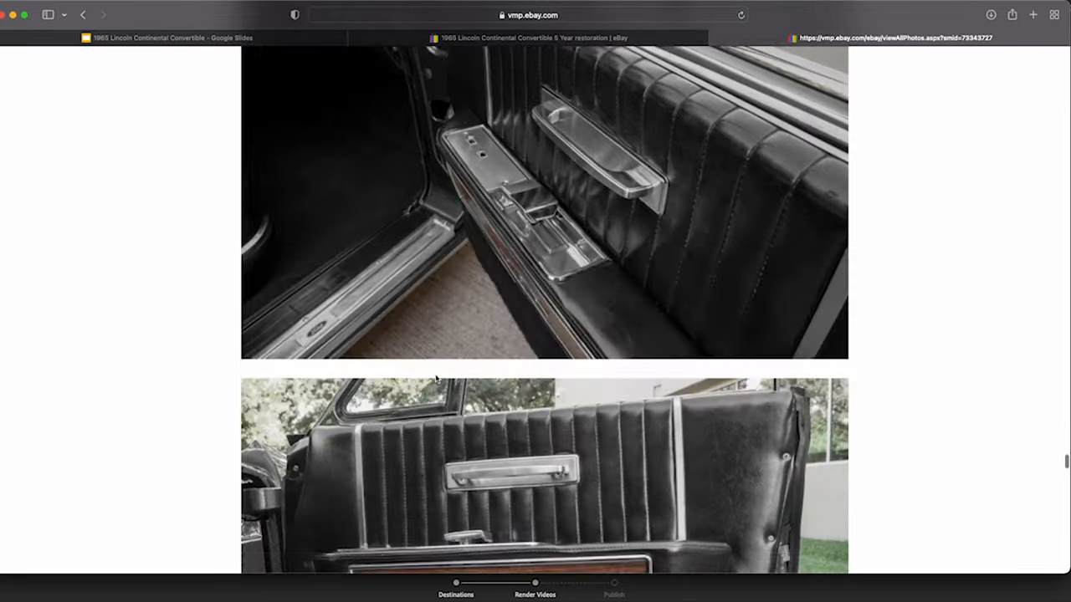
scroll(down, 3)
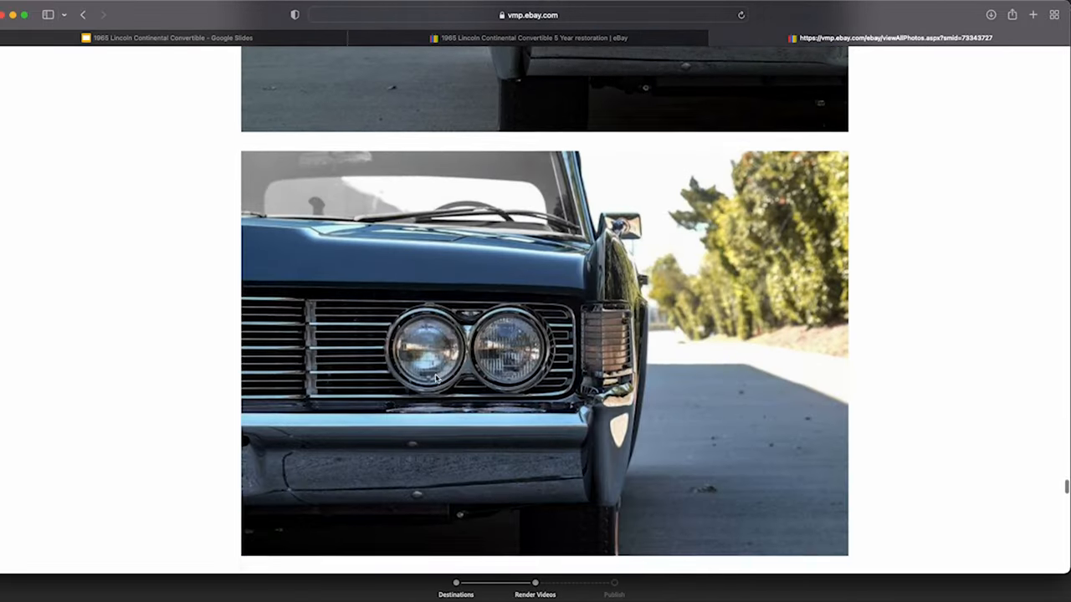
scroll(down, 3)
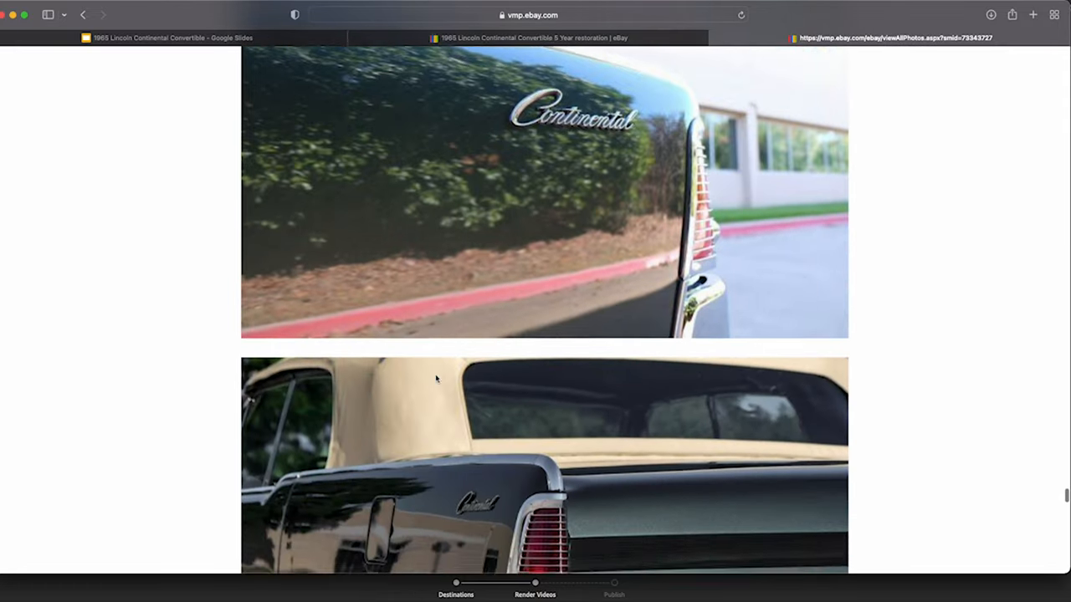
scroll(down, 3)
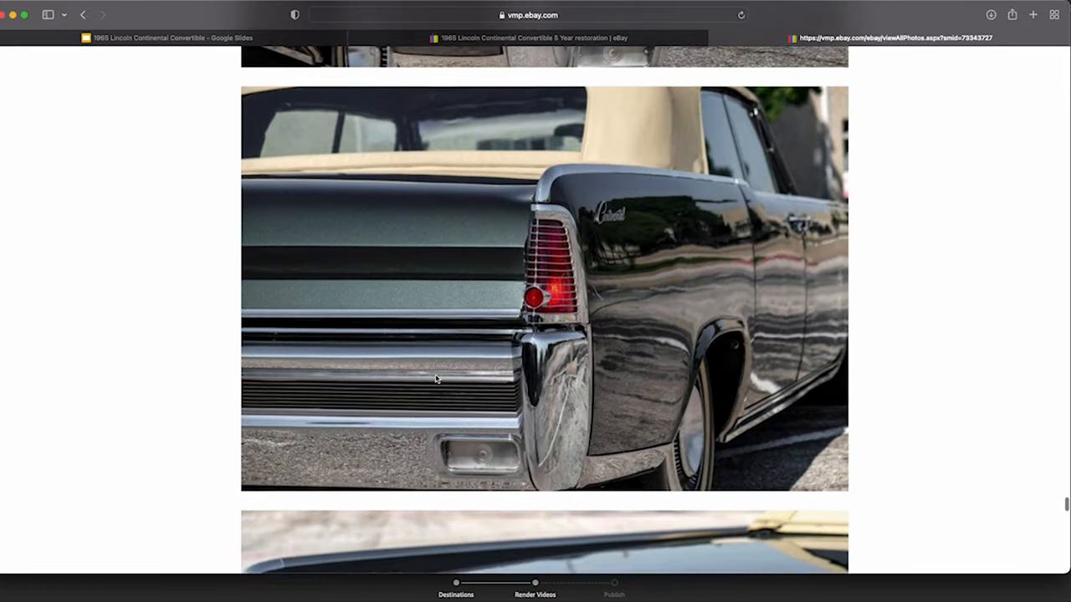
- Scroll slightly past the tail-light photo to the start of the glossy rear-deck shot
scroll(down, 3)
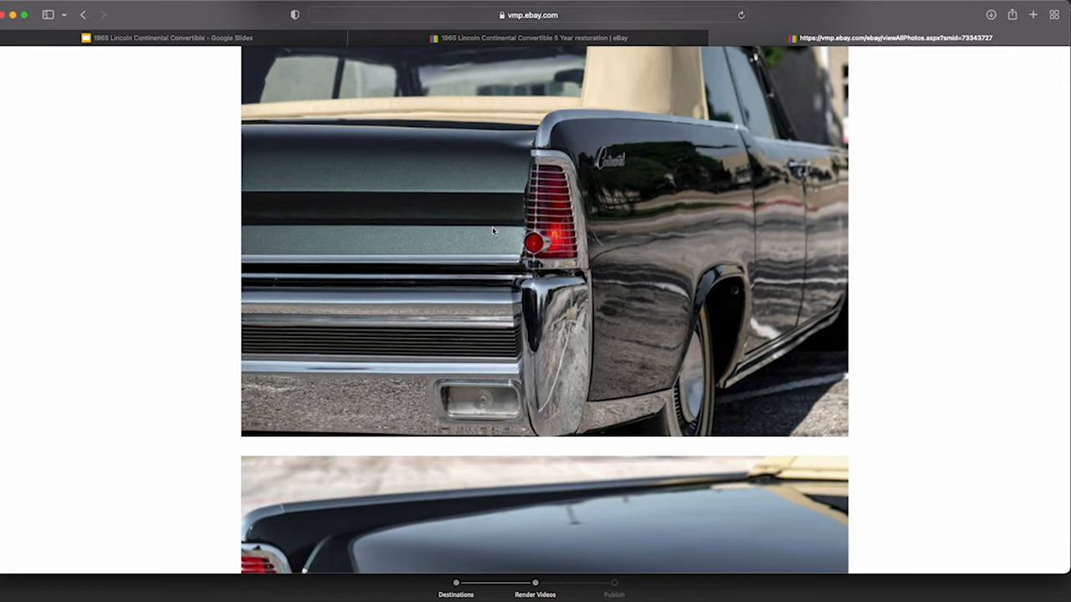
mouse_move(316, 170)
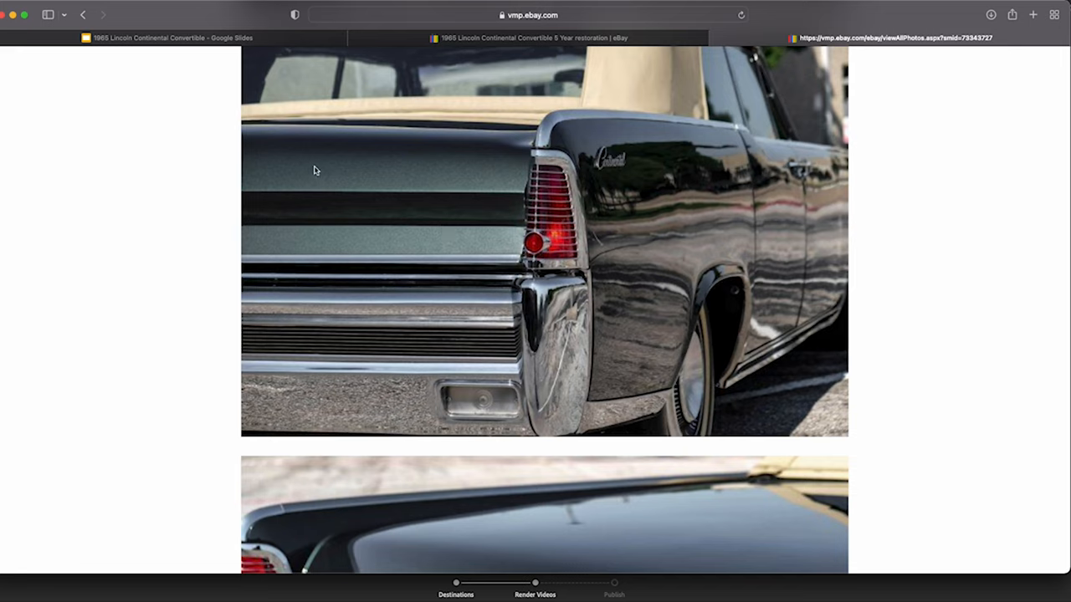
mouse_move(407, 279)
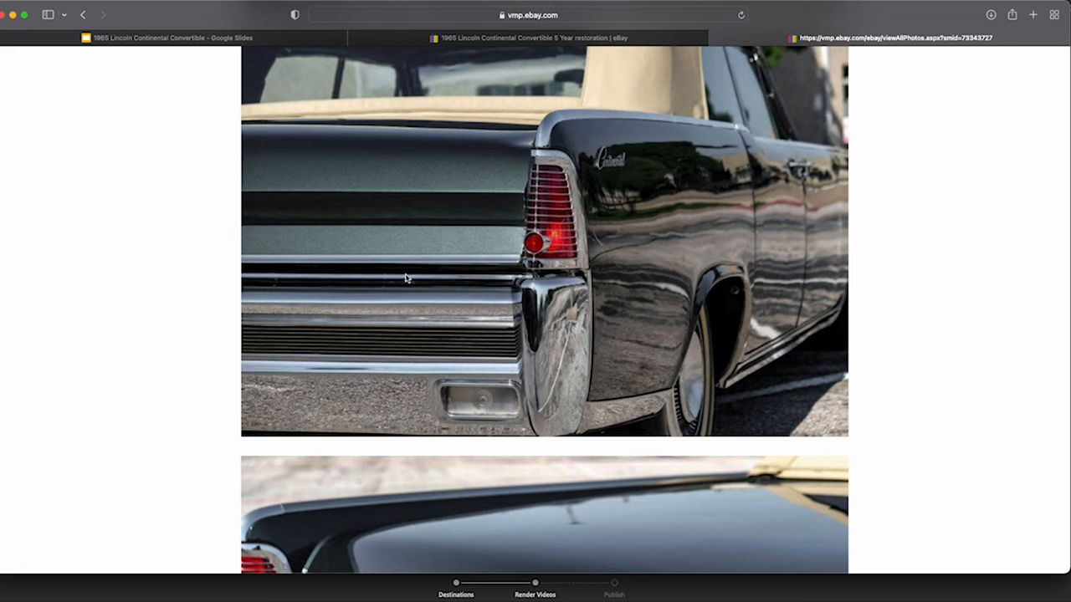
mouse_move(585, 298)
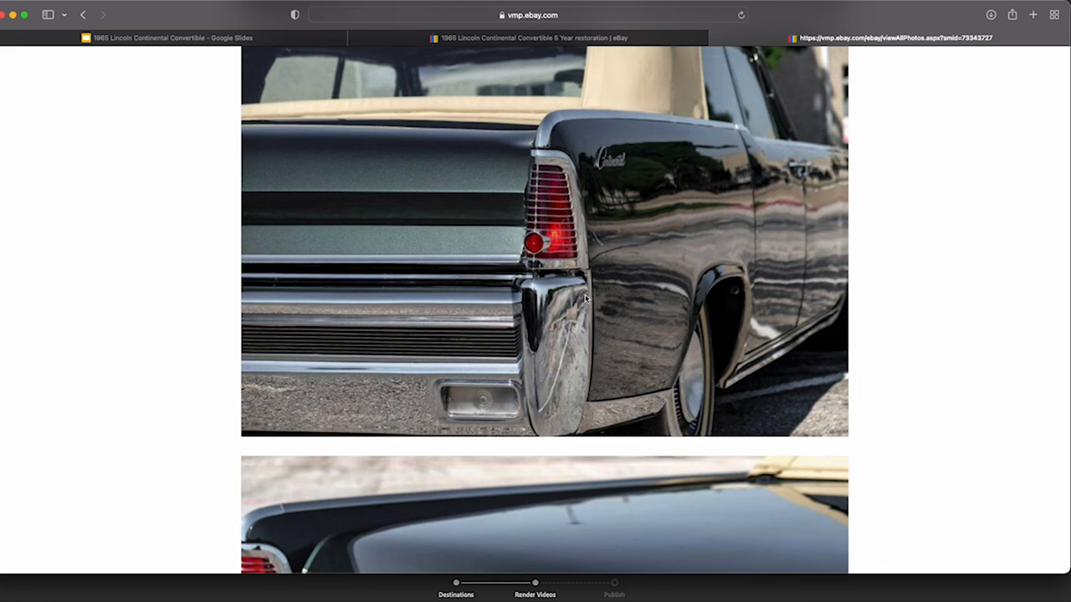
- Scroll past the hood ornament photo through the engine bay shots to the whitewall wheel photo
scroll(down, 3)
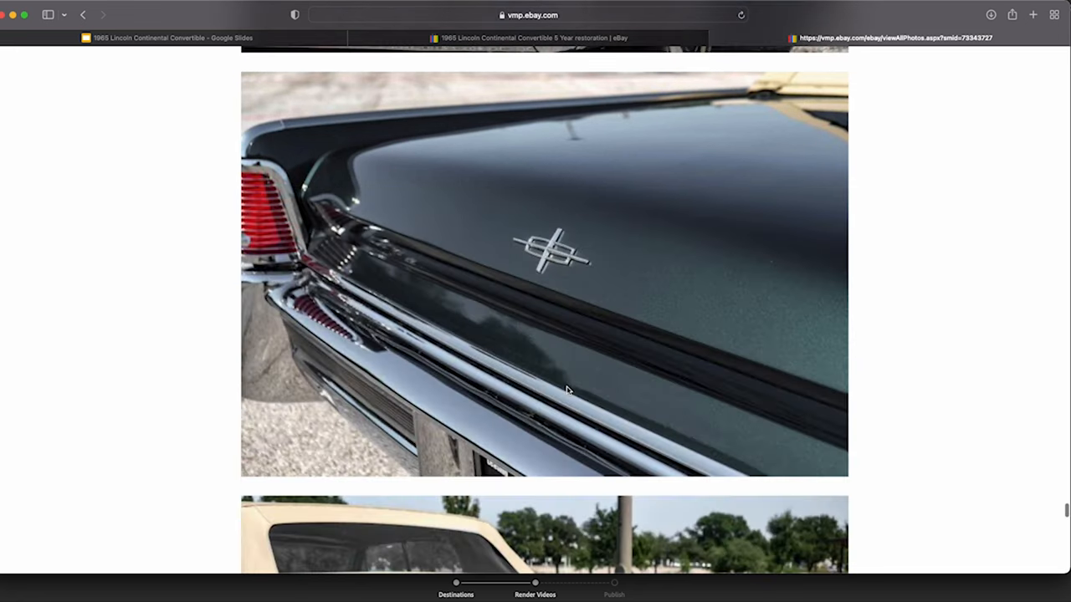
scroll(down, 3)
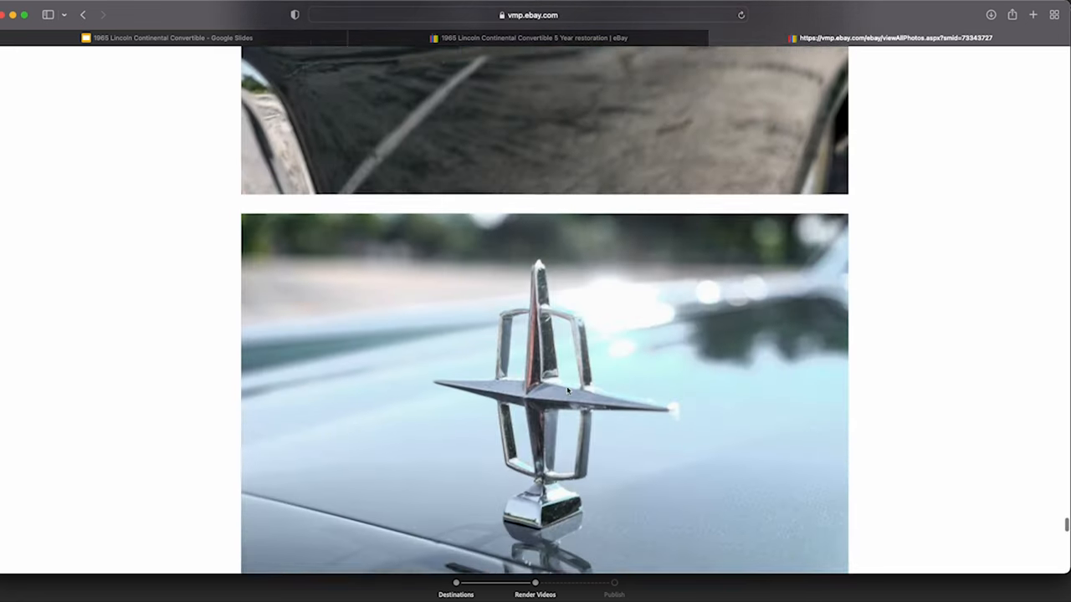
scroll(down, 3)
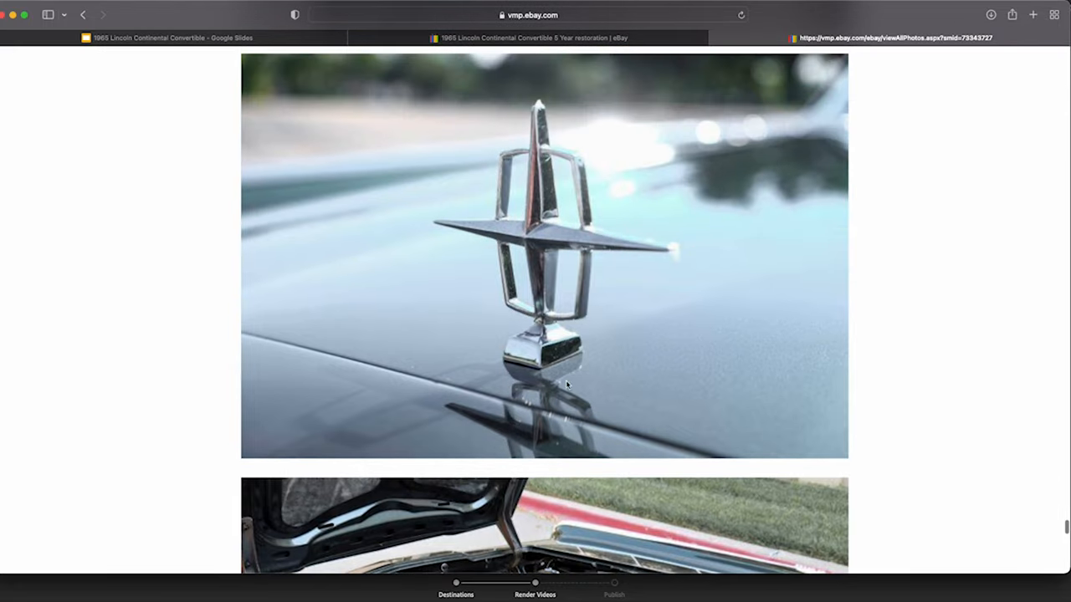
mouse_move(609, 238)
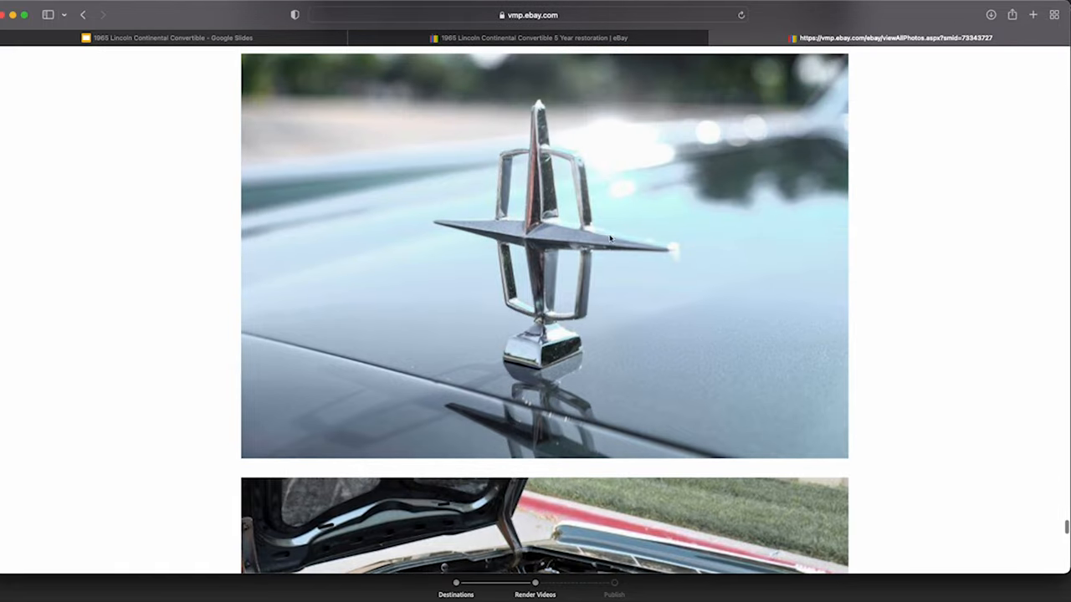
mouse_move(576, 374)
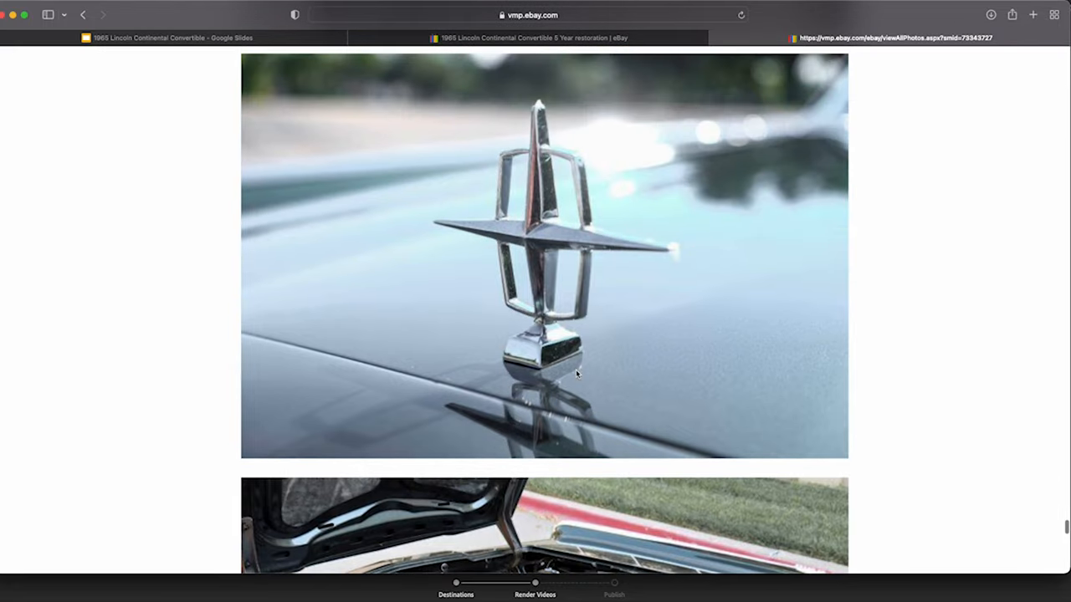
scroll(down, 3)
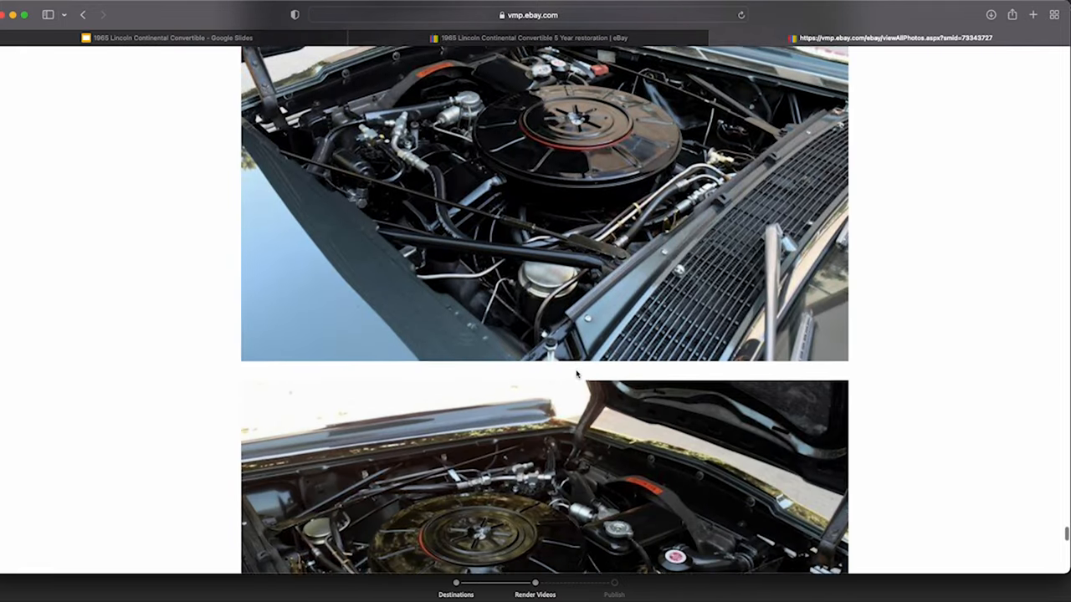
scroll(down, 3)
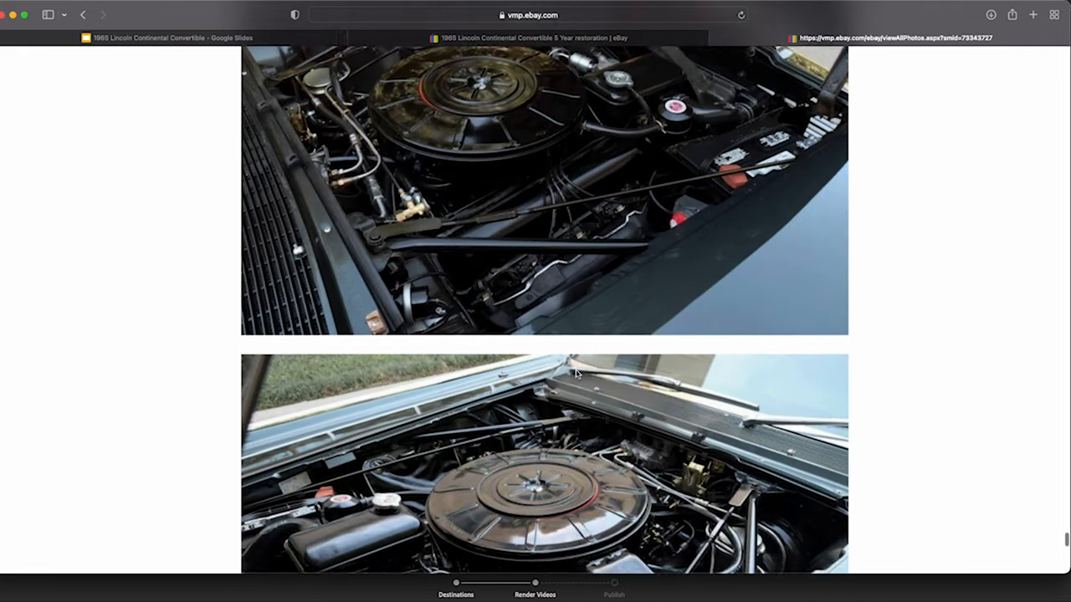
scroll(down, 3)
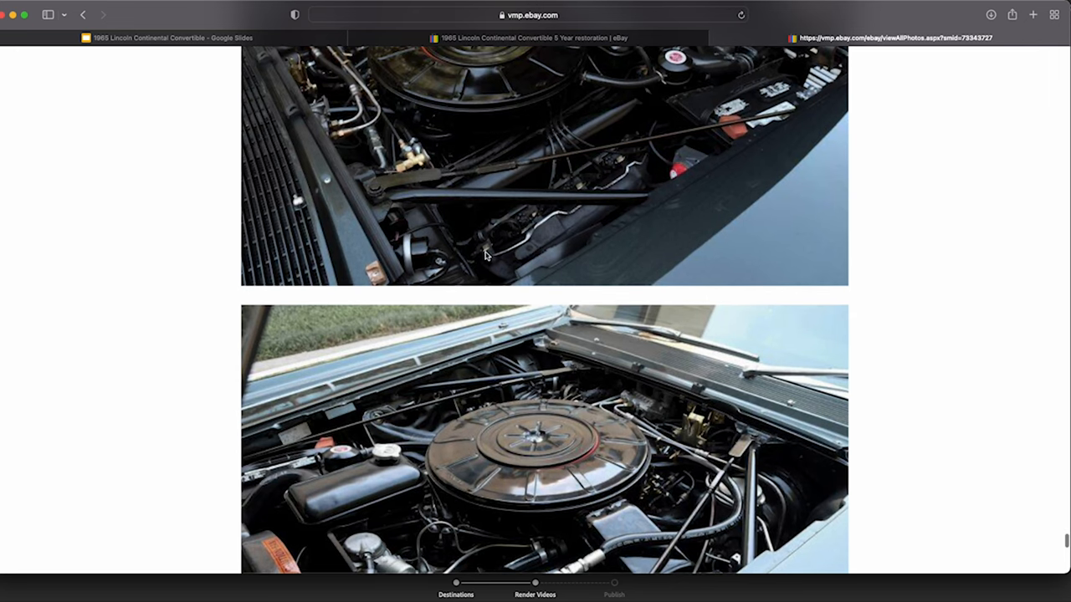
mouse_move(638, 175)
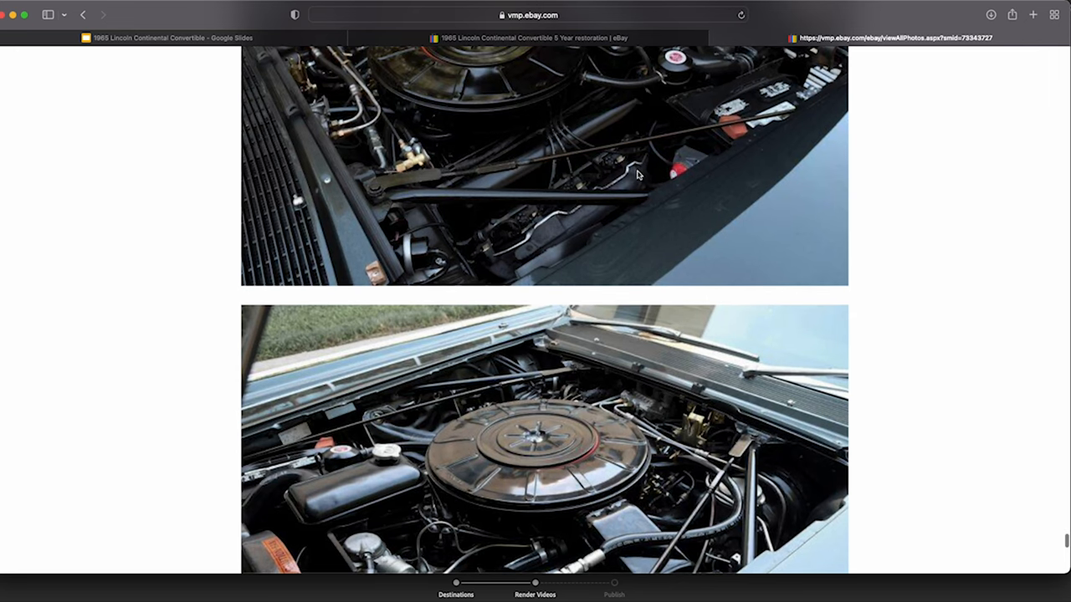
mouse_move(492, 256)
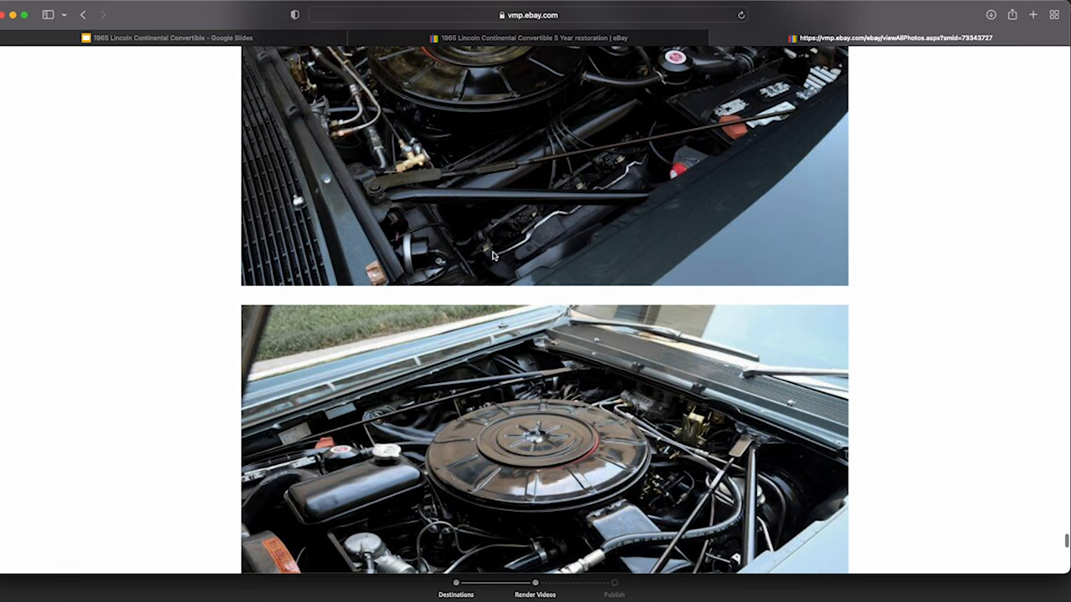
scroll(down, 3)
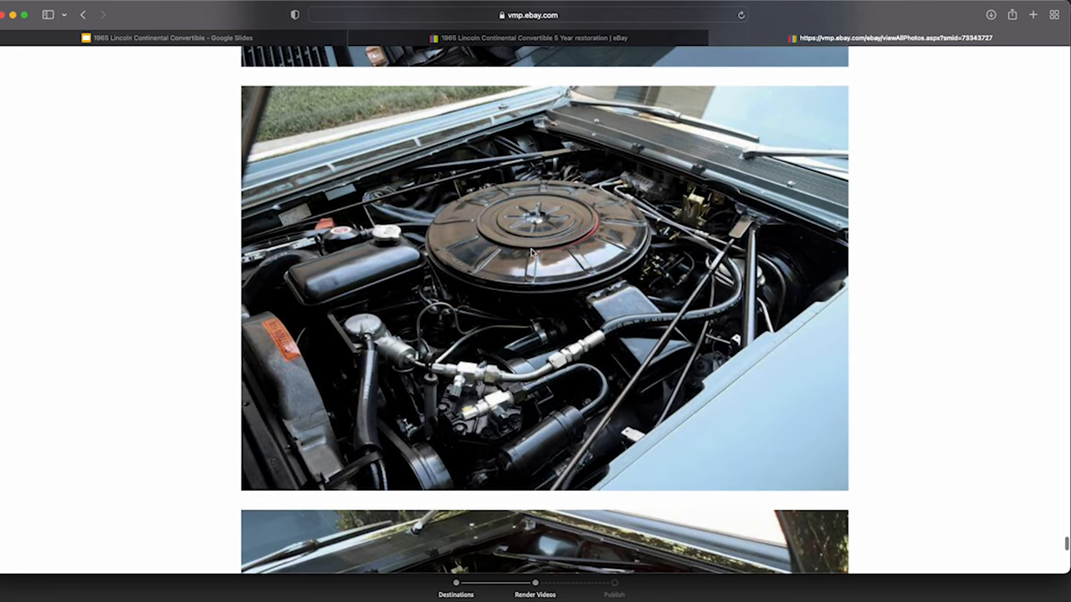
scroll(down, 3)
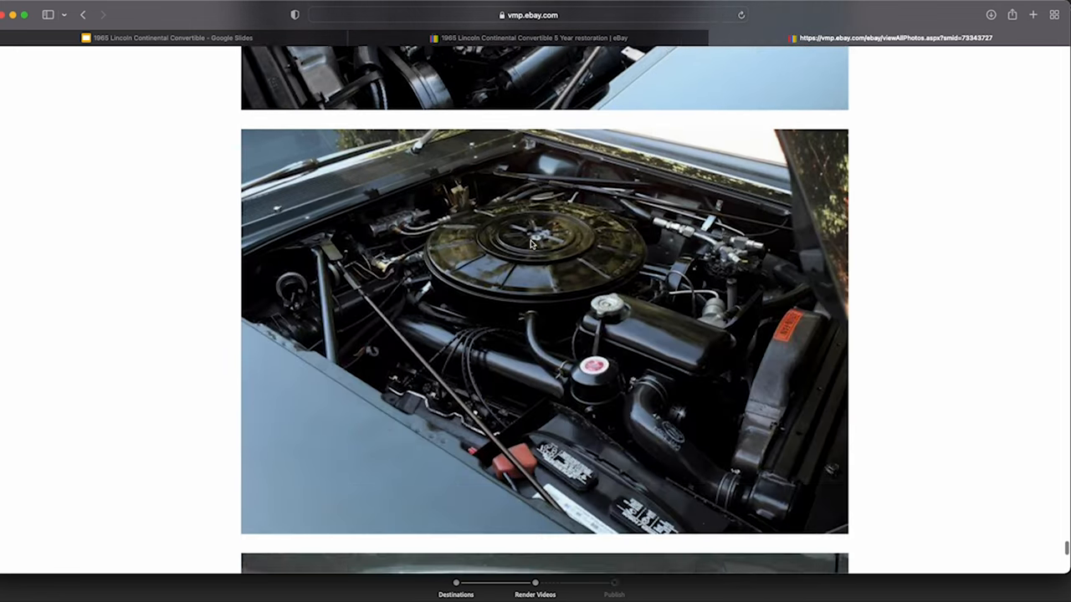
scroll(down, 3)
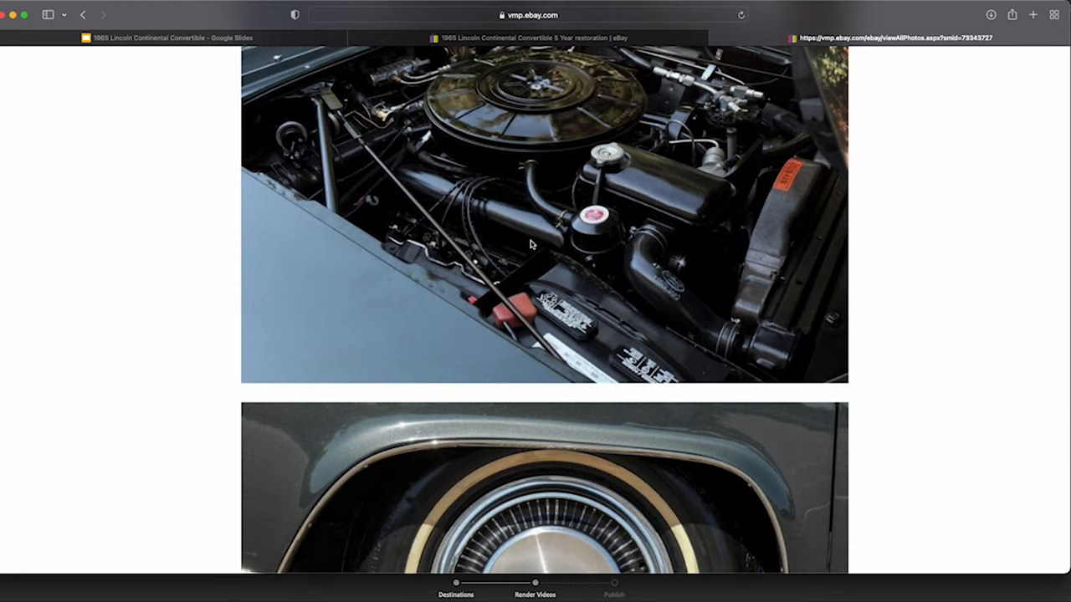
scroll(down, 3)
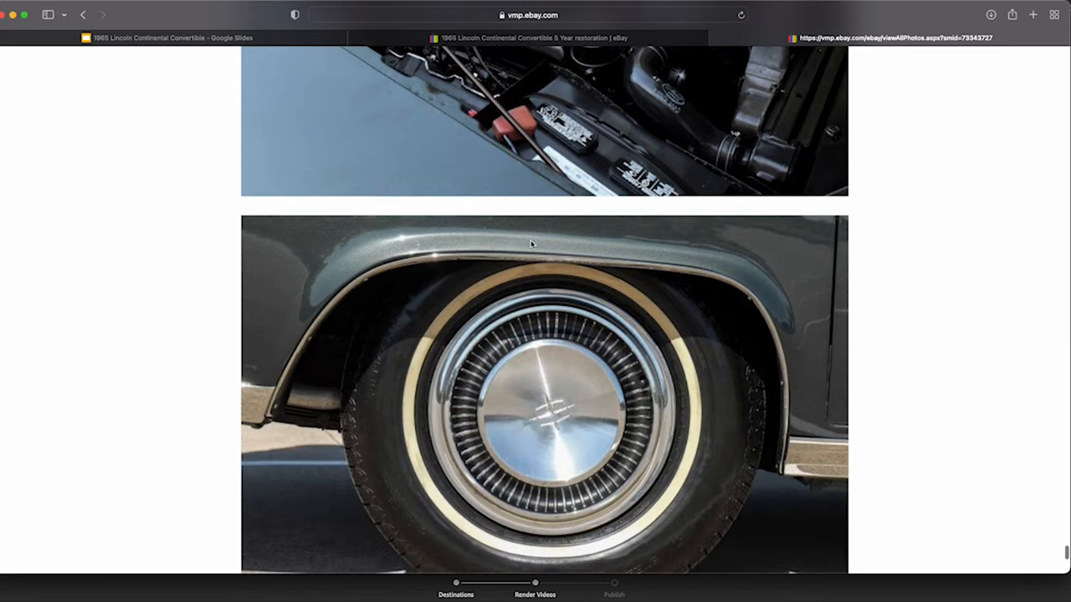
scroll(up, 3)
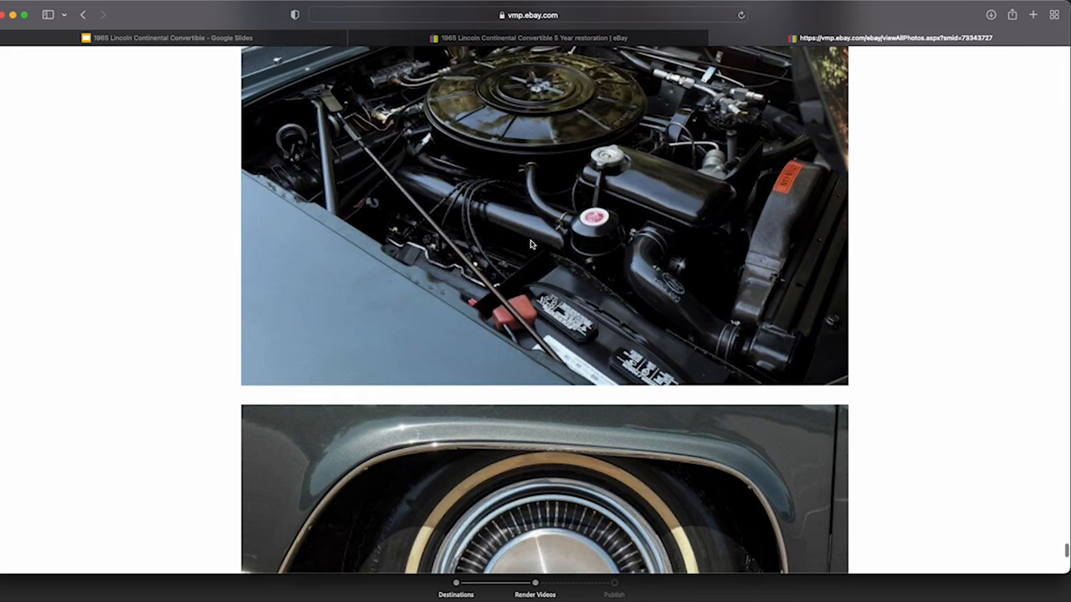
scroll(down, 3)
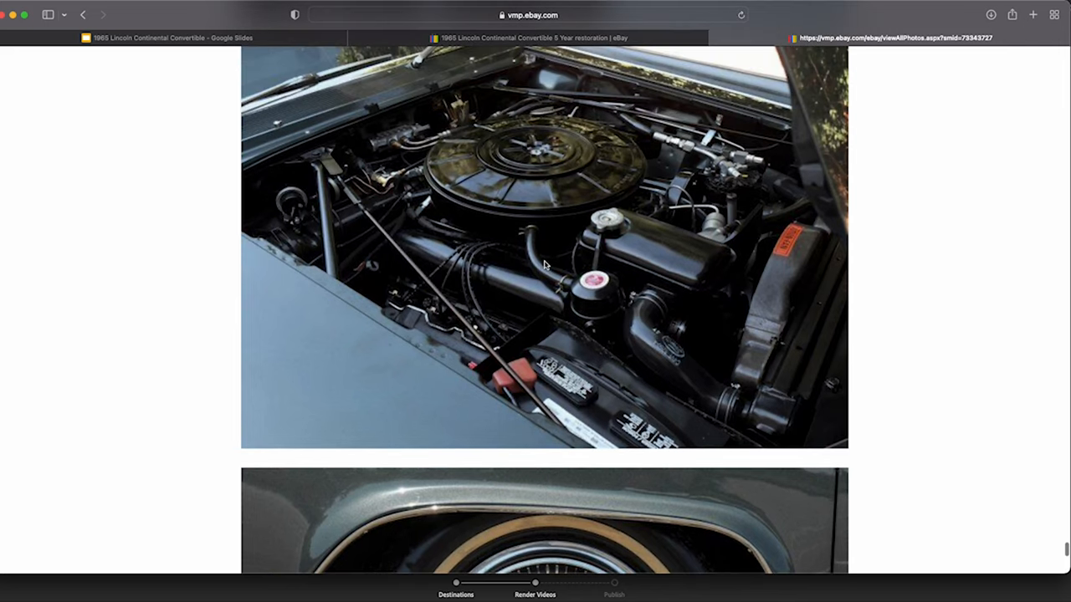
mouse_move(726, 405)
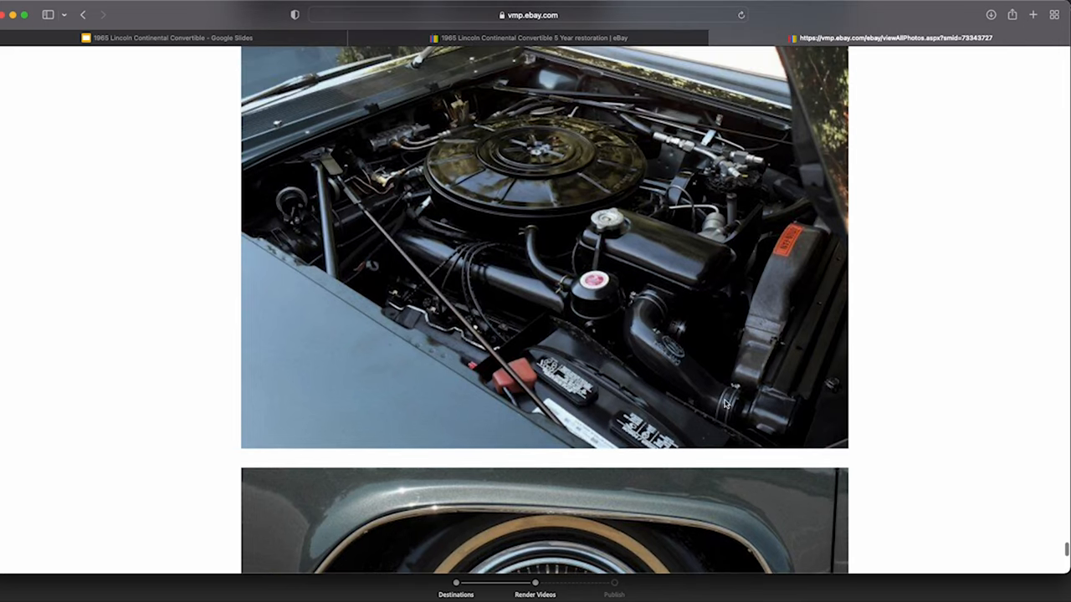
mouse_move(669, 355)
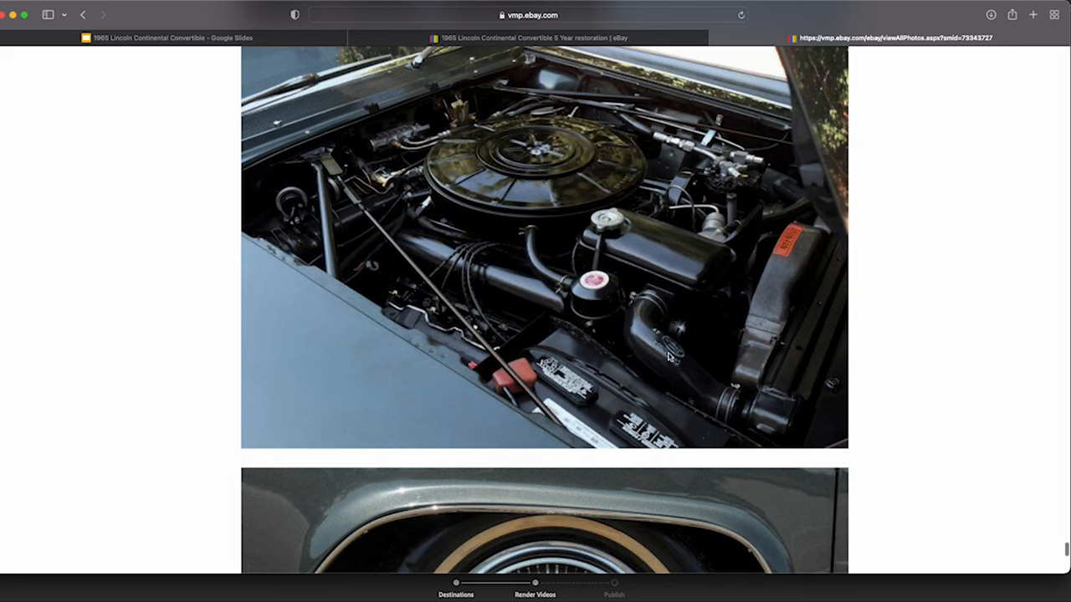
mouse_move(642, 303)
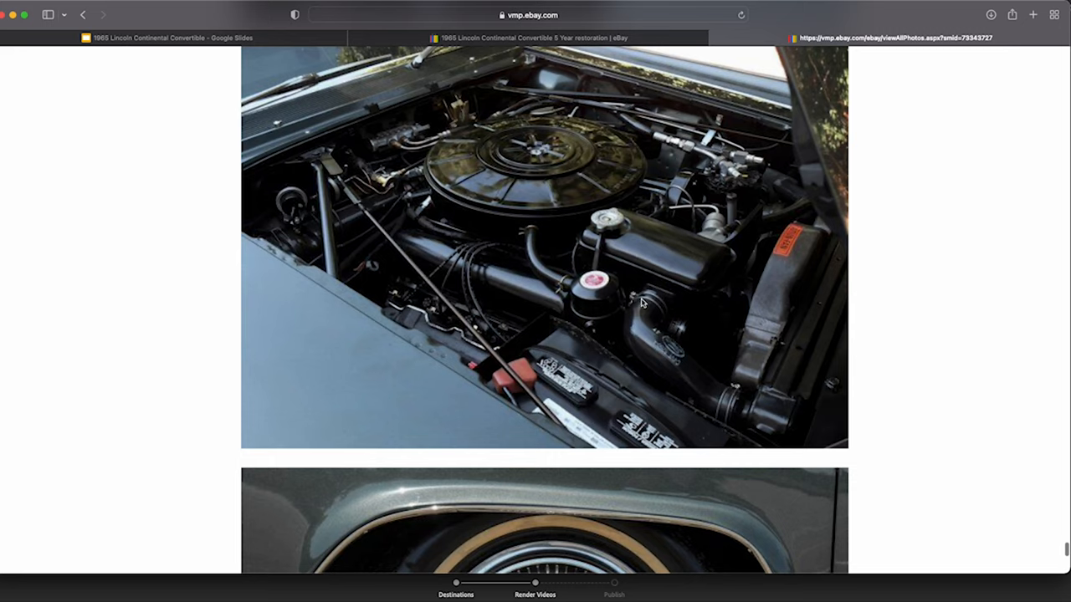
mouse_move(628, 315)
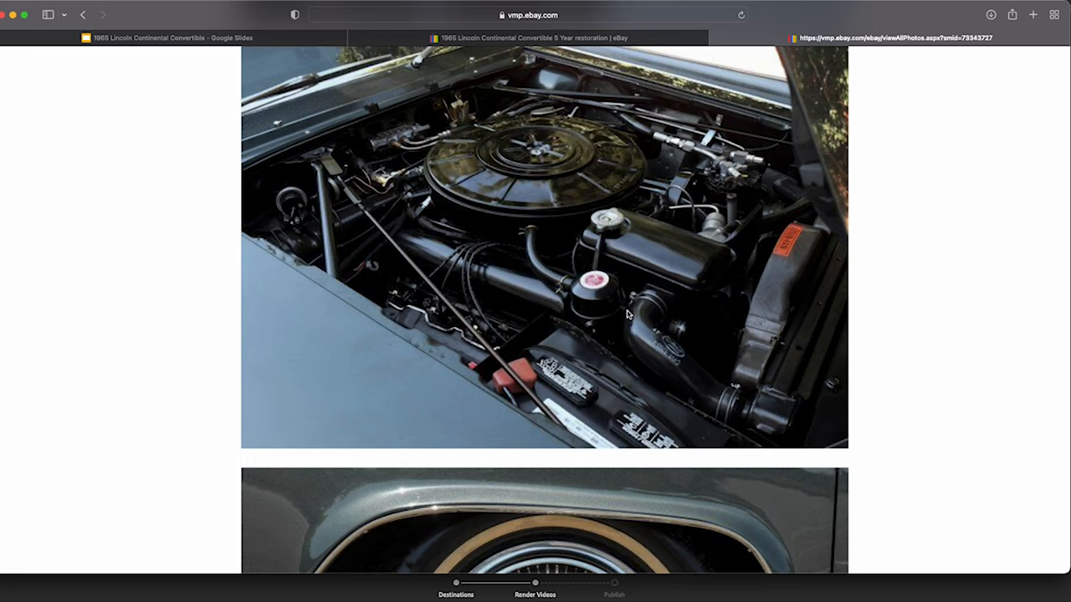
mouse_move(648, 320)
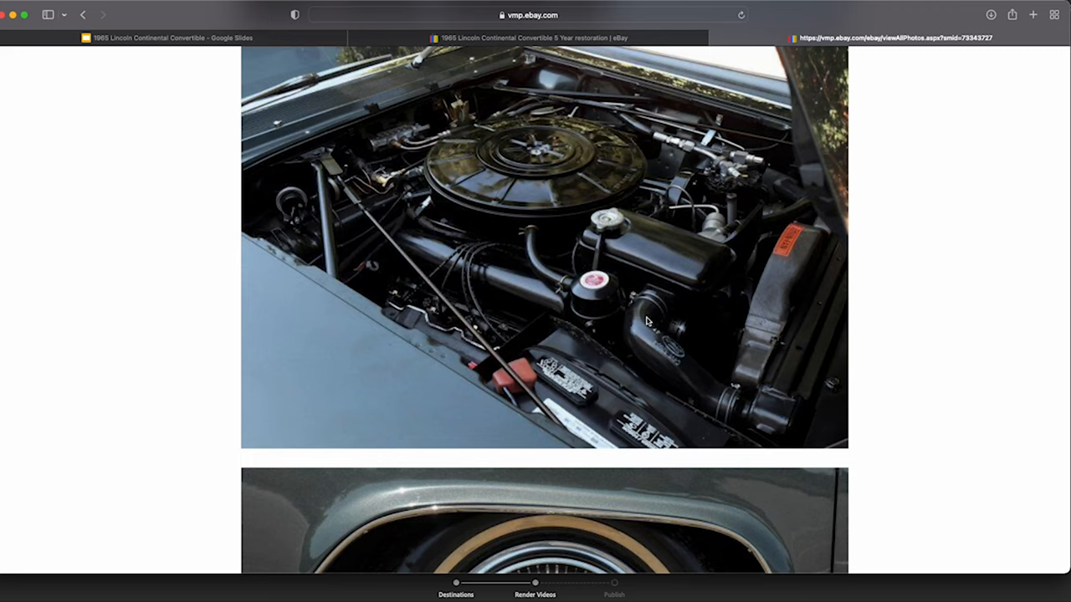
mouse_move(596, 382)
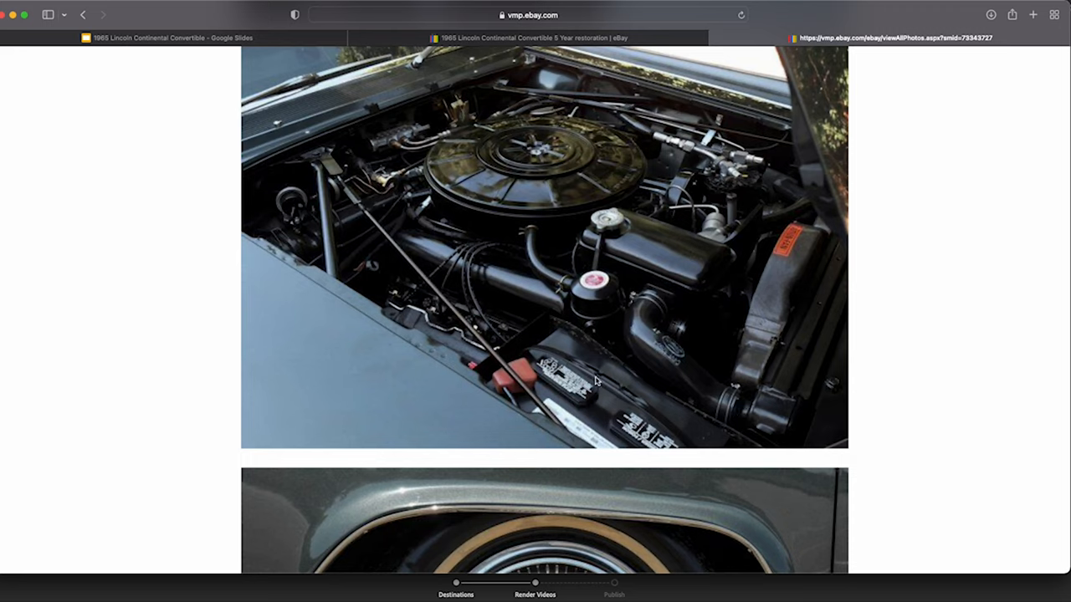
mouse_move(579, 299)
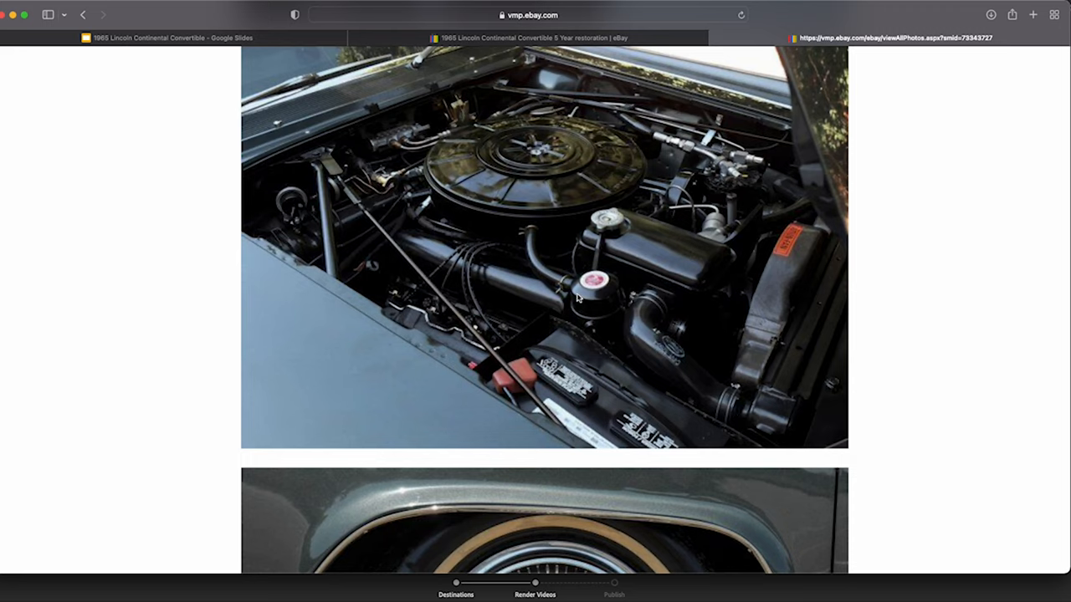
mouse_move(548, 260)
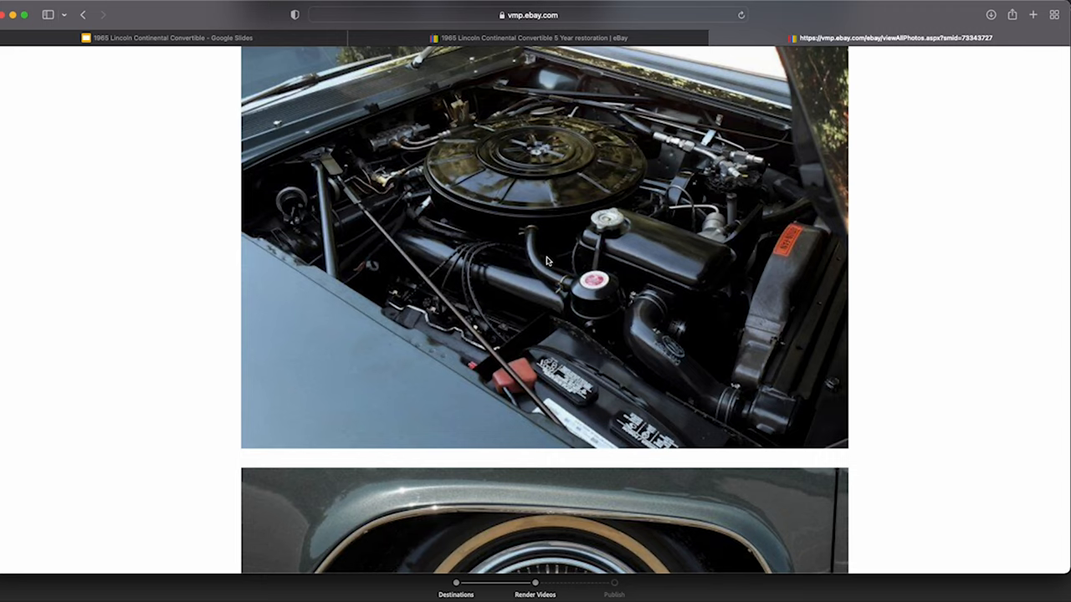
mouse_move(530, 238)
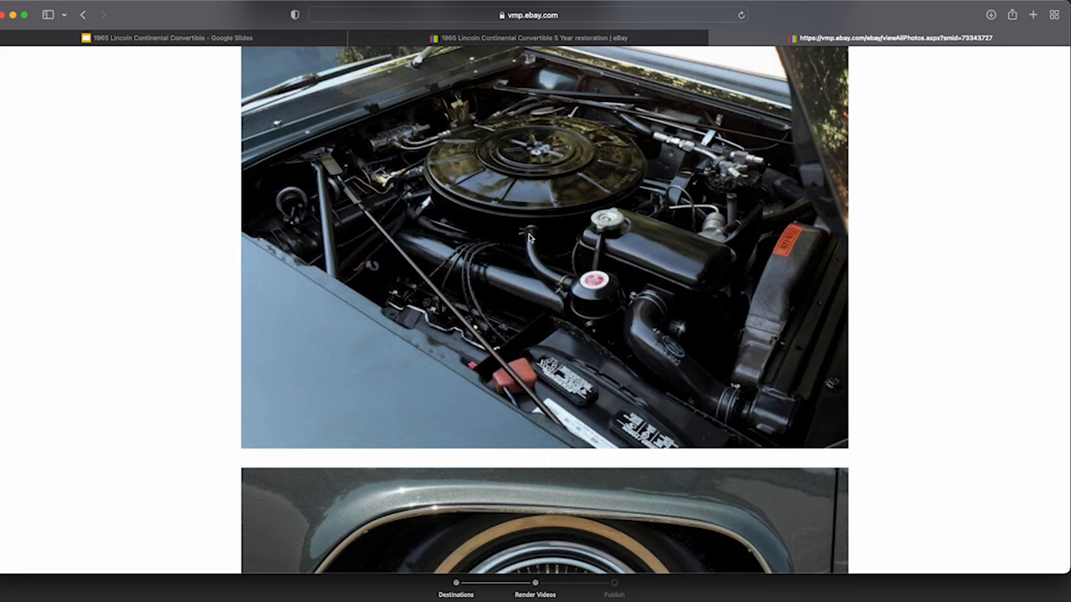
mouse_move(571, 303)
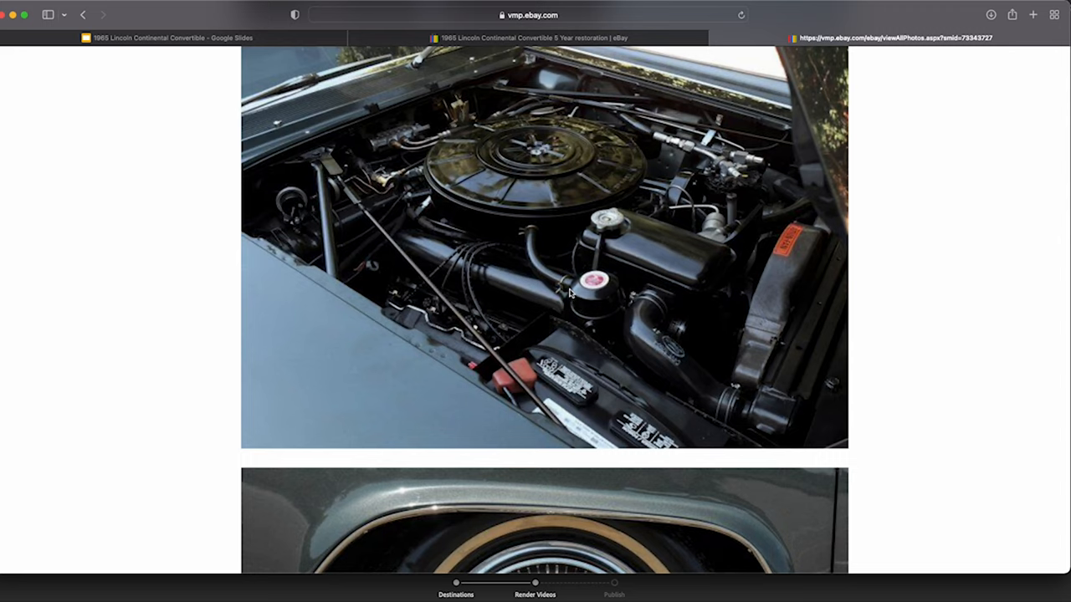
mouse_move(548, 272)
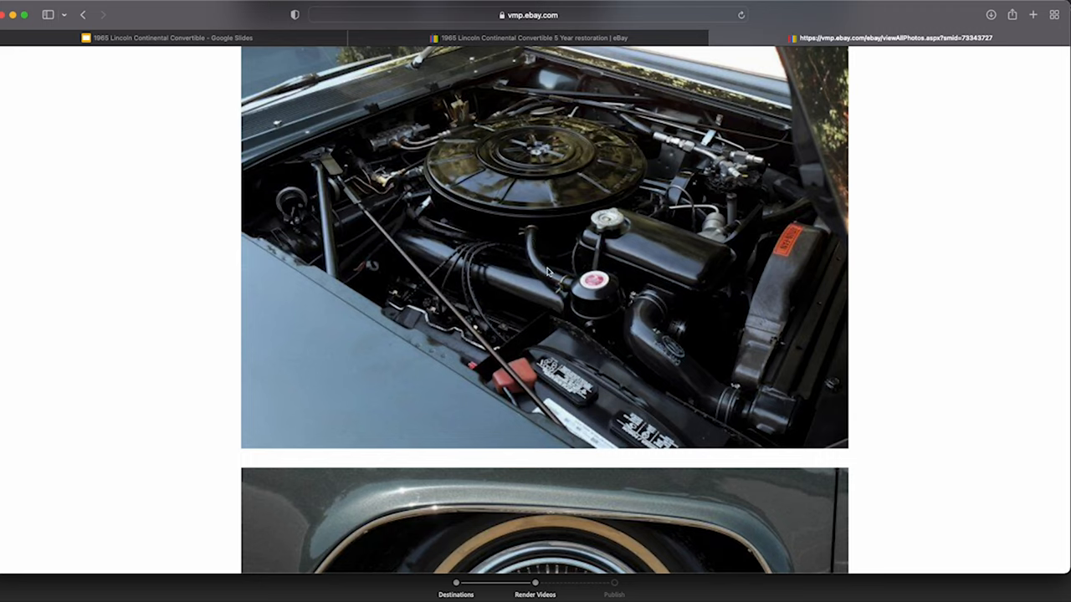
mouse_move(575, 295)
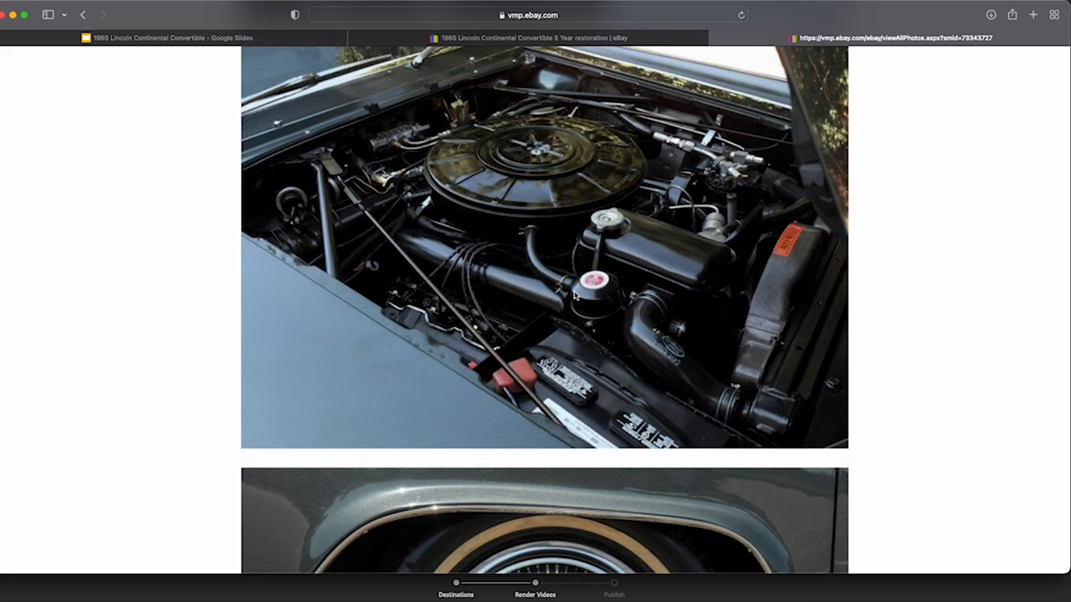
mouse_move(533, 242)
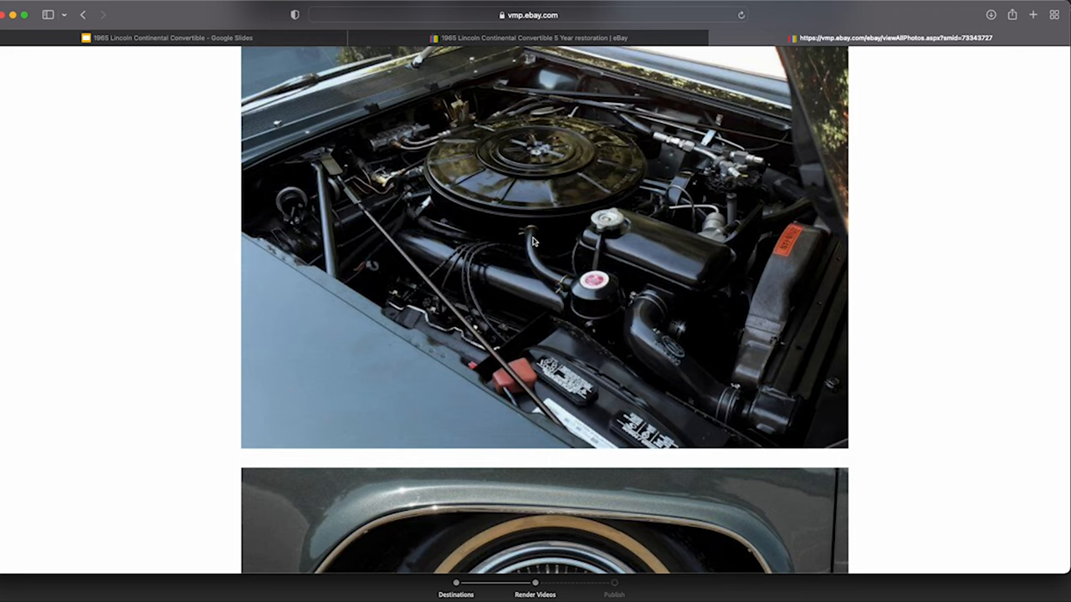
mouse_move(546, 266)
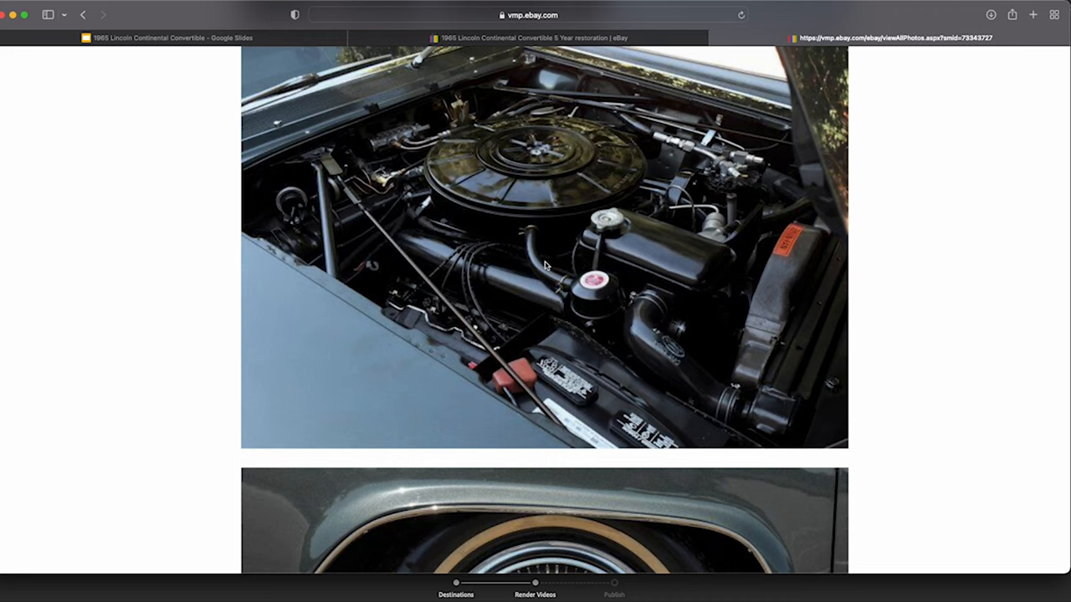
mouse_move(594, 288)
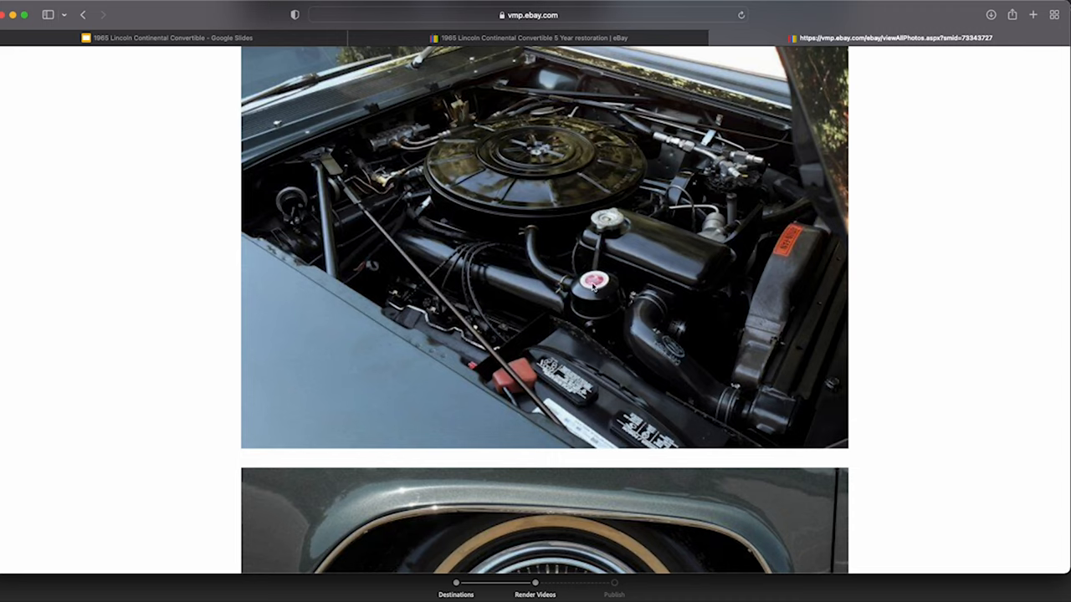
mouse_move(569, 284)
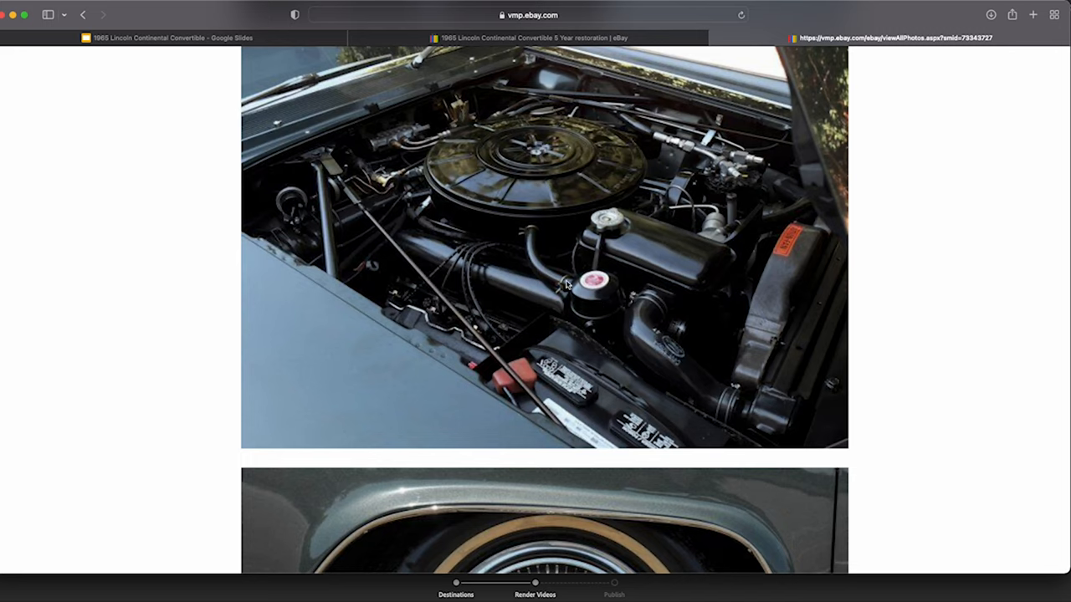
mouse_move(570, 296)
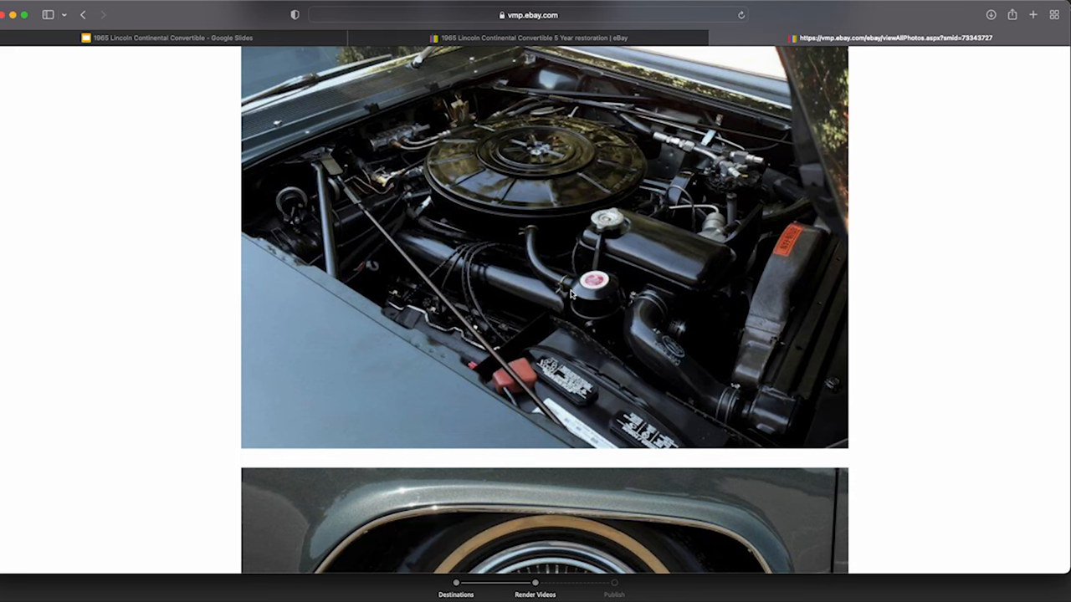
- Scroll past the whitewall wheel close-ups to the chrome Lincoln hood ornament photo
scroll(down, 3)
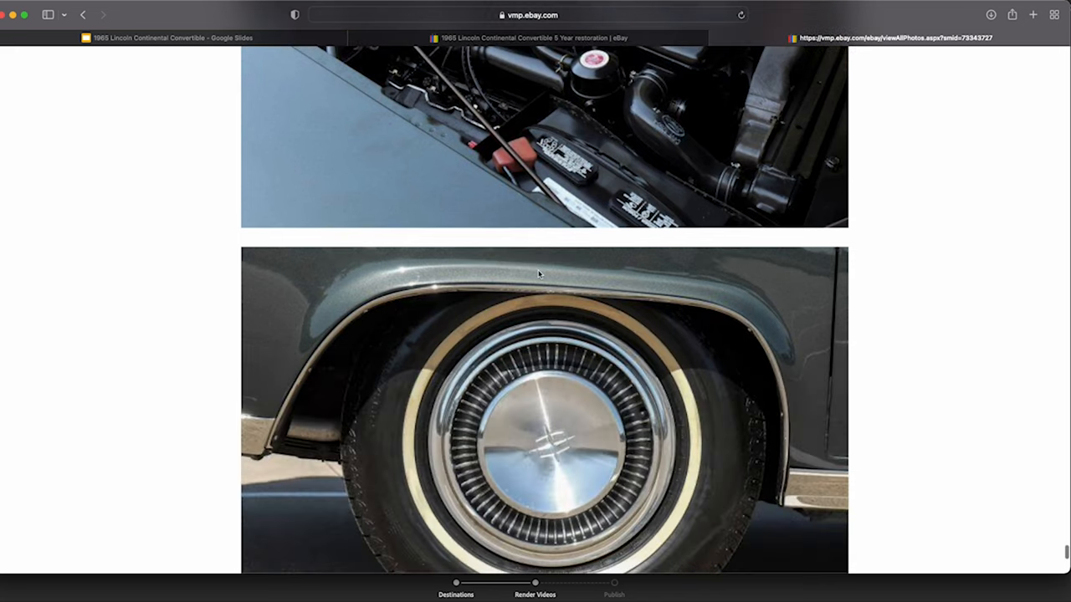
scroll(down, 3)
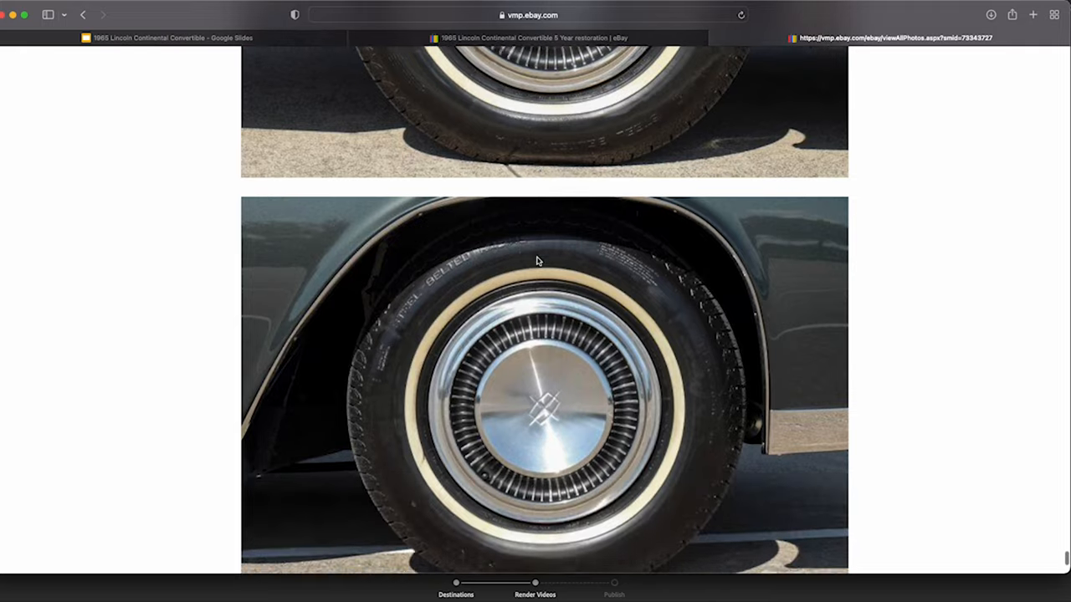
scroll(down, 3)
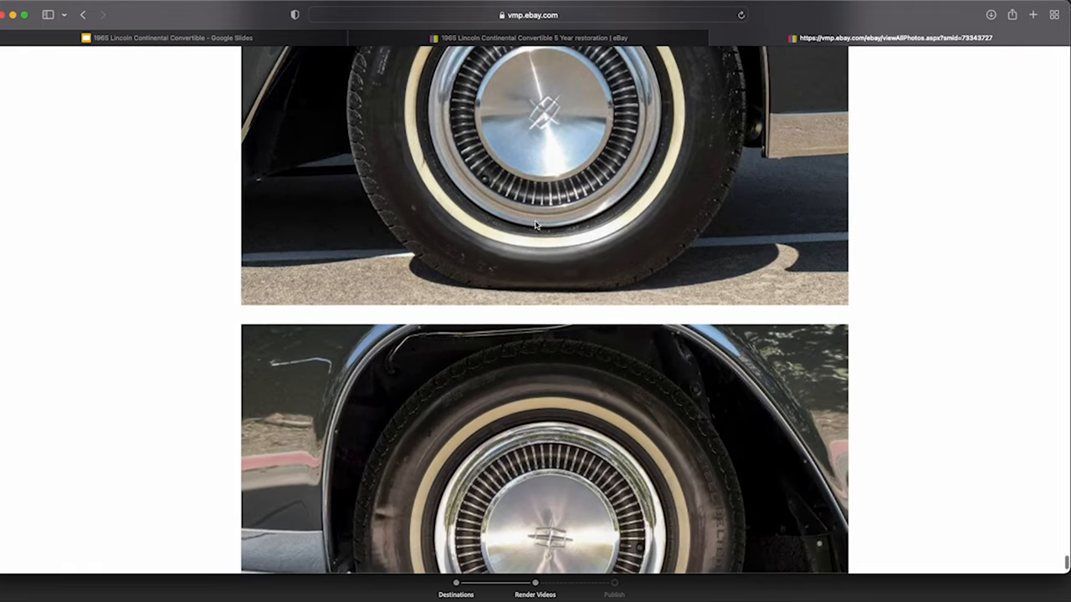
scroll(down, 3)
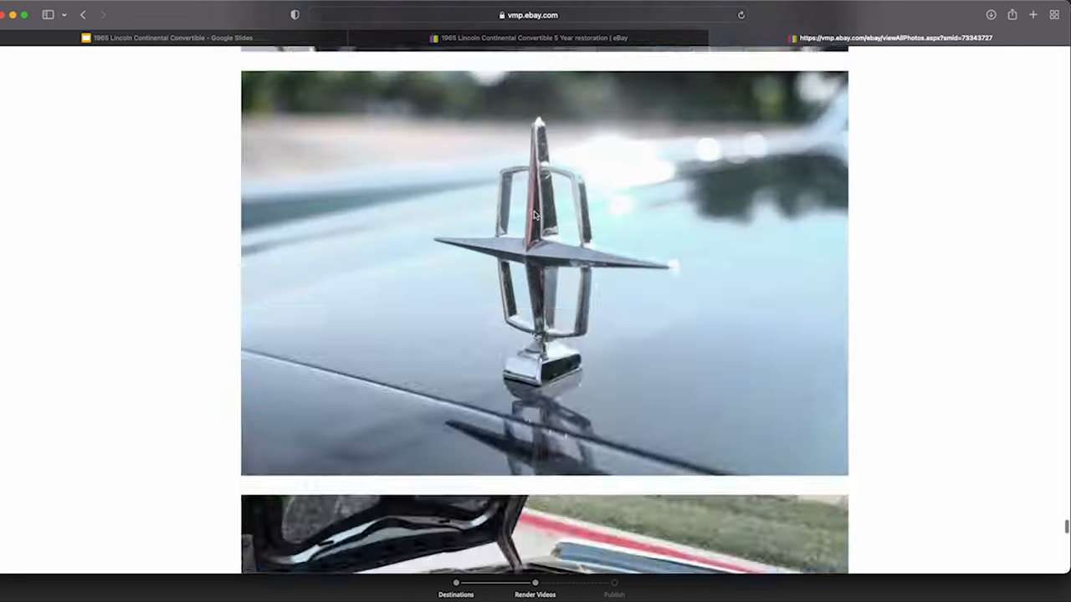
- Scroll through the green convertible's full-size photos and return to the first side-profile shot
scroll(down, 3)
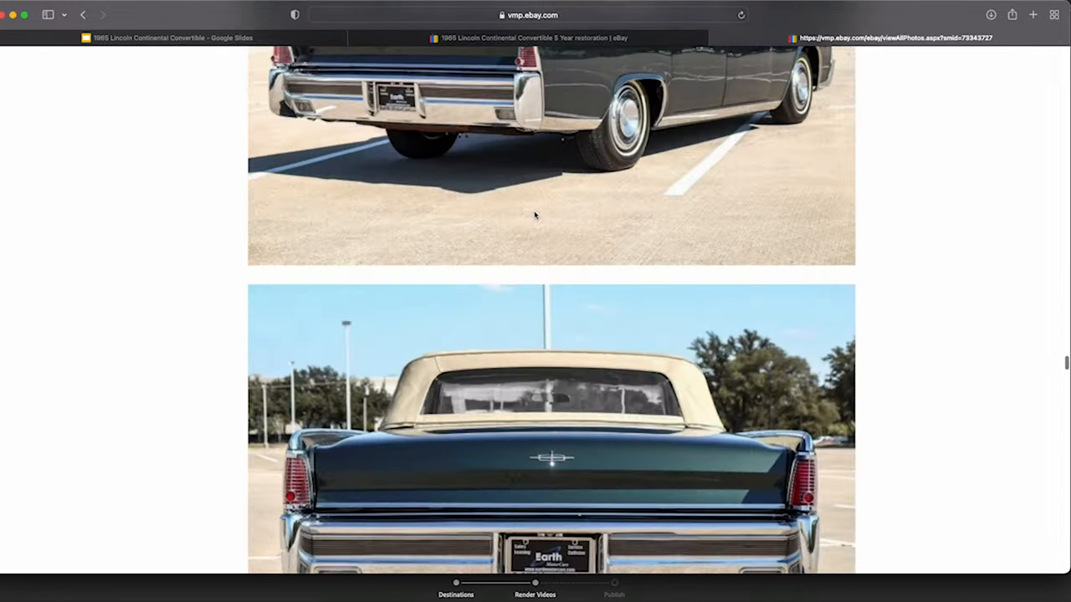
scroll(down, 3)
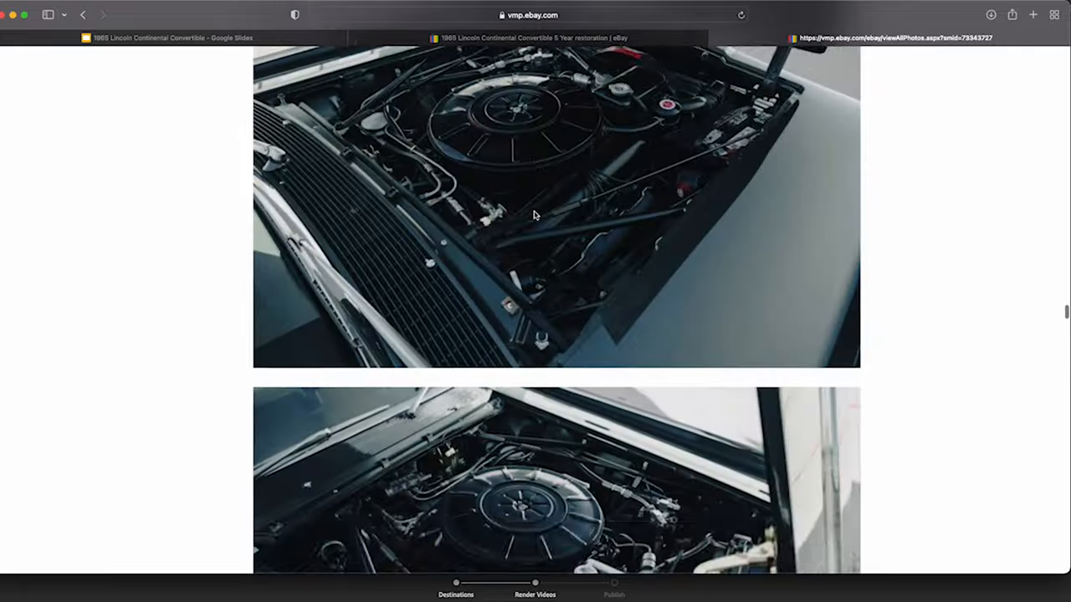
scroll(down, 3)
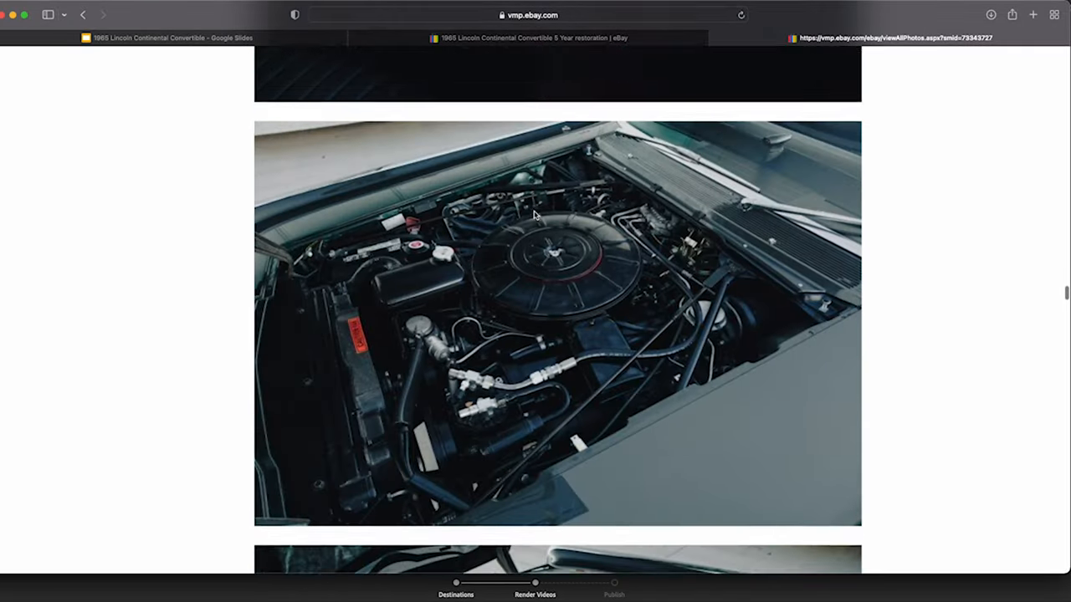
scroll(down, 3)
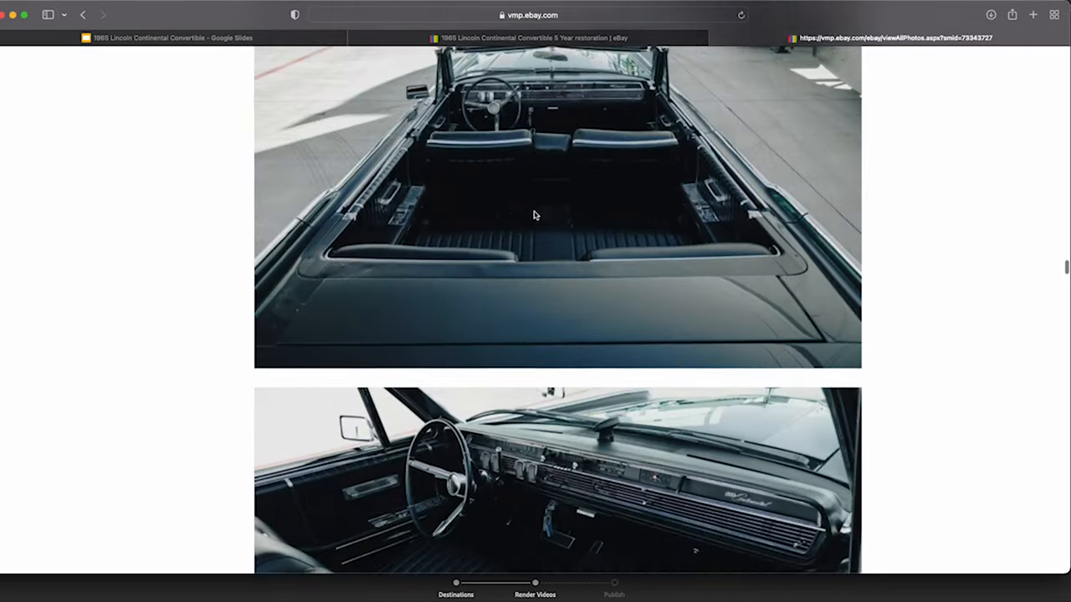
scroll(down, 3)
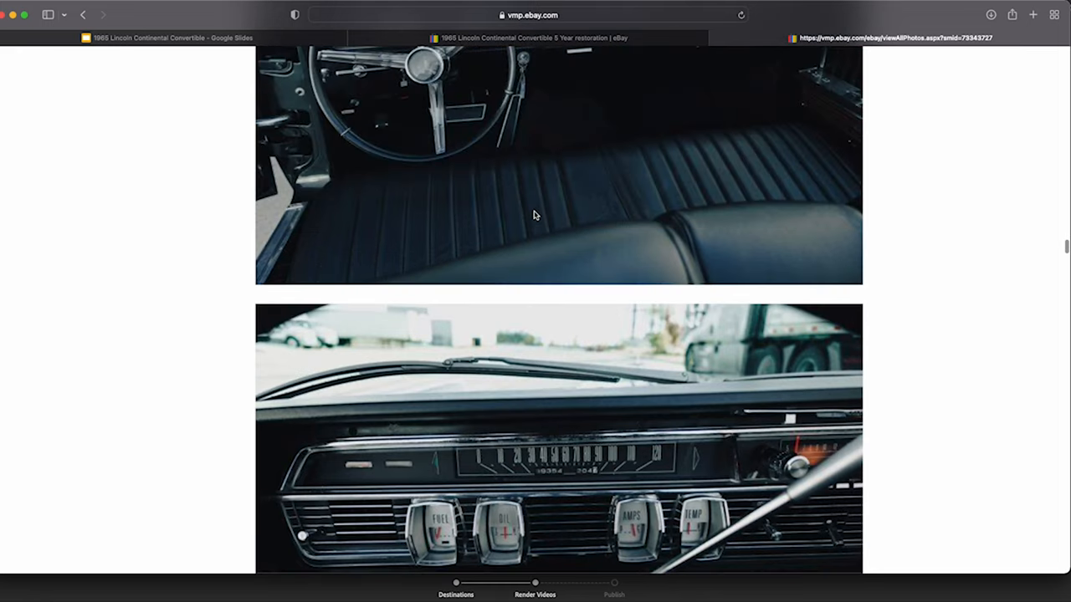
scroll(down, 3)
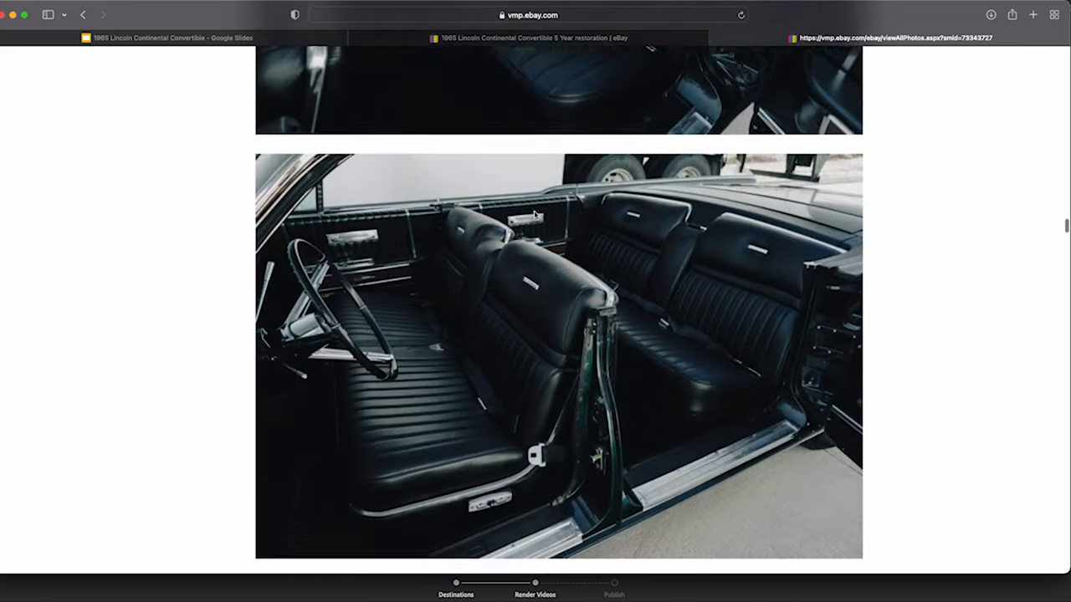
scroll(down, 3)
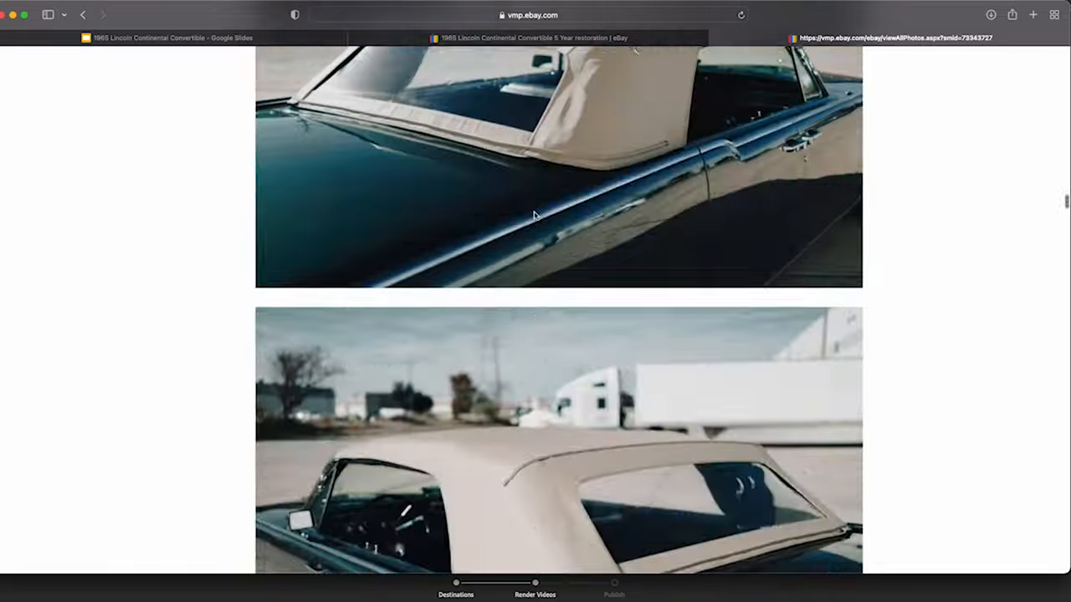
scroll(down, 3)
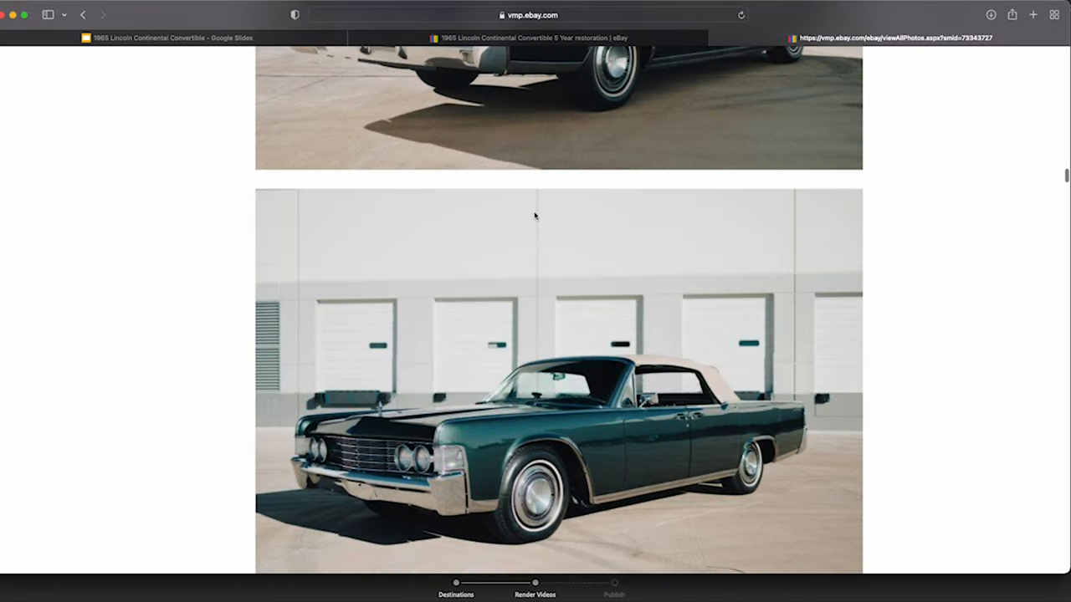
scroll(down, 3)
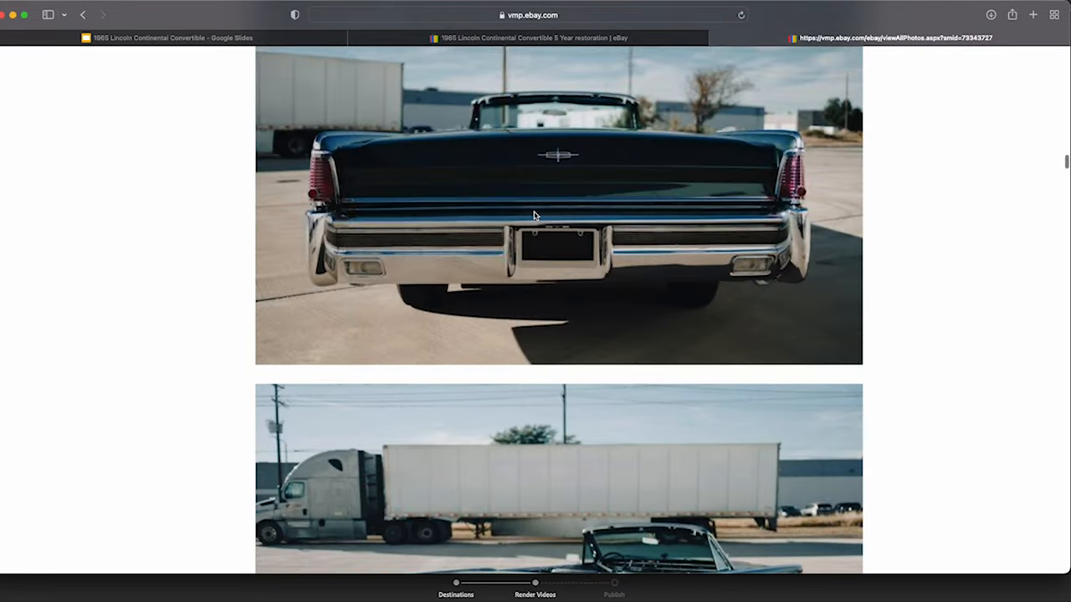
scroll(down, 3)
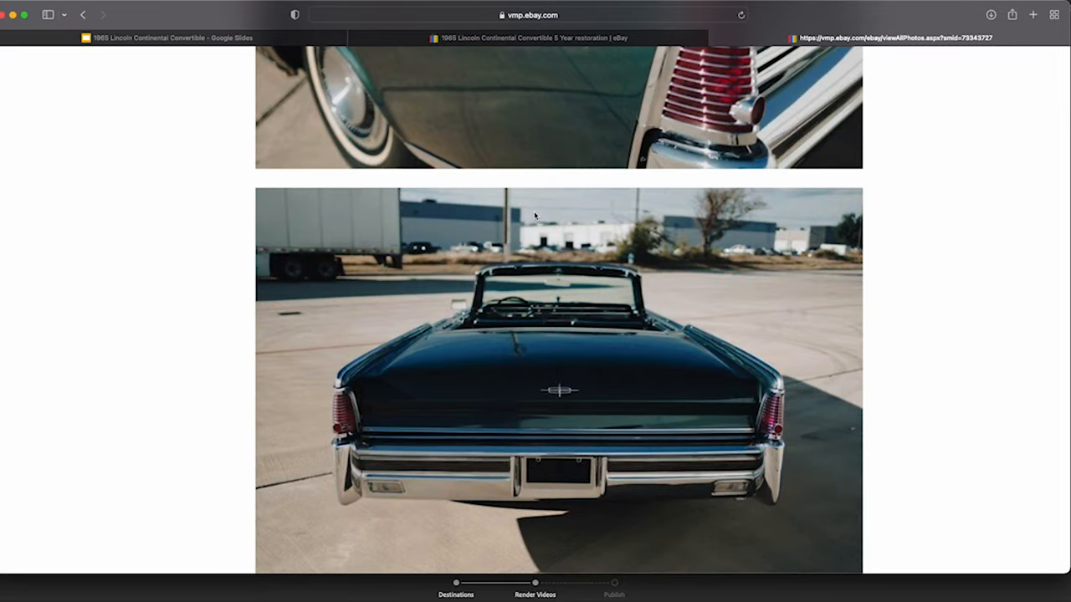
scroll(down, 3)
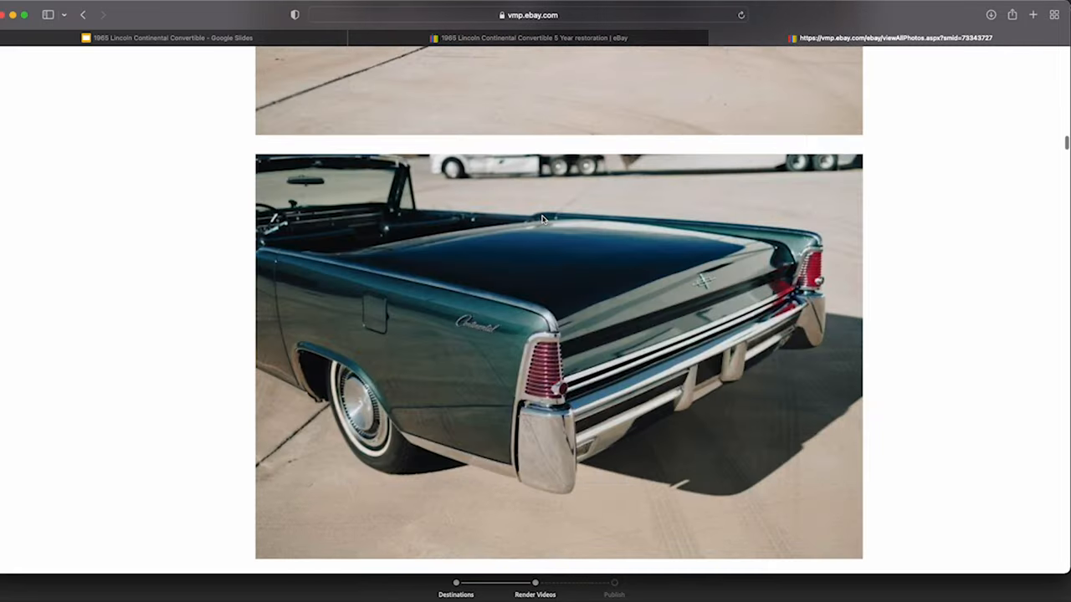
scroll(down, 3)
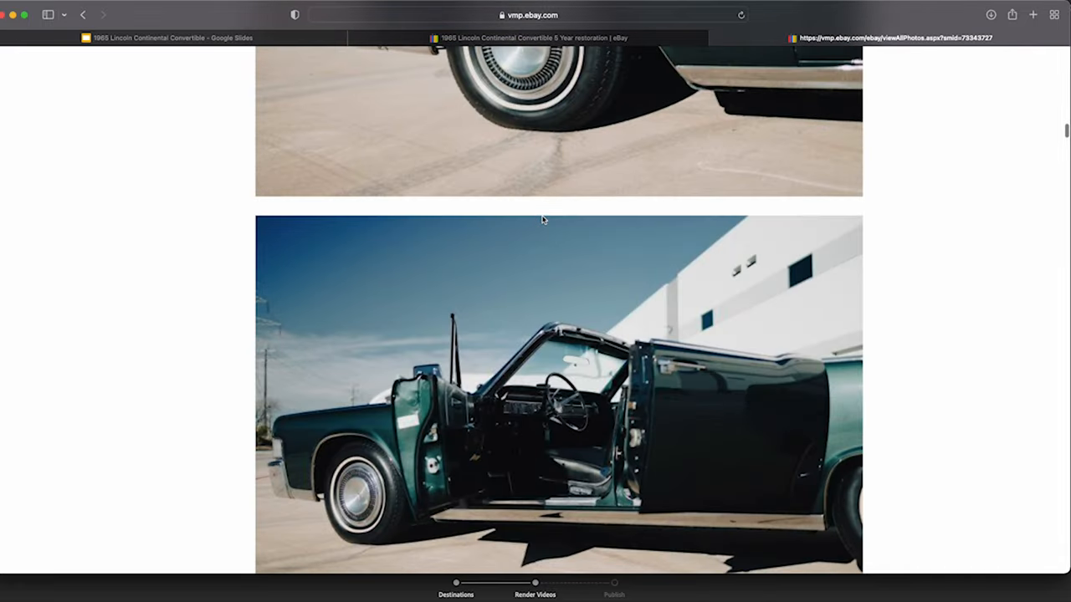
scroll(down, 3)
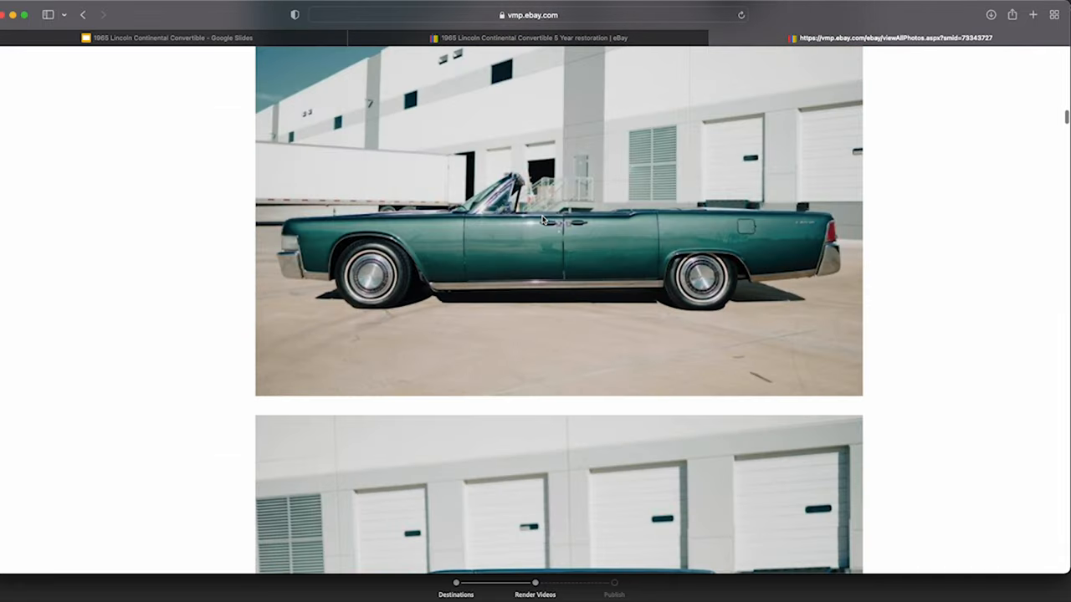
scroll(down, 3)
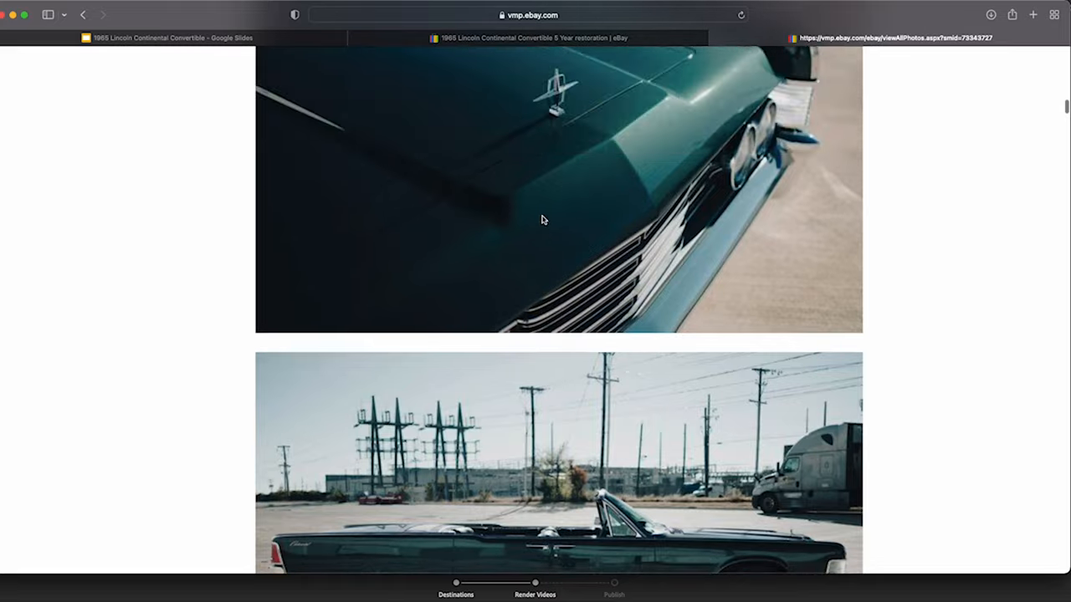
scroll(up, 3)
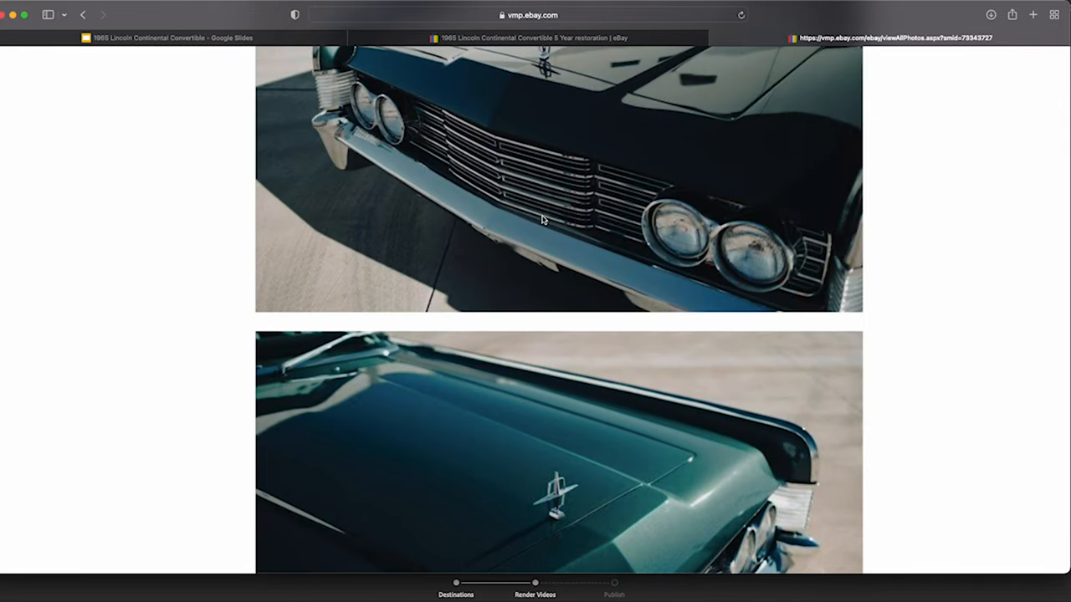
scroll(down, 3)
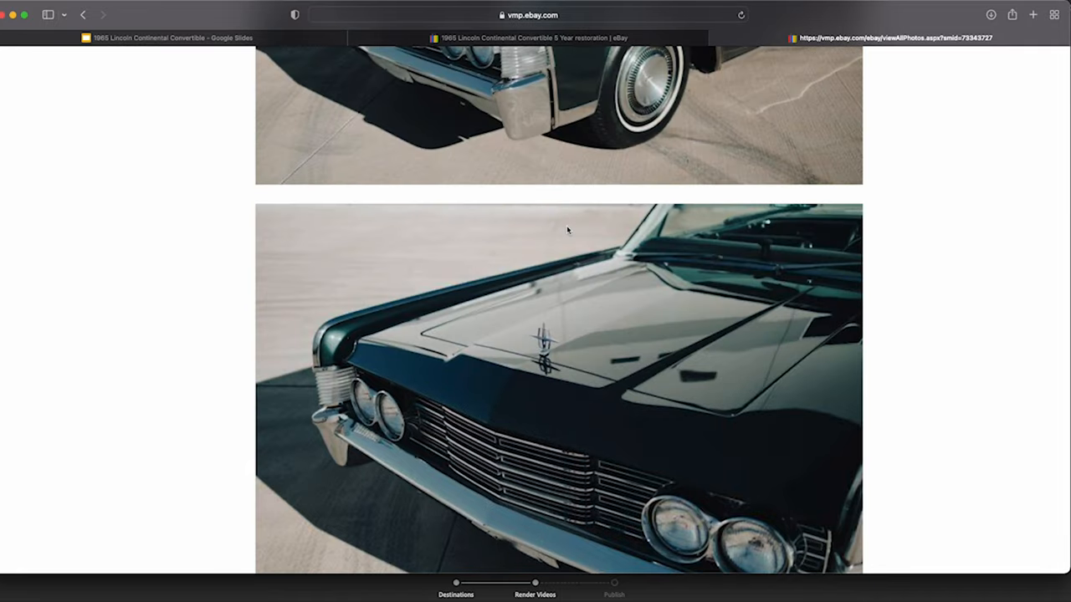
scroll(down, 3)
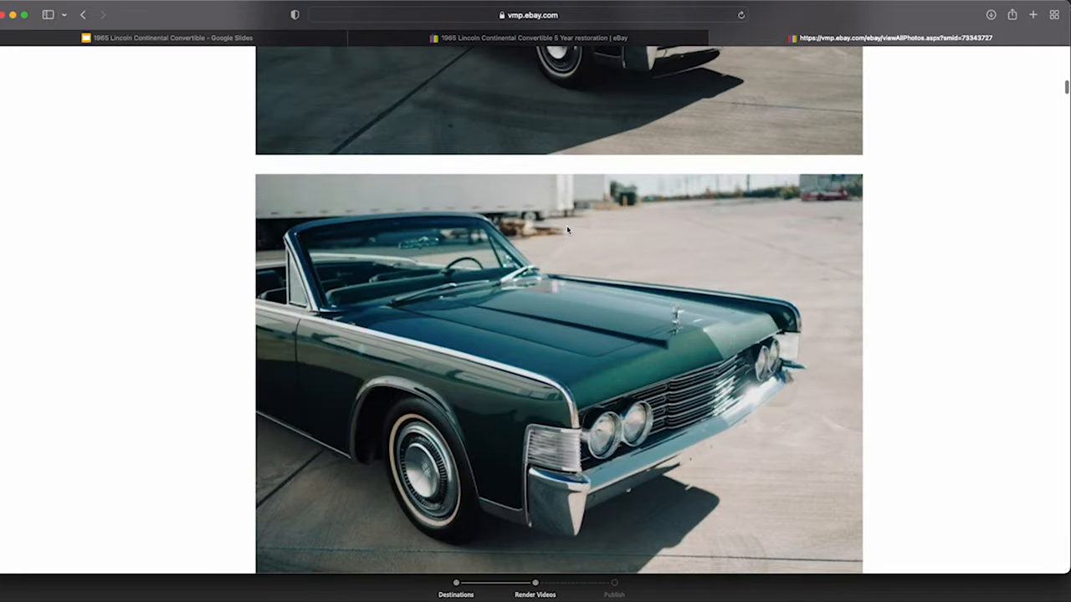
scroll(down, 3)
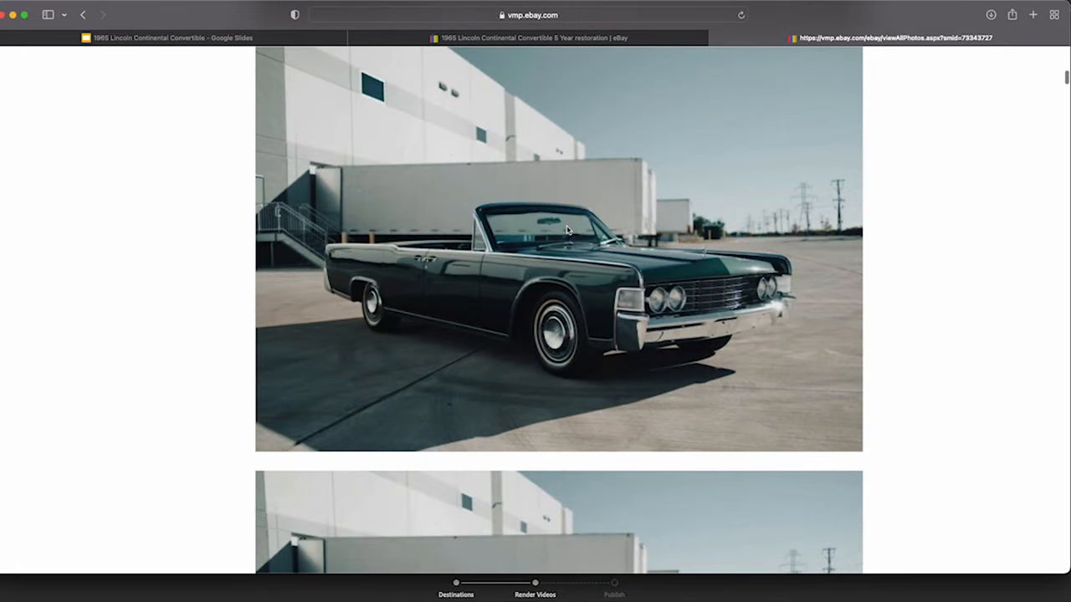
mouse_move(600, 297)
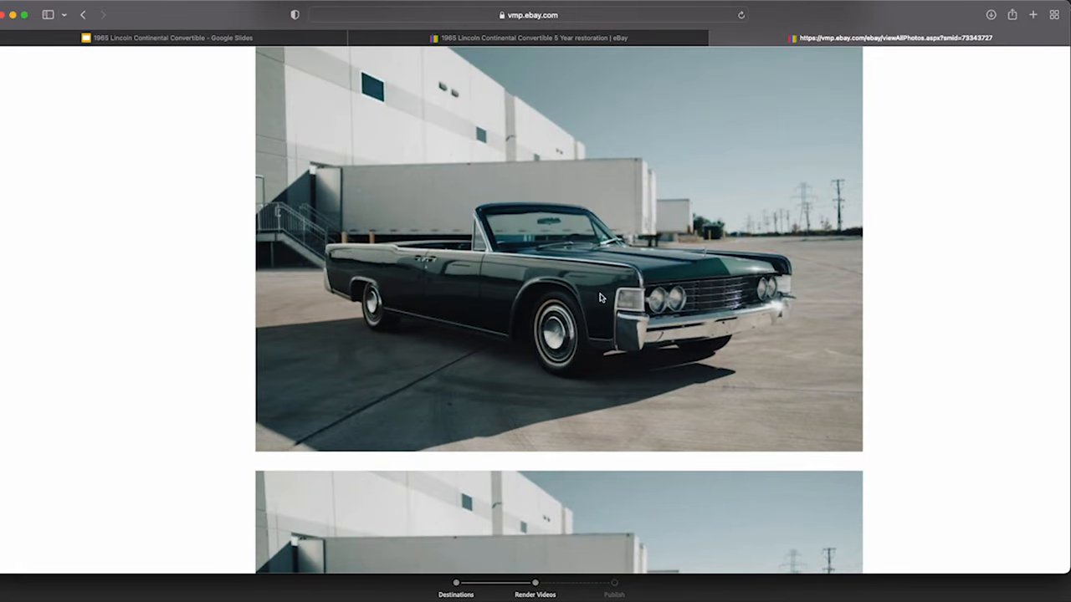
scroll(down, 3)
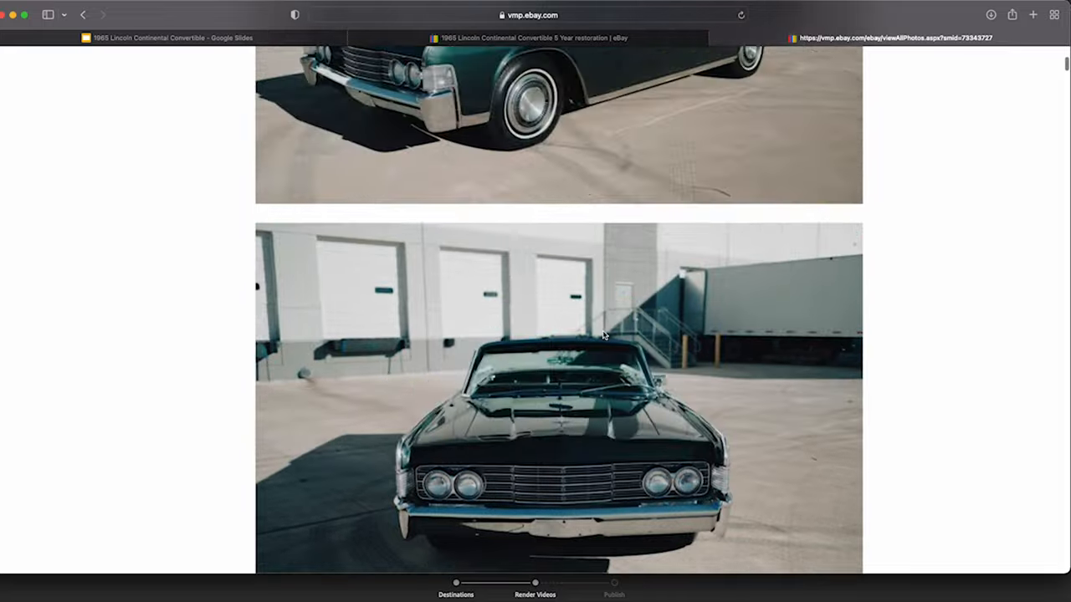
scroll(up, 3)
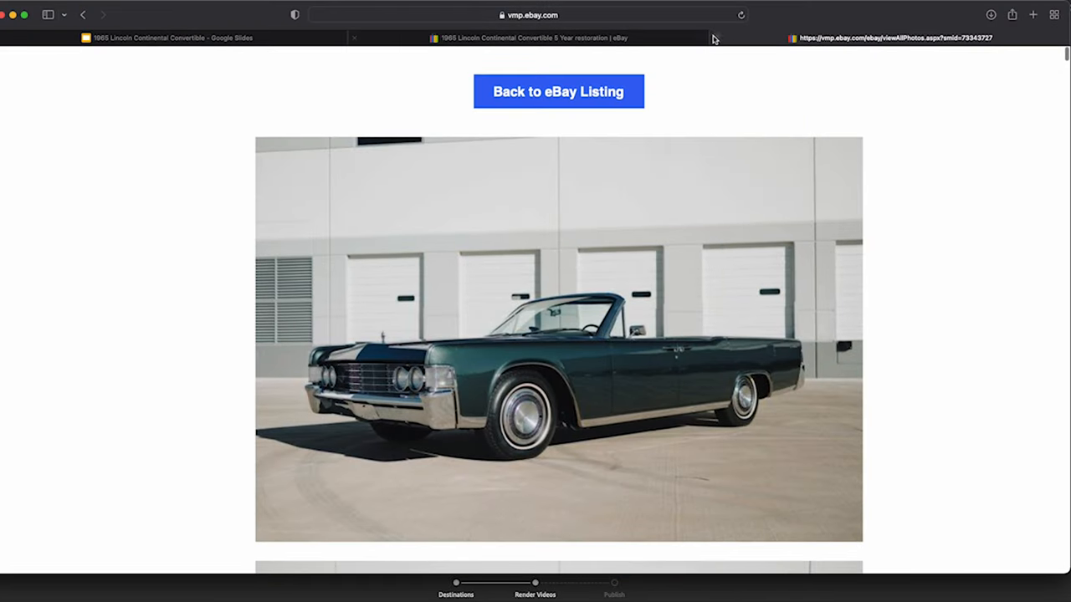
- Close the full-size photos tab and scroll back up to the listing's main photo and specs
click(558, 91)
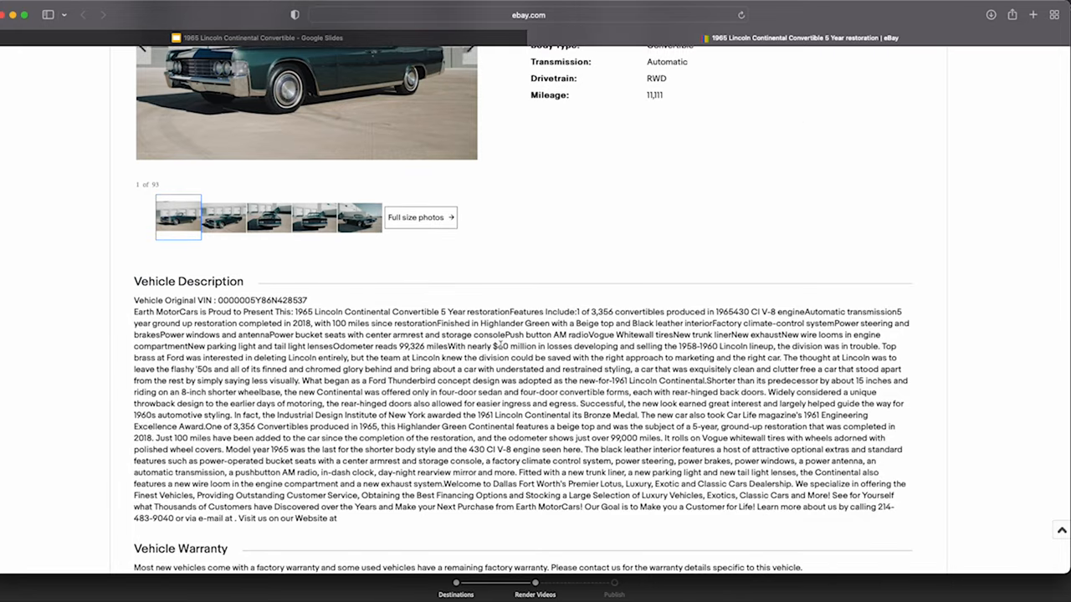
scroll(up, 3)
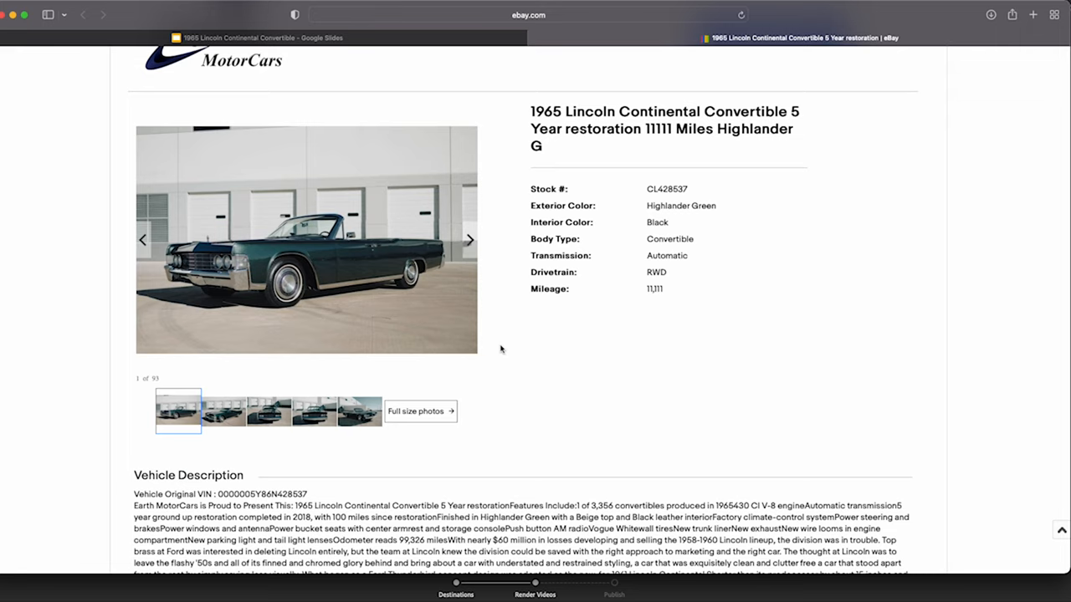
mouse_move(336, 283)
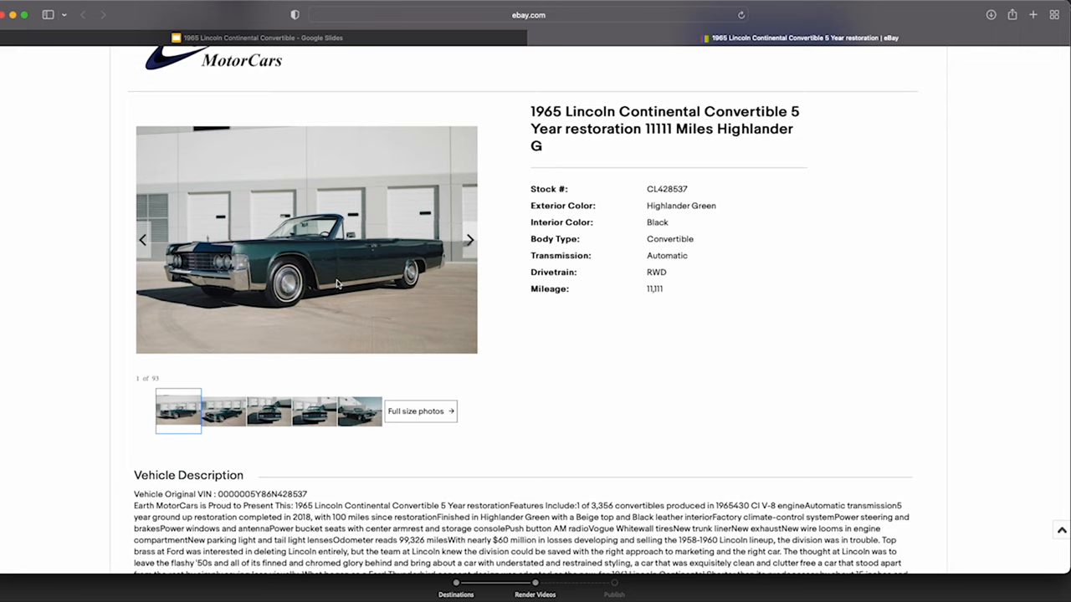
mouse_move(324, 295)
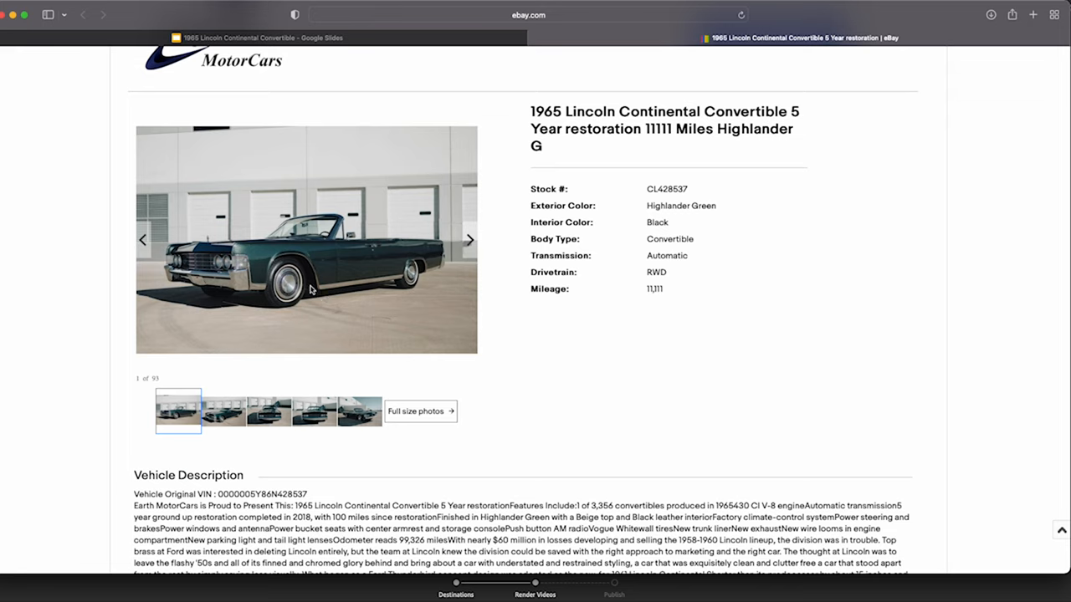
mouse_move(263, 304)
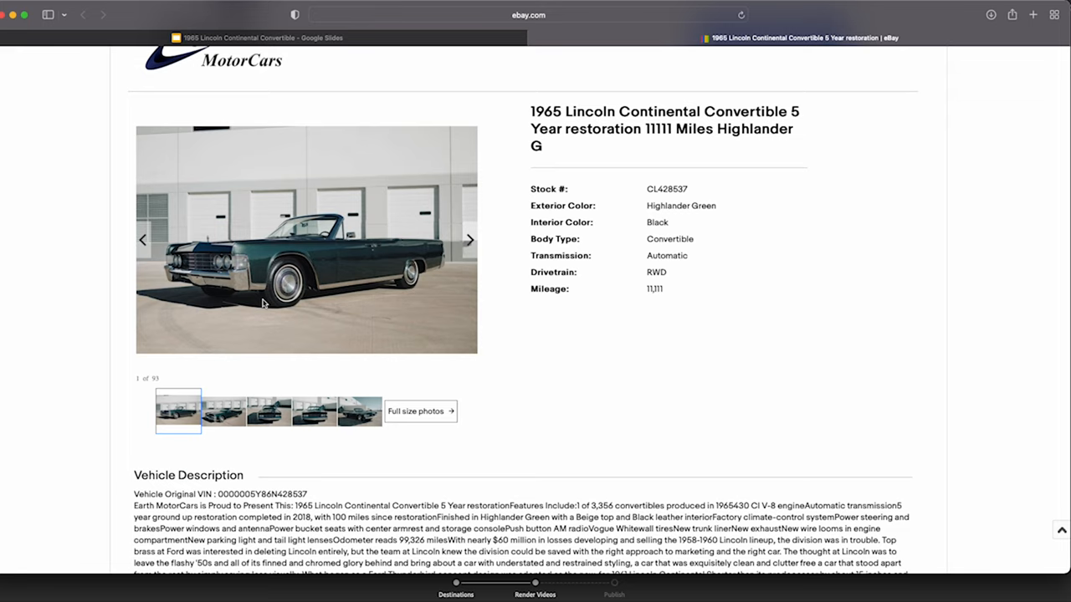
mouse_move(277, 316)
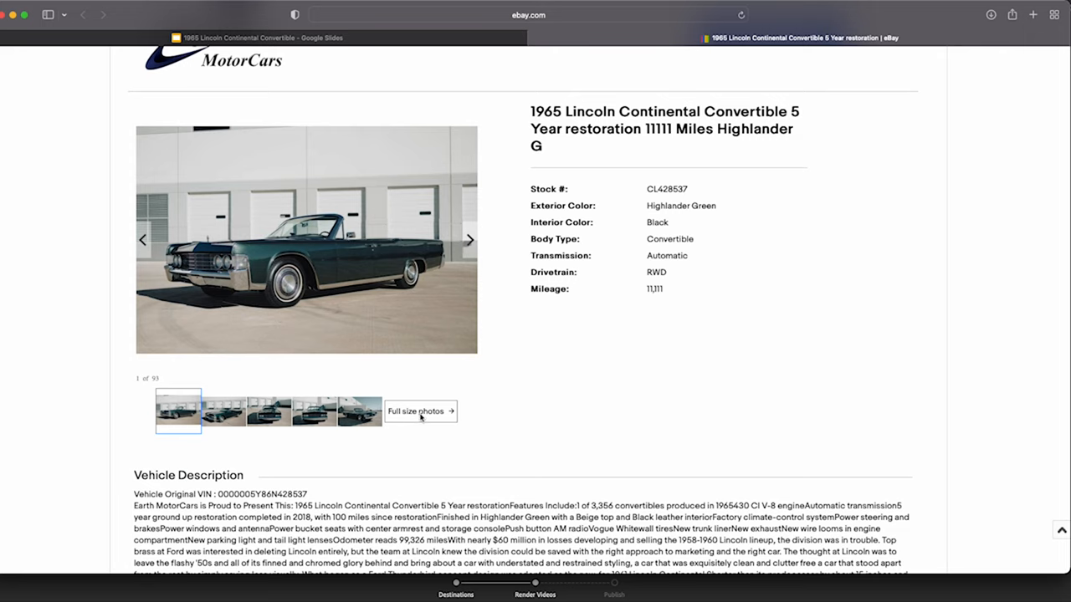
- Reopen the Full size photos gallery in a new tab showing the green Lincoln's exterior shots
click(415, 411)
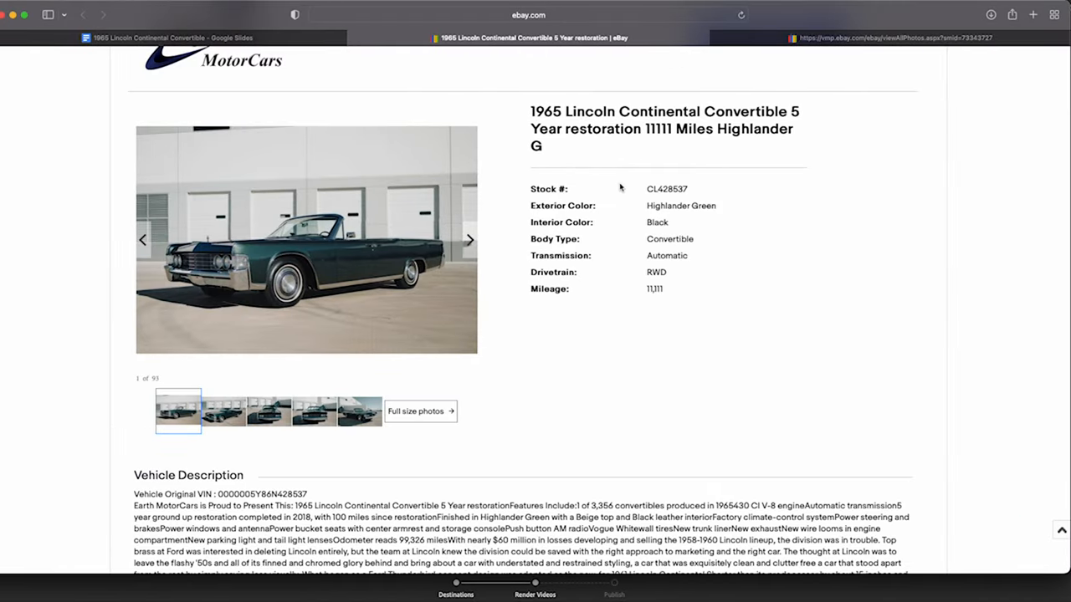
mouse_move(373, 316)
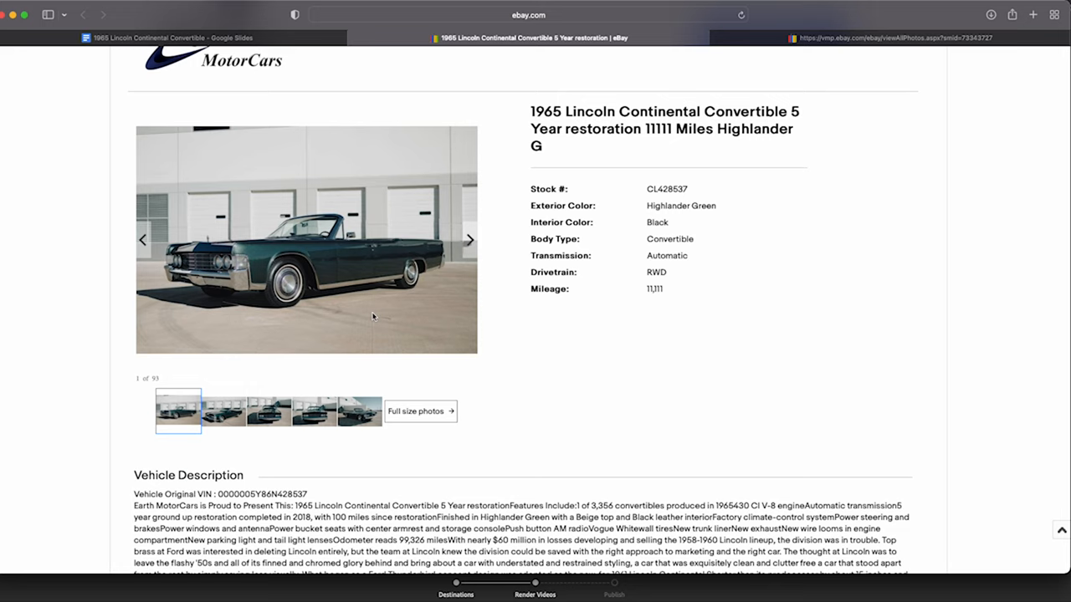
click(416, 410)
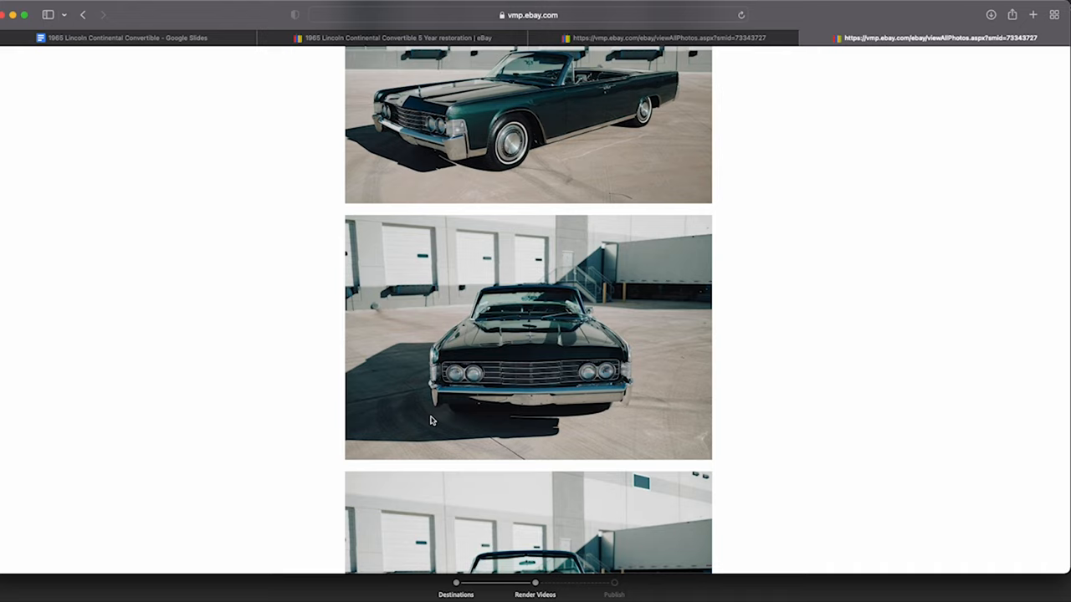
- Browse more gallery photos, then resume the Google Slides show on the Hagerty valuation slide
scroll(down, 3)
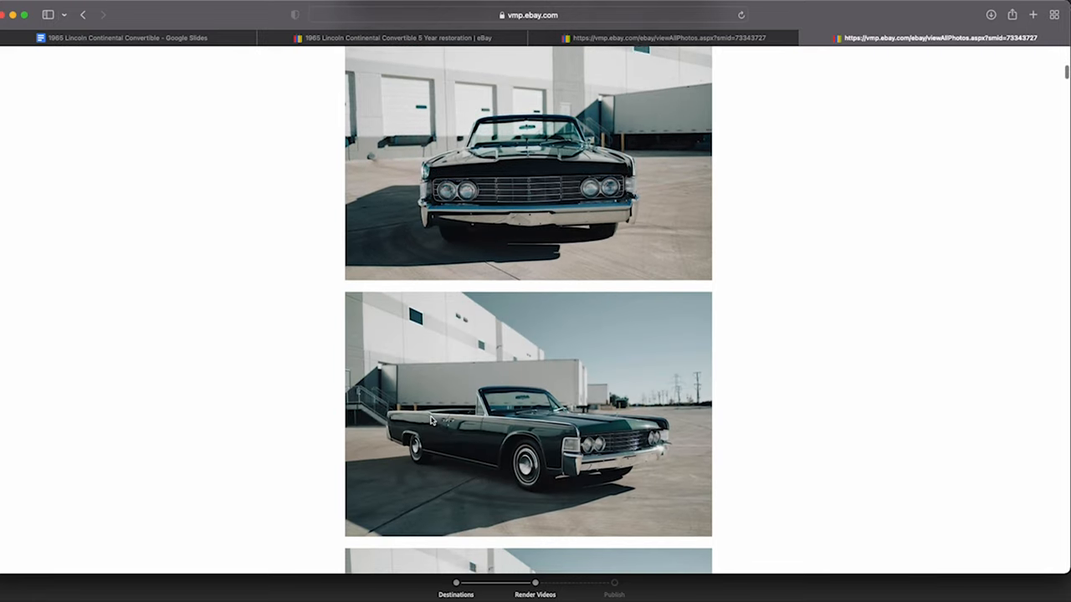
scroll(down, 3)
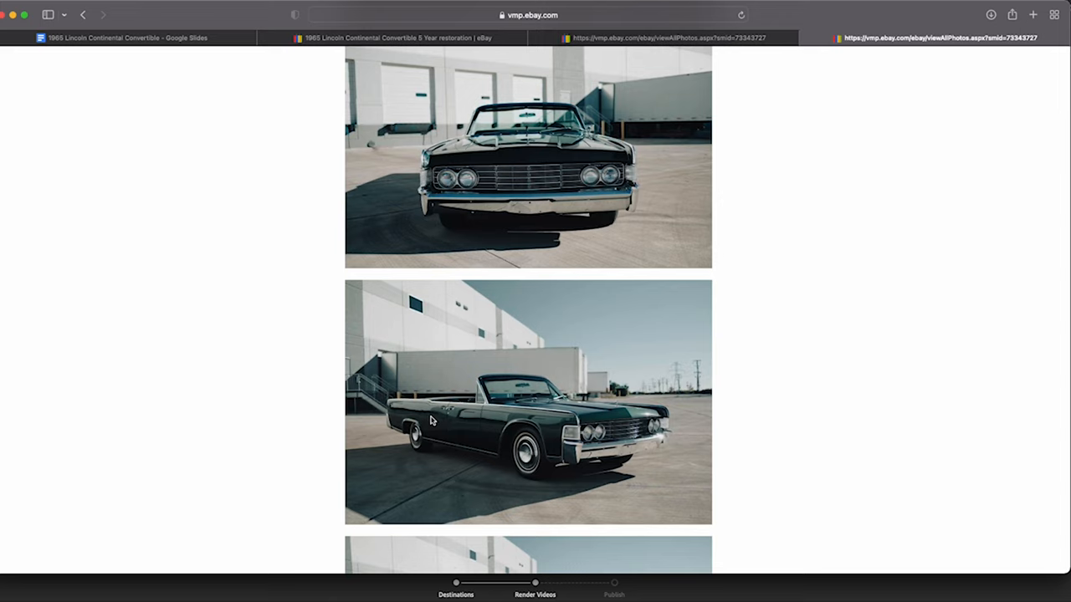
scroll(down, 3)
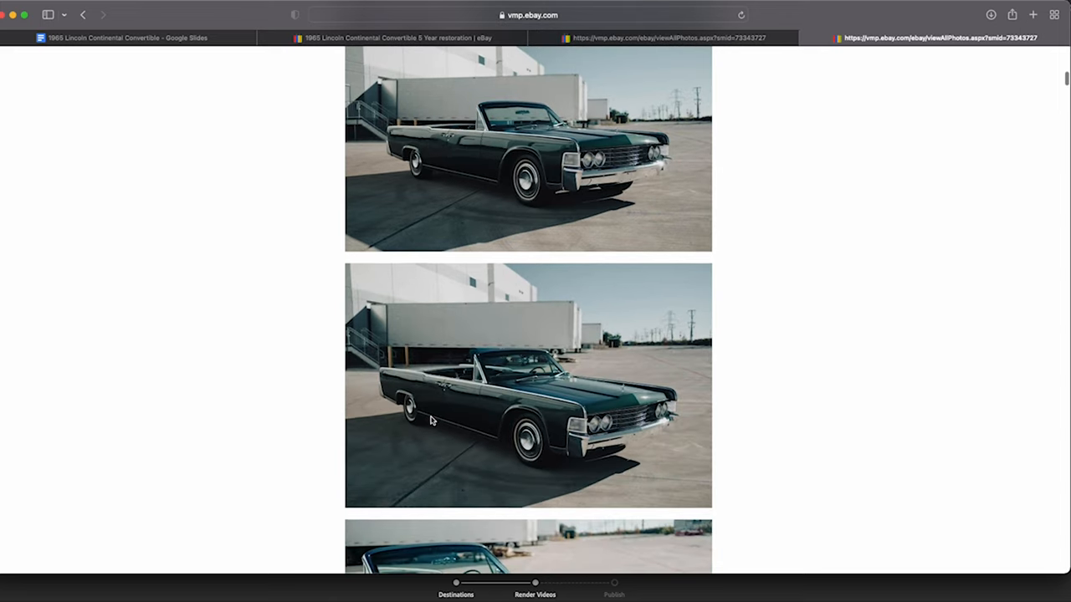
scroll(down, 3)
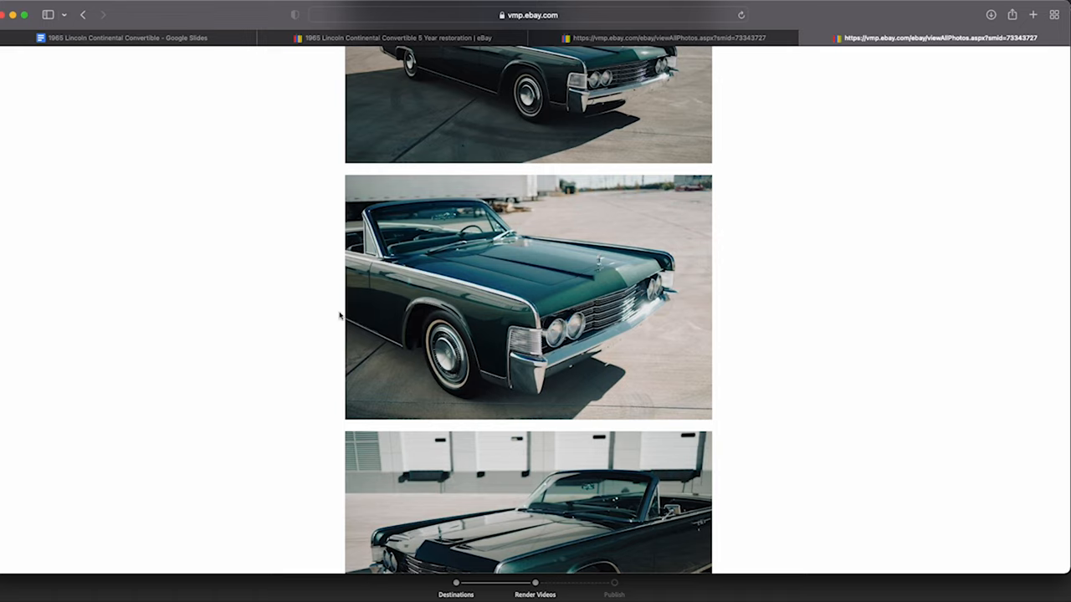
click(125, 37)
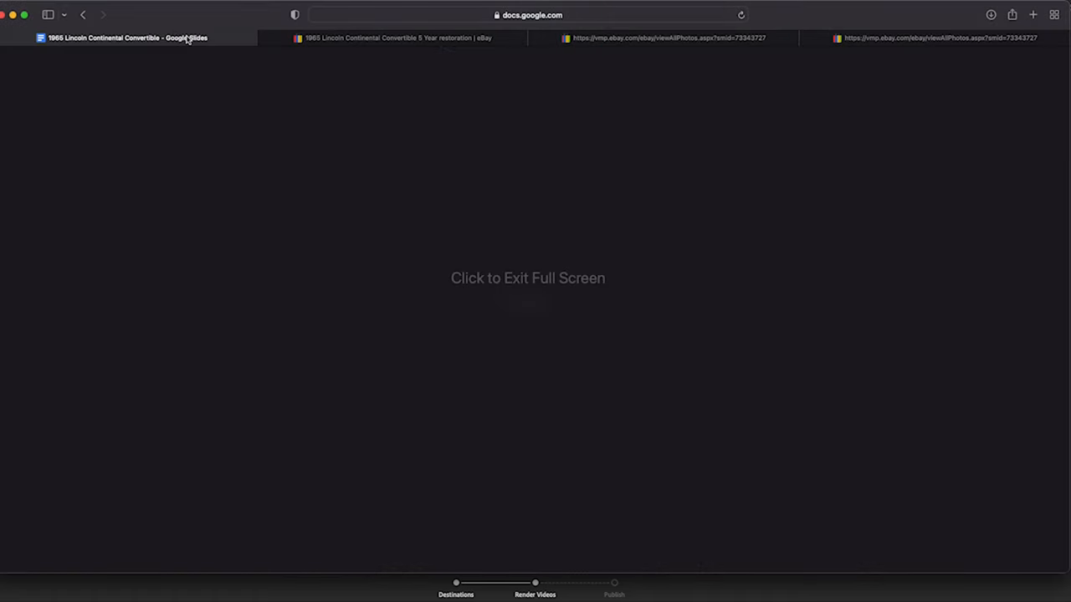
click(527, 277)
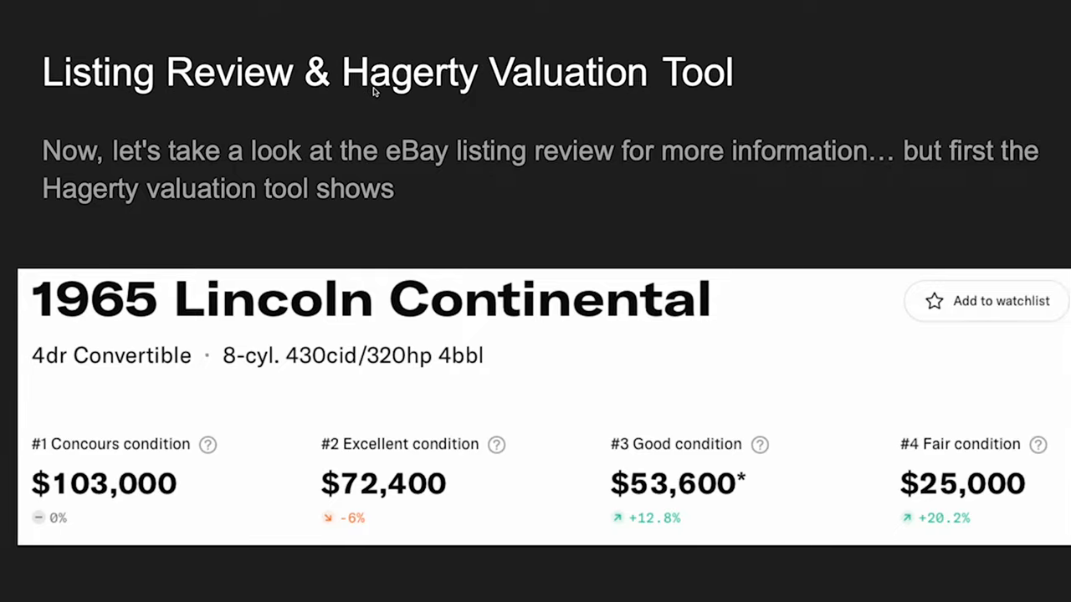